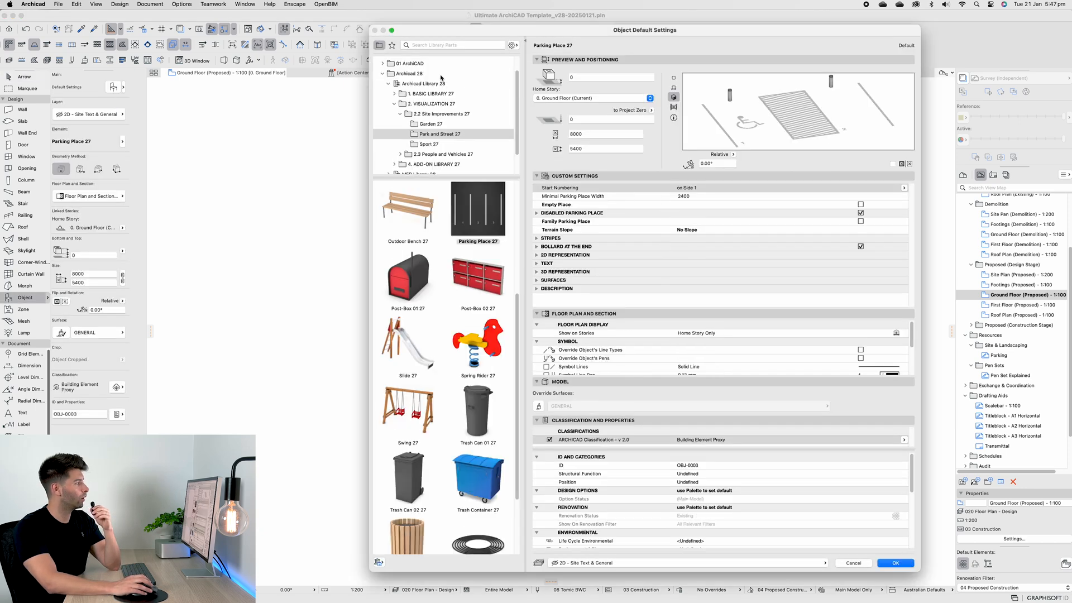
# Browse 01 ArchiCAD > 00 Tomic Library > DT01 Site Elements and choose Construction Fence.
pyautogui.click(411, 63)
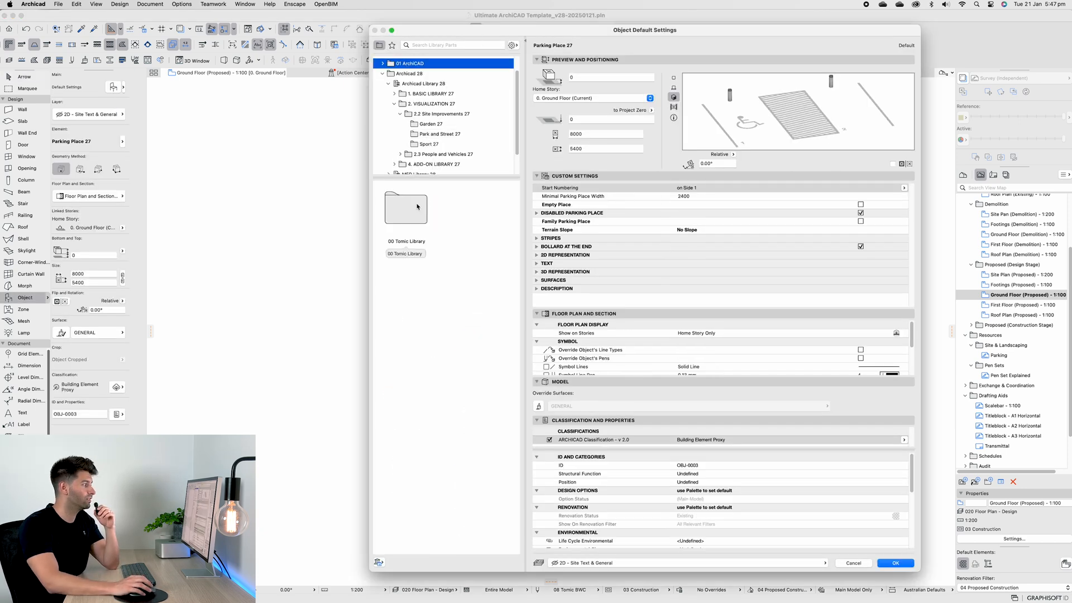
pyautogui.click(419, 74)
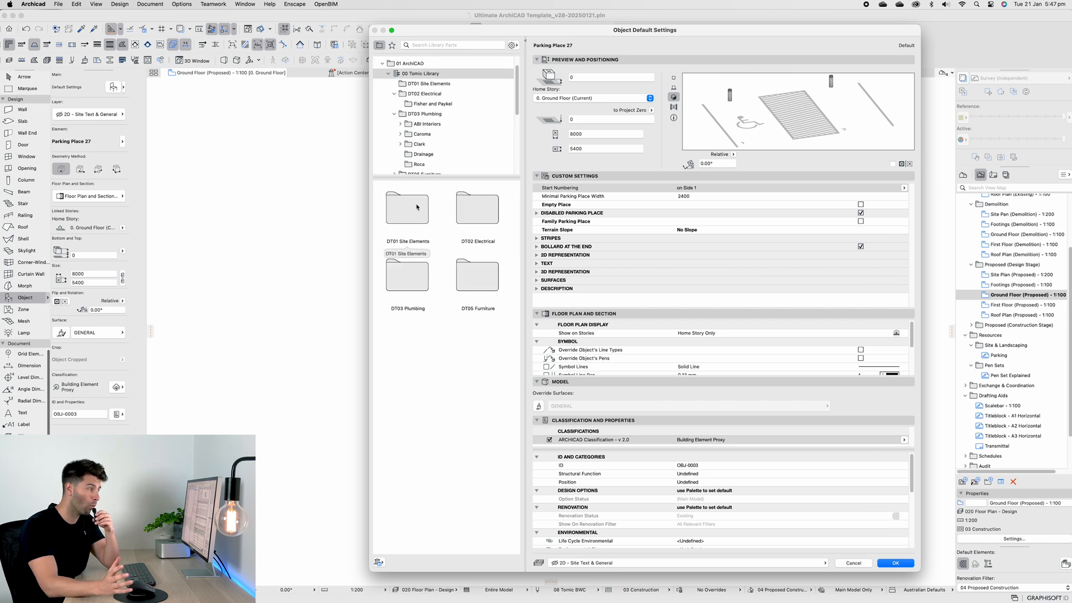
pyautogui.click(420, 91)
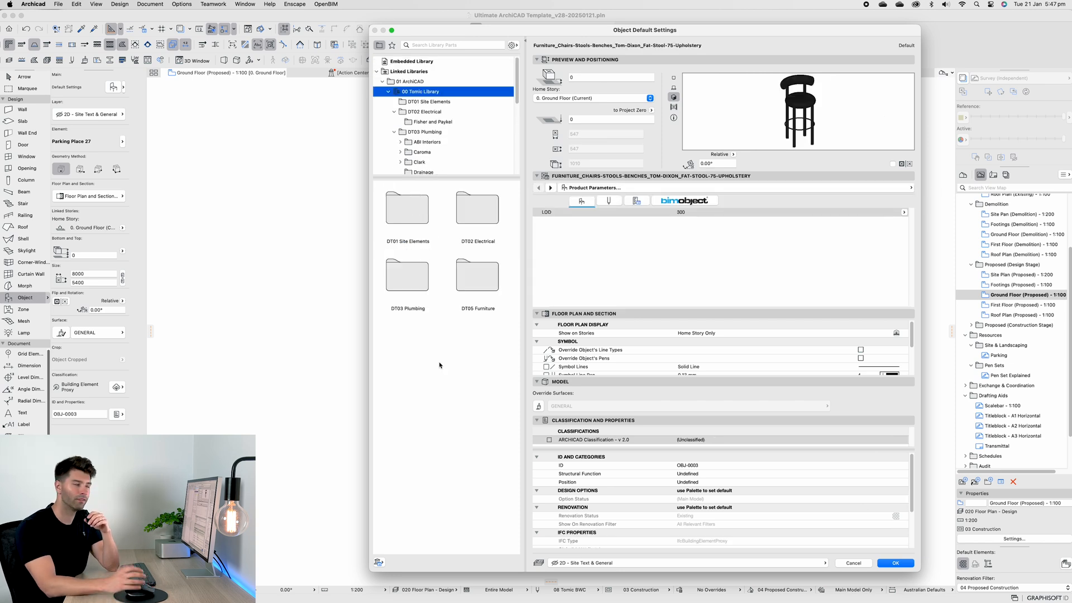
pyautogui.moveTo(411, 229)
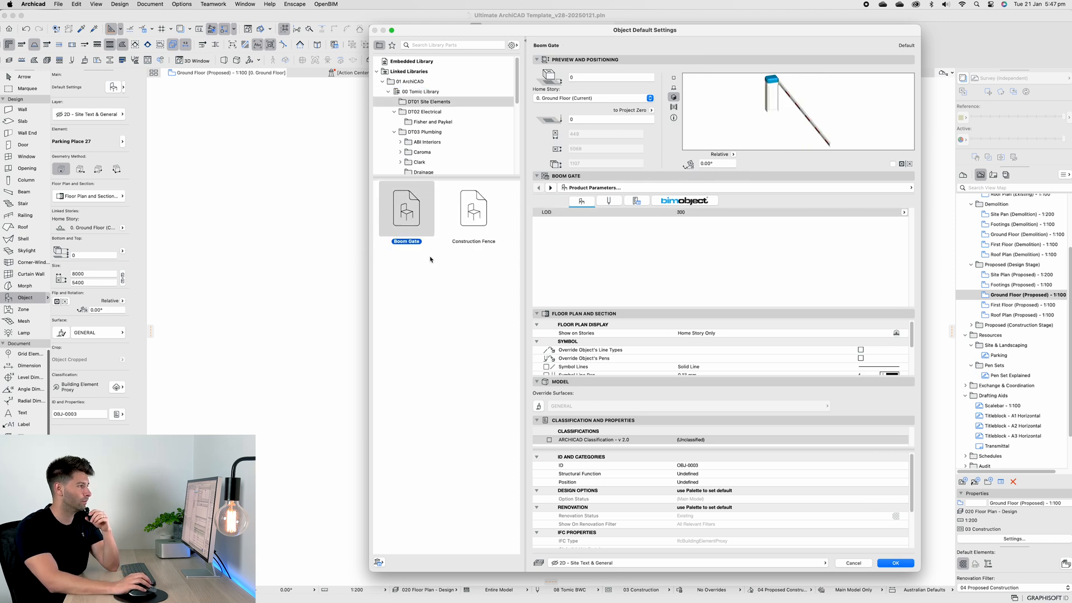
pyautogui.moveTo(494, 222)
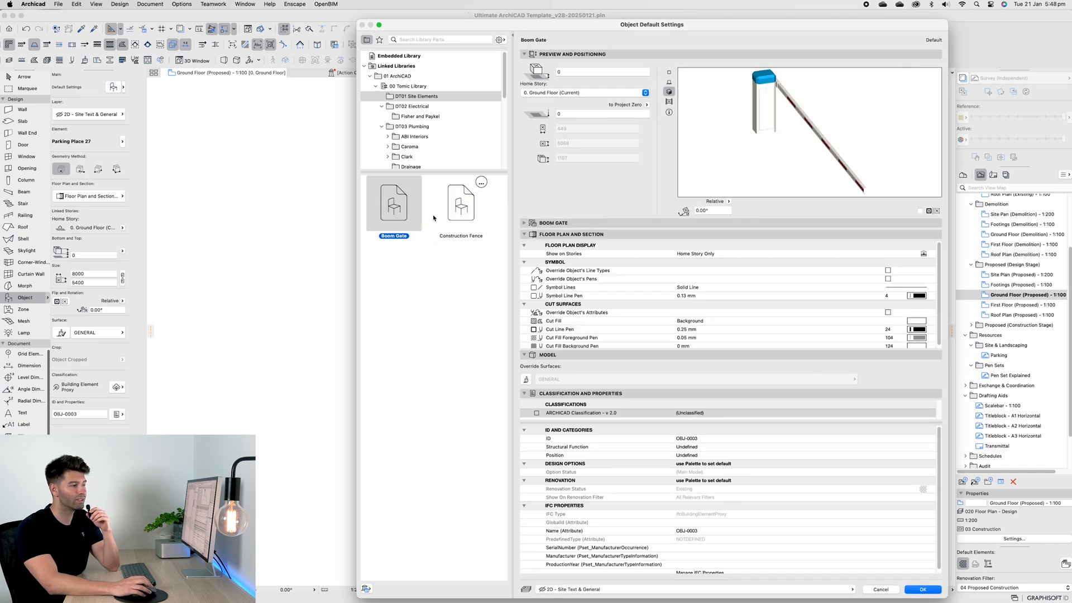
pyautogui.click(460, 202)
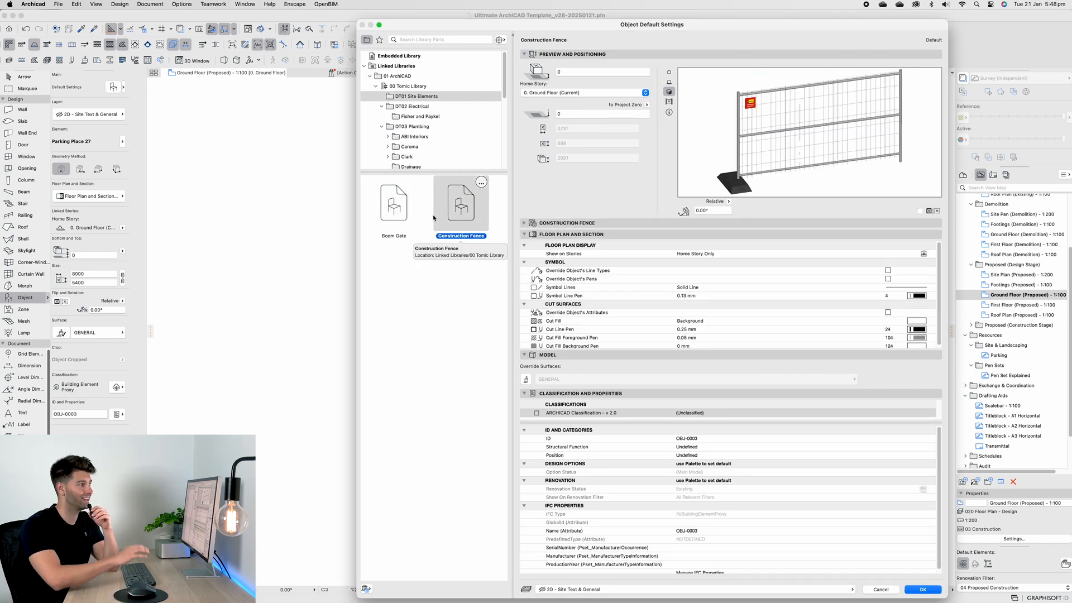
pyautogui.moveTo(412, 89)
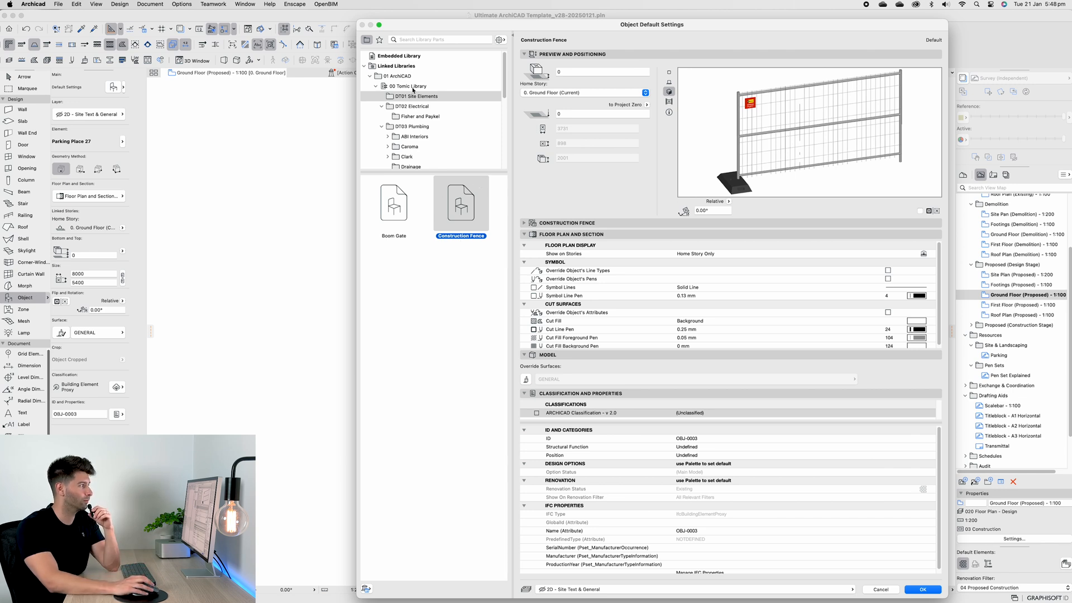
# Expand DT02 Electrical and scroll through the Fisher and Paykel appliance thumbnails.
pyautogui.click(412, 106)
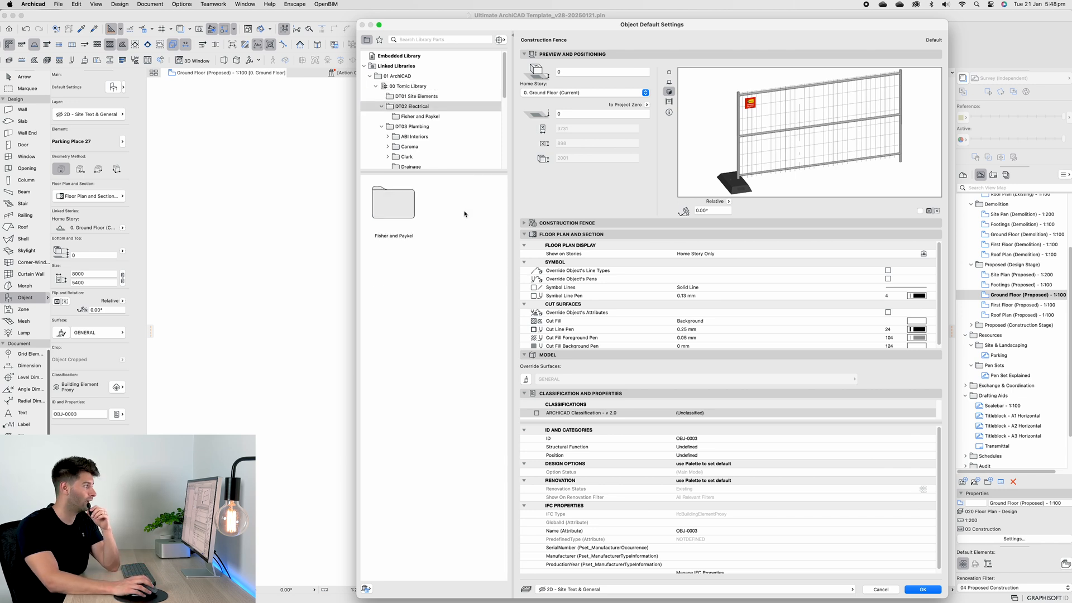
pyautogui.moveTo(462, 231)
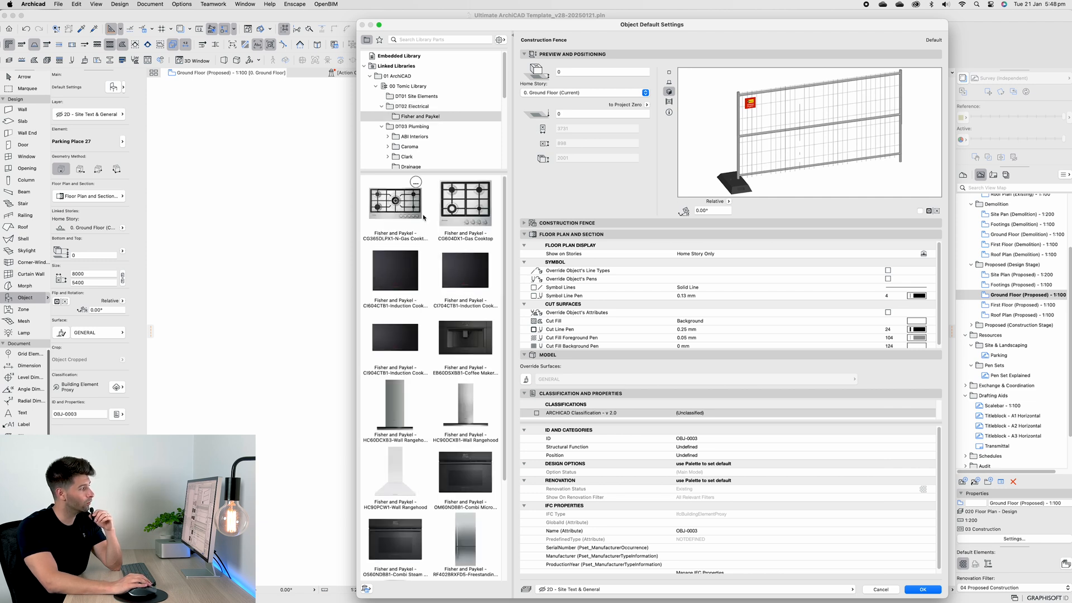
pyautogui.scroll(-3)
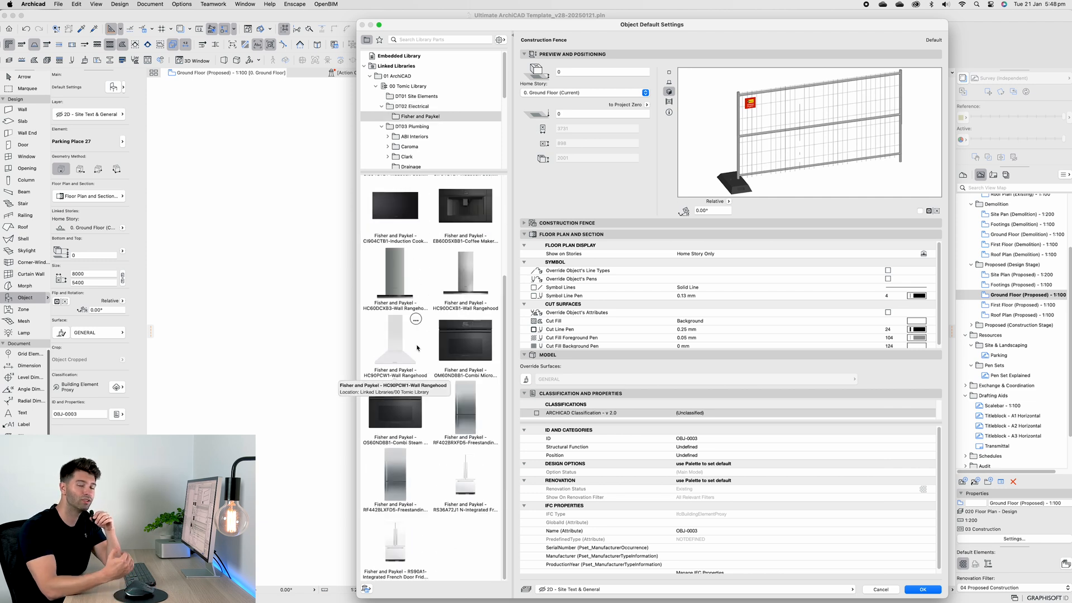
pyautogui.scroll(3)
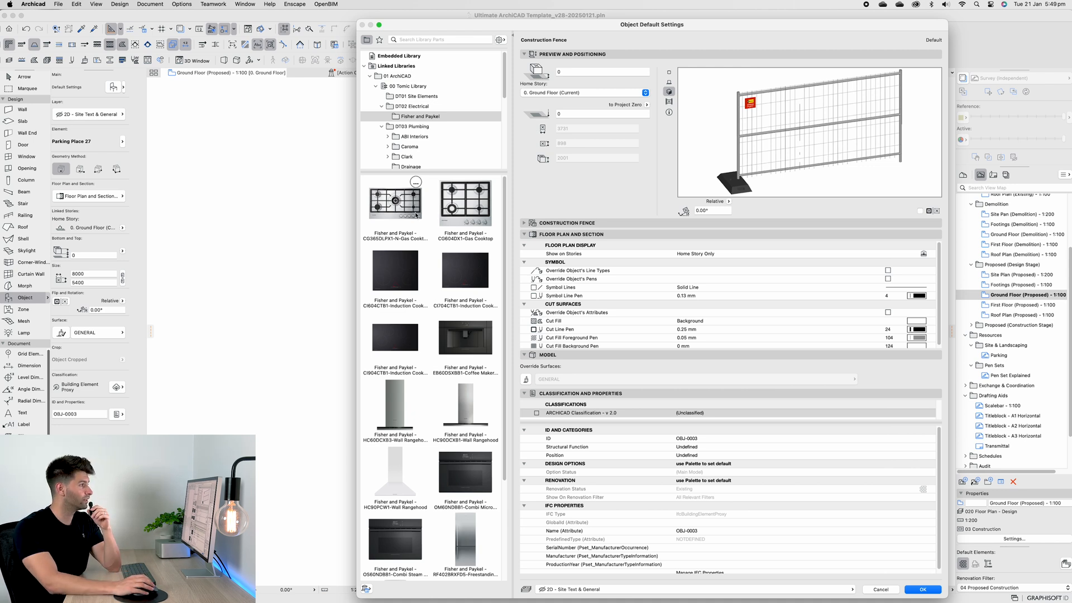
# Preview the gas cooktops, load the CI604CTB1 induction cooktop and view its Options page.
pyautogui.click(395, 201)
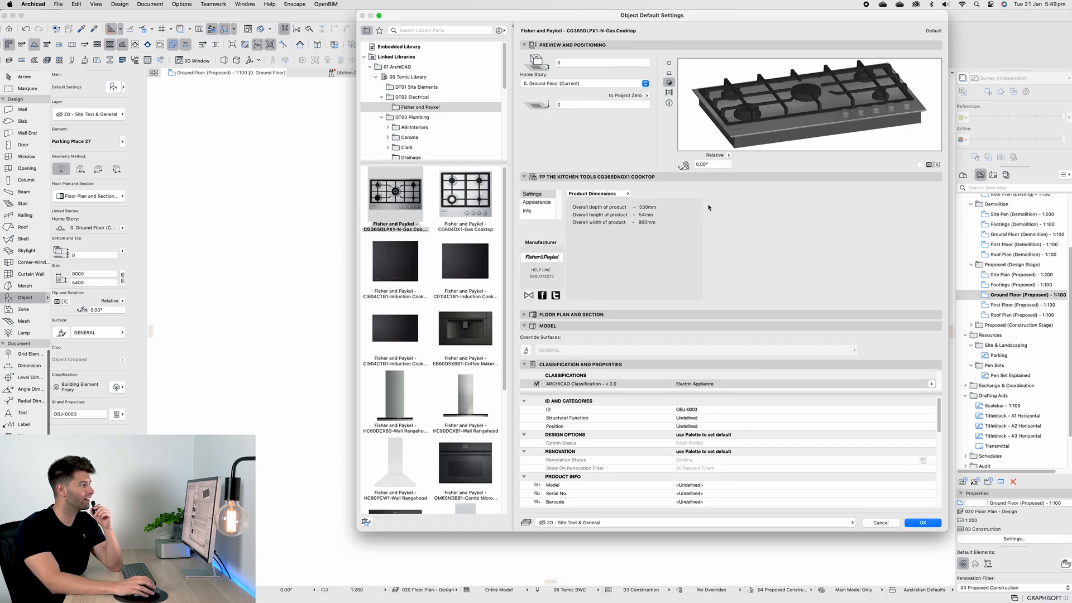
pyautogui.click(465, 195)
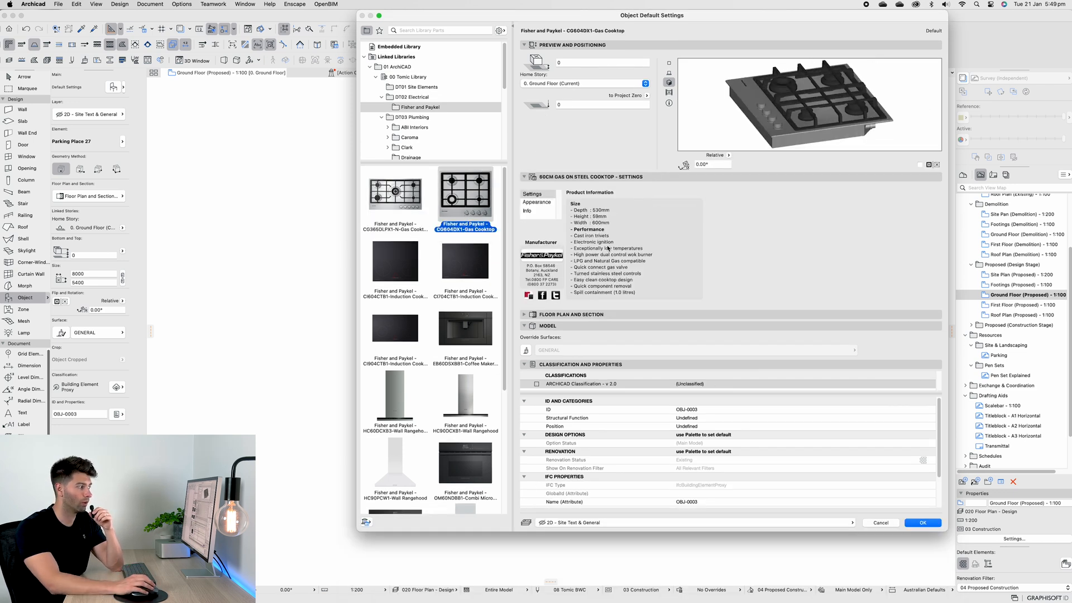
pyautogui.click(394, 259)
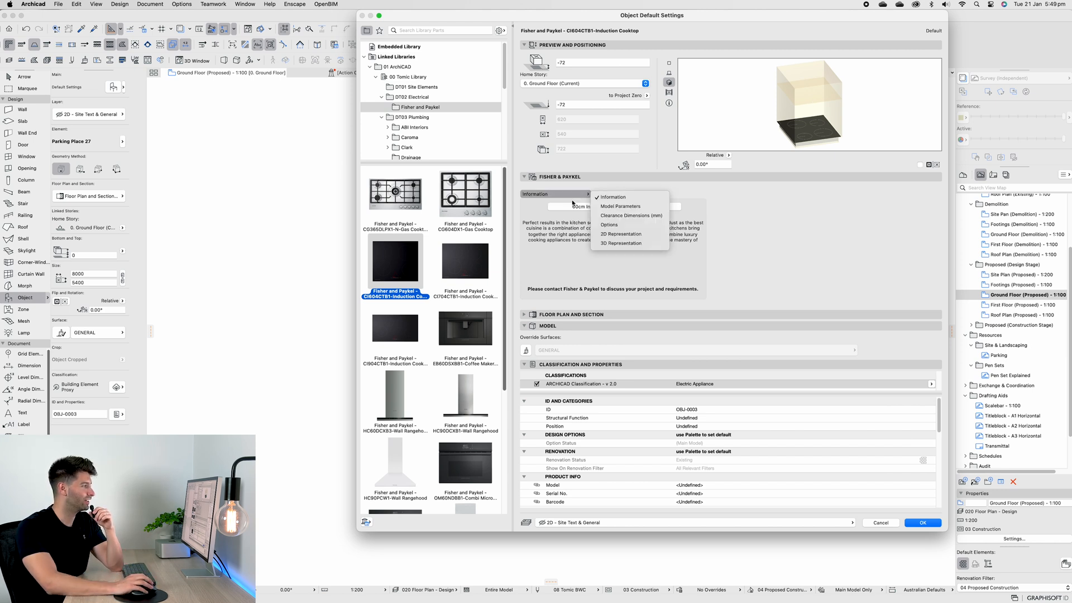
pyautogui.click(609, 224)
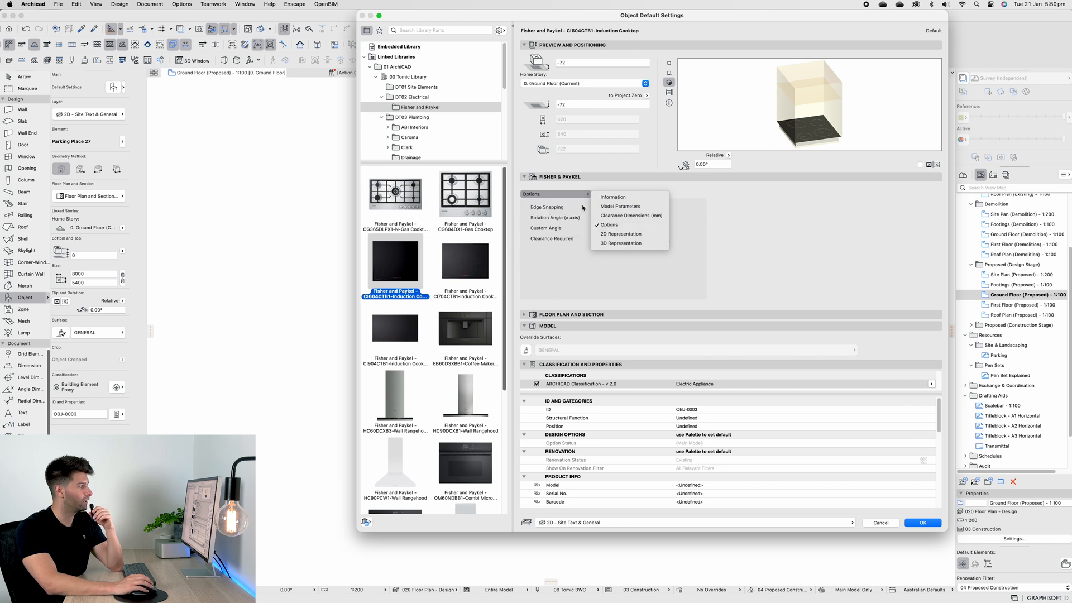
pyautogui.click(608, 224)
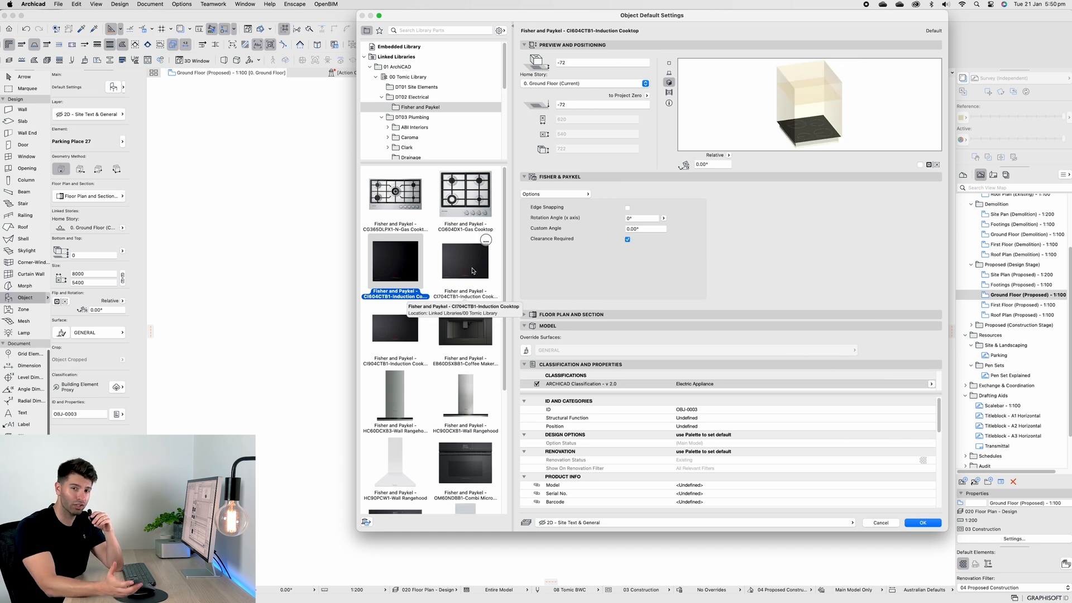
pyautogui.moveTo(683, 255)
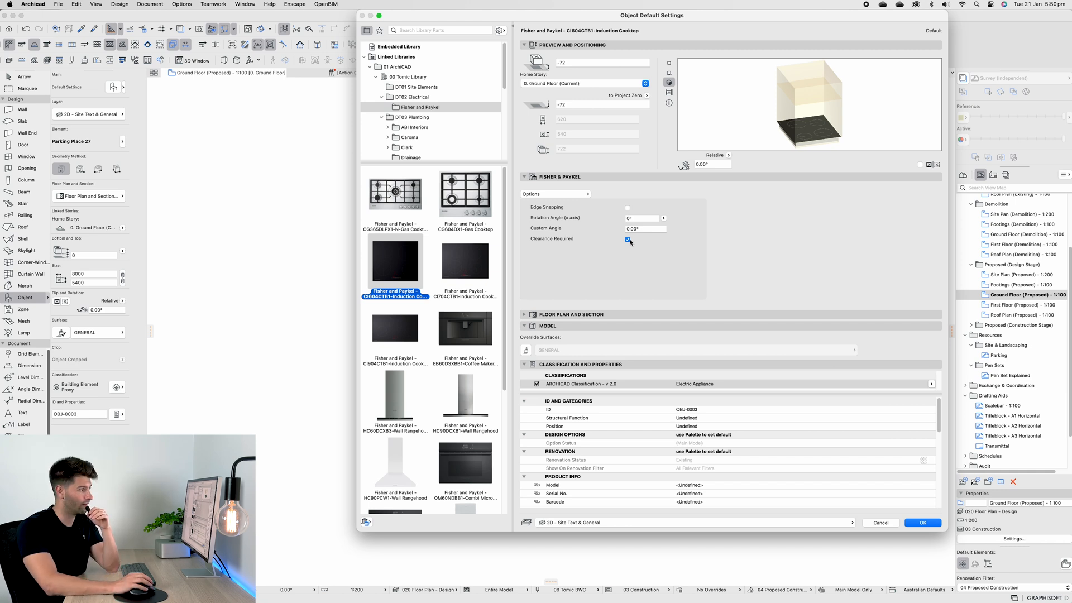
# Preview the CI604CTB1 and CI904CTB1 cooktops, then load the EB60DSXB1 coffee maker.
pyautogui.click(554, 194)
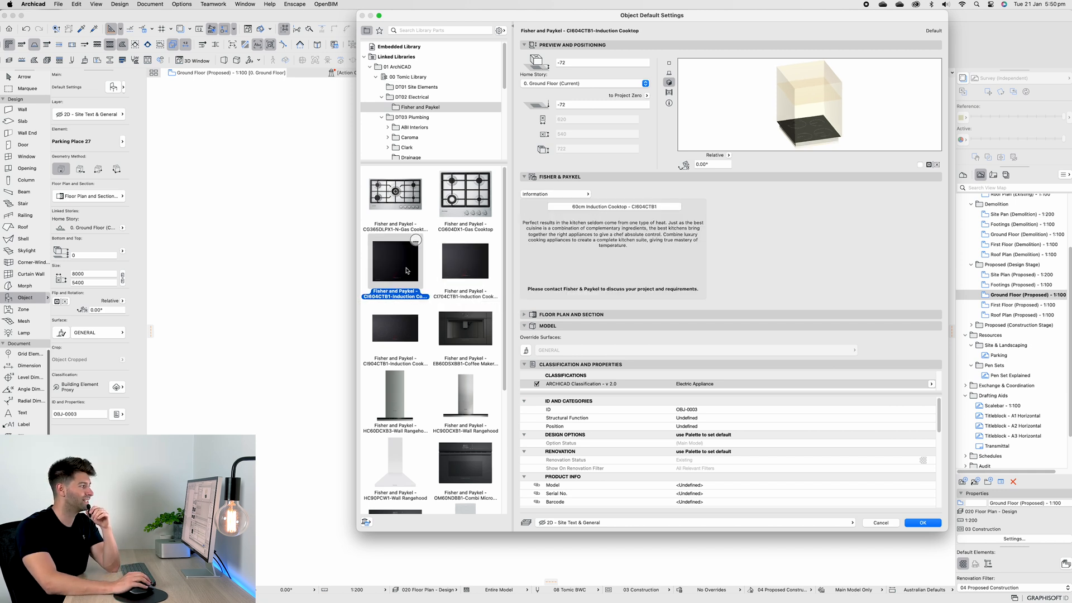
pyautogui.click(394, 327)
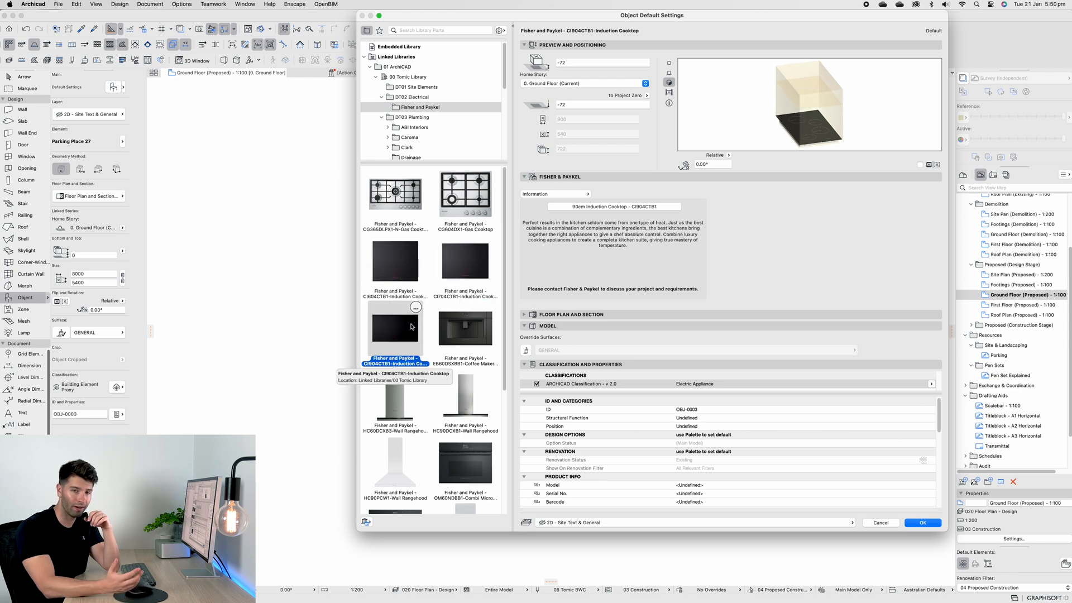
pyautogui.click(465, 329)
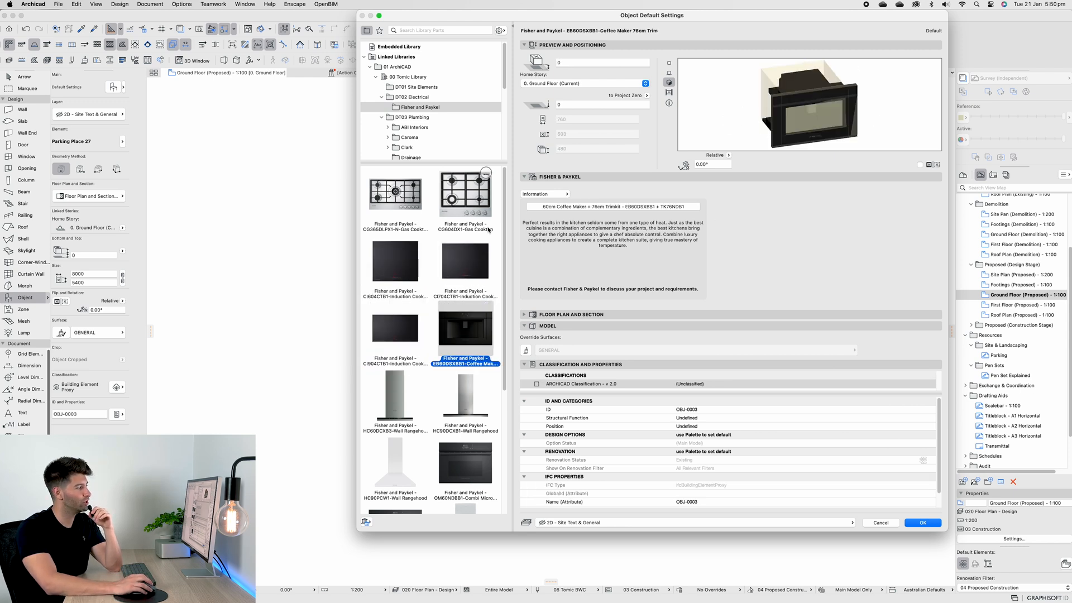
# On 3D Representation, override Aluminium Dark with stainless steel and disable other material overrides.
pyautogui.click(543, 194)
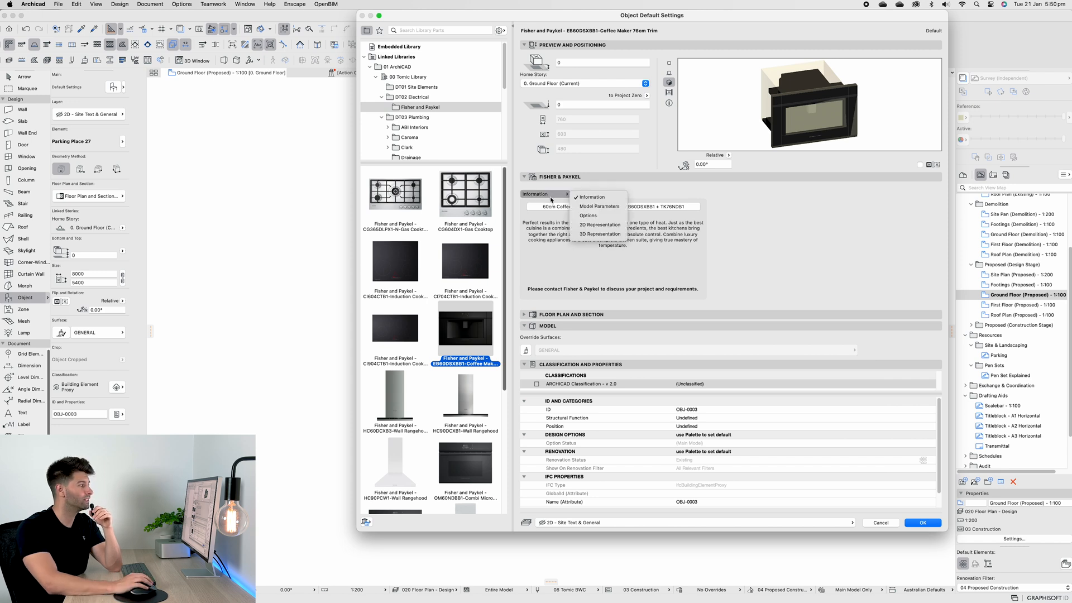
pyautogui.click(599, 234)
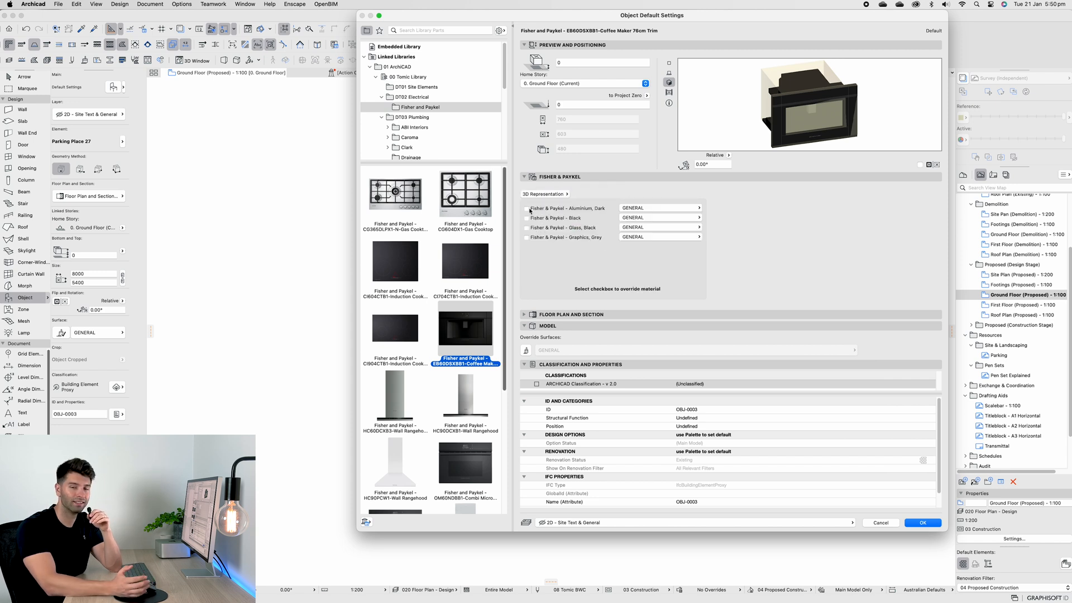
pyautogui.click(526, 208)
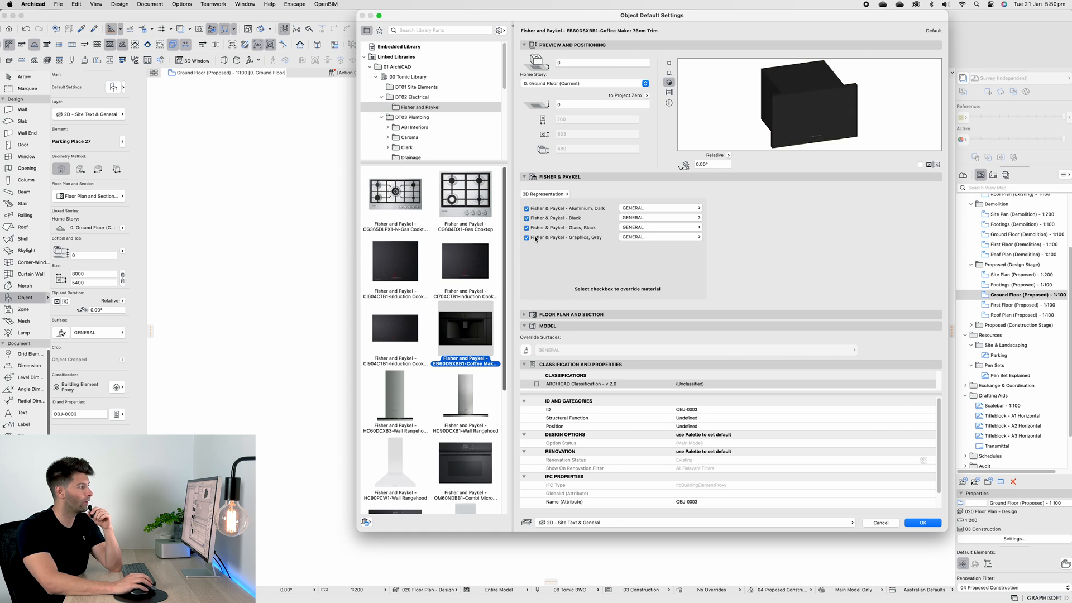
pyautogui.click(659, 207)
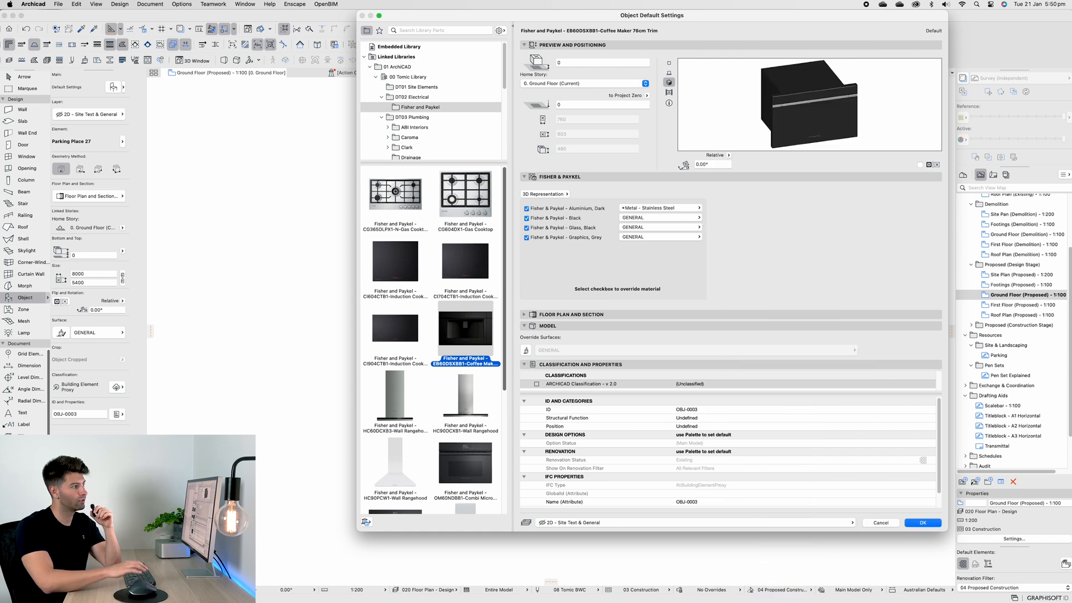
pyautogui.click(527, 236)
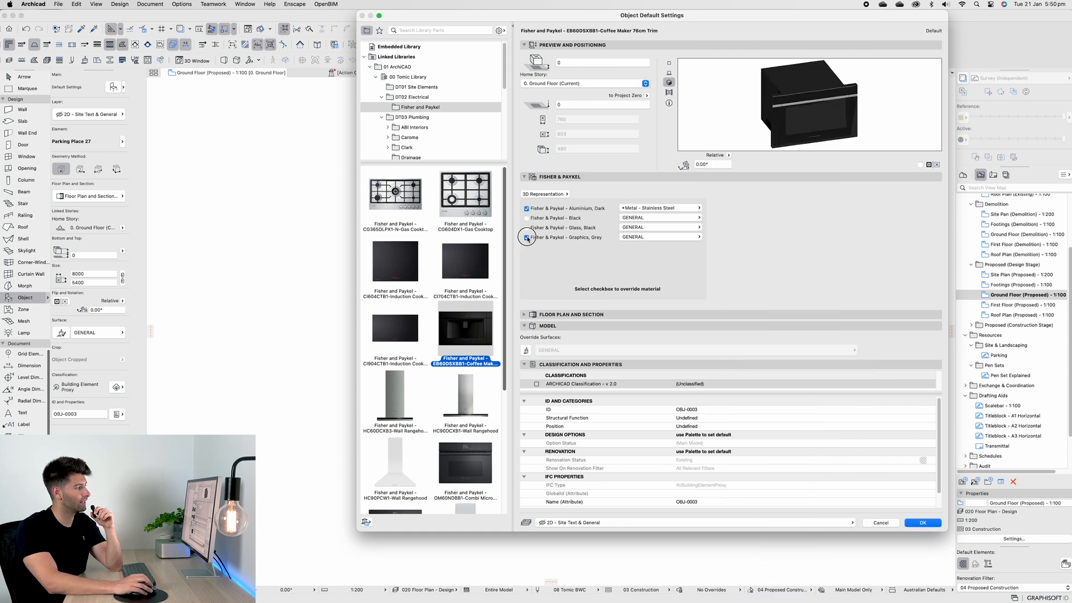
pyautogui.click(395, 402)
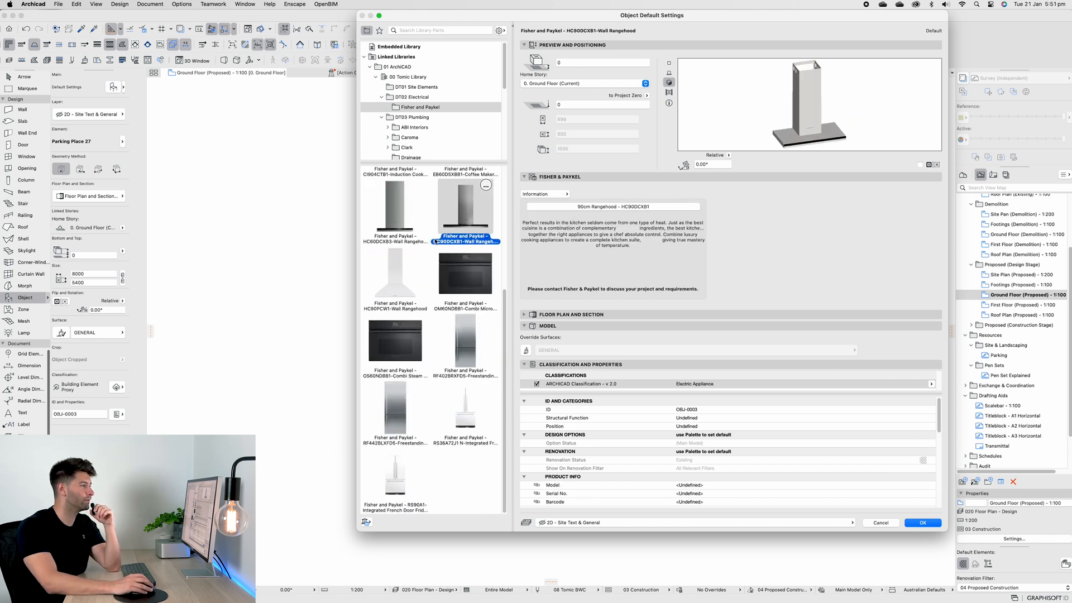
pyautogui.moveTo(466, 243)
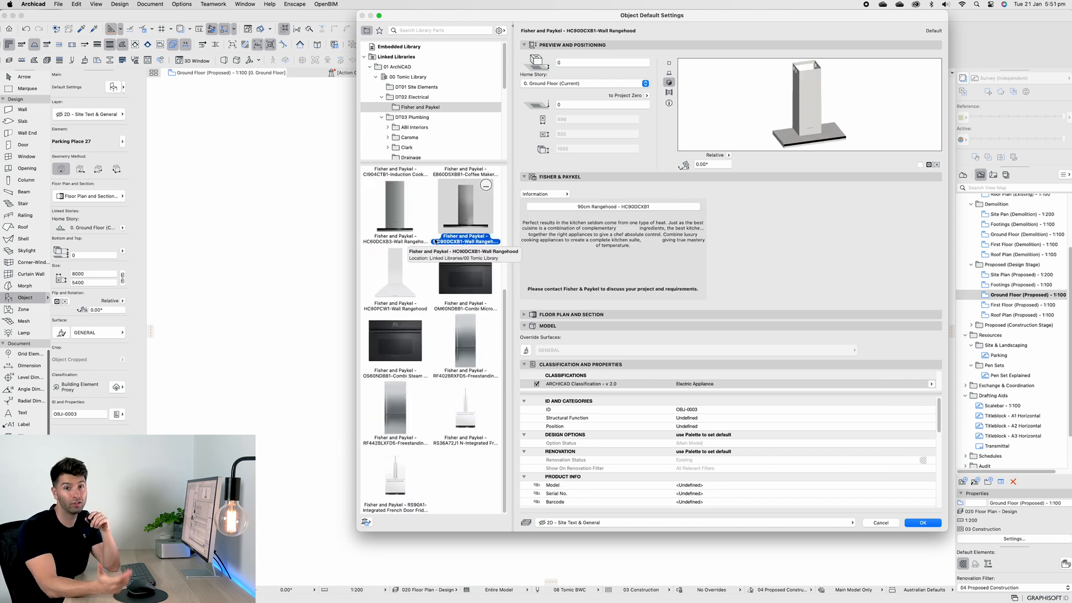
# Load the HC90PCW1 wall rangehood and open its parameter page list.
pyautogui.click(395, 283)
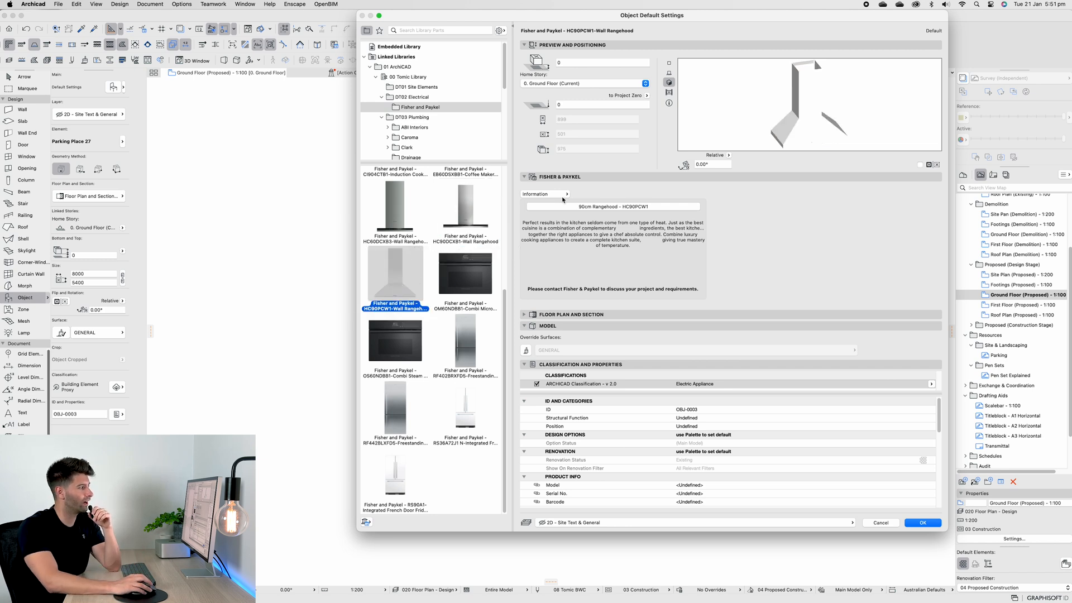
pyautogui.click(544, 194)
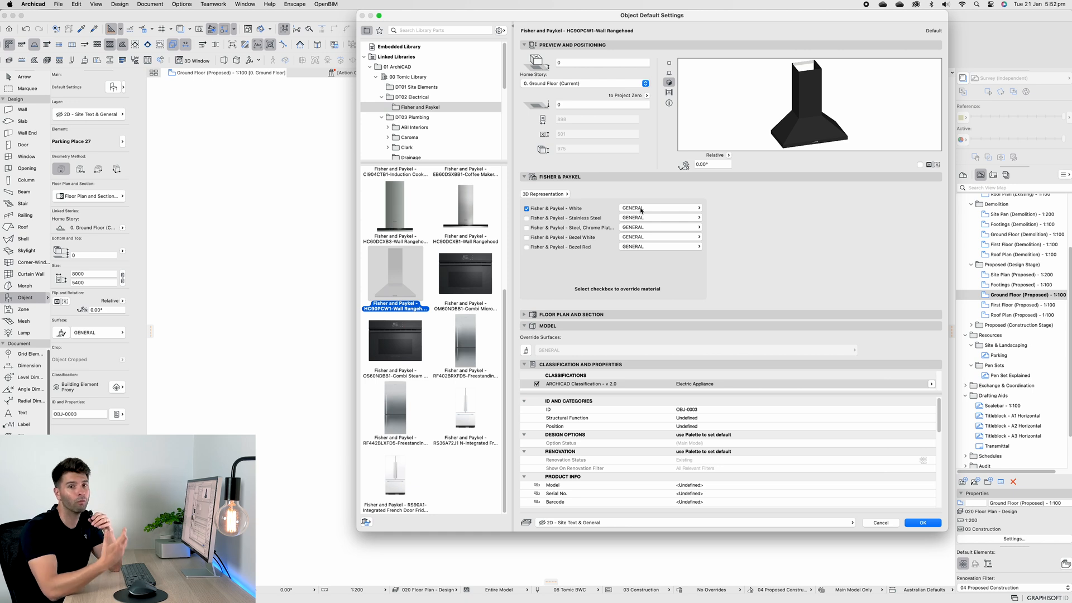
pyautogui.moveTo(536, 281)
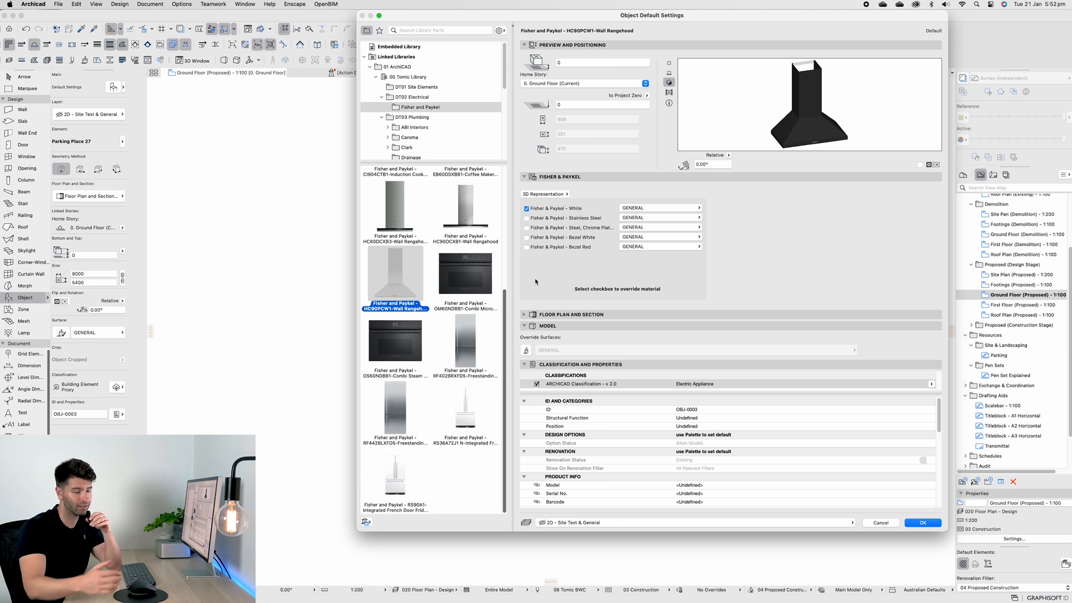
# Preview ovens and fridges, select the RS90A1 French door fridge freezer and show its appearance materials.
pyautogui.click(465, 274)
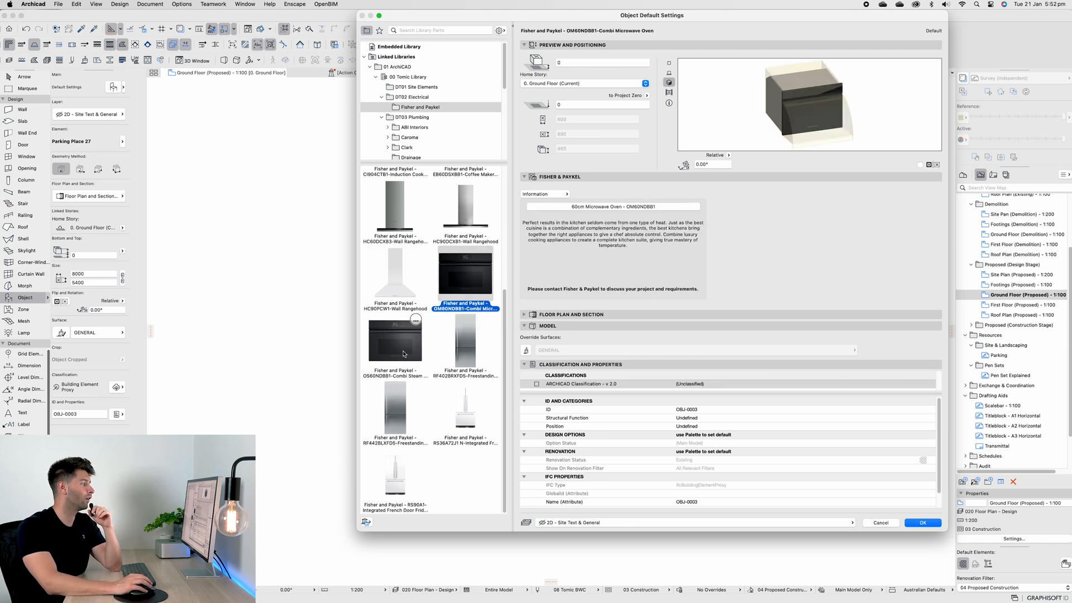
pyautogui.click(394, 340)
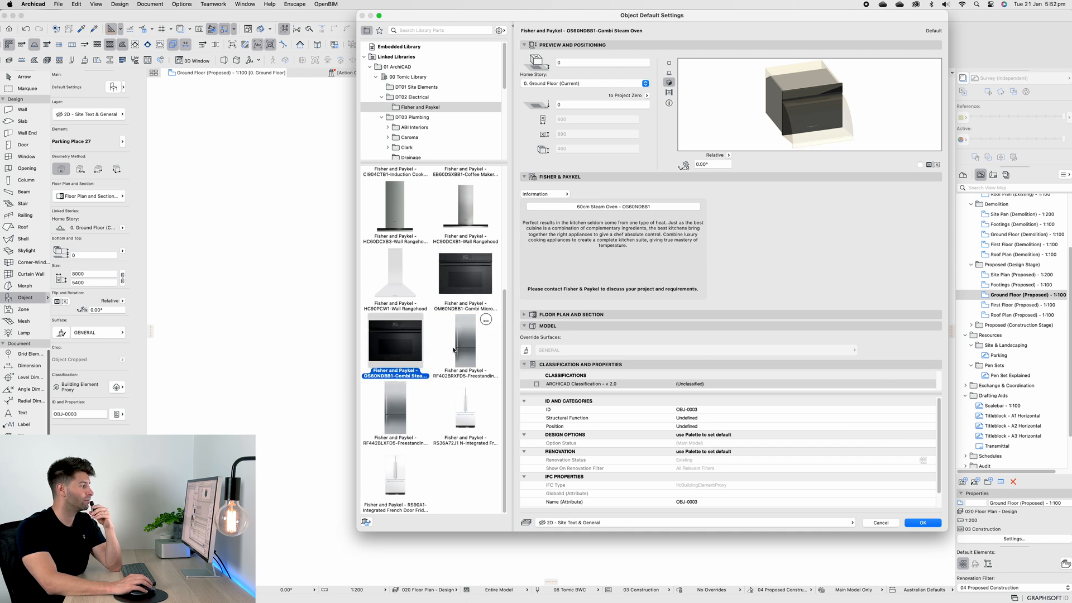
pyautogui.click(466, 341)
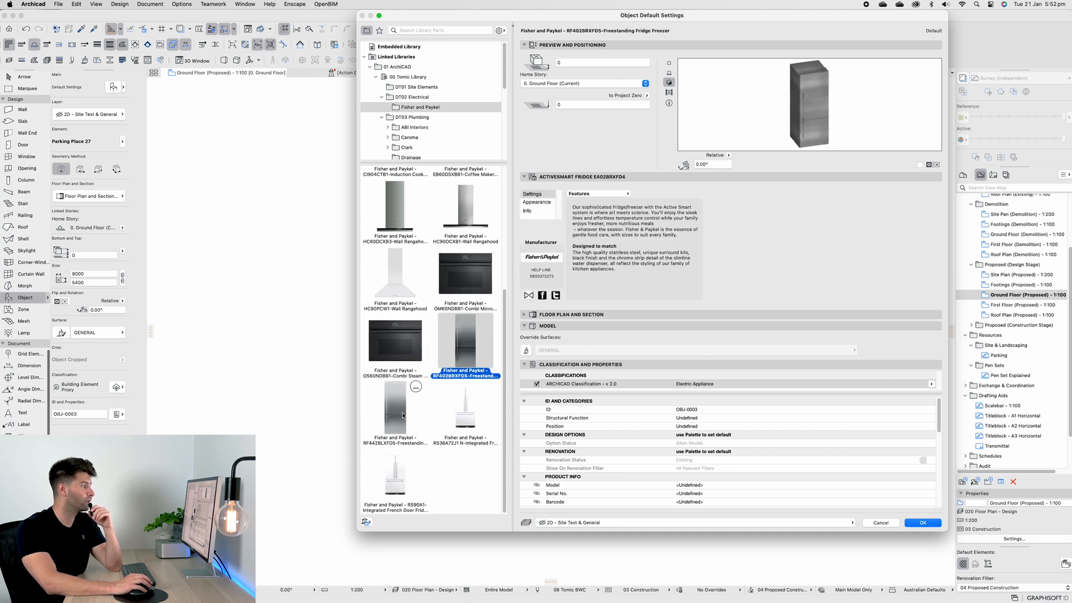
pyautogui.click(465, 417)
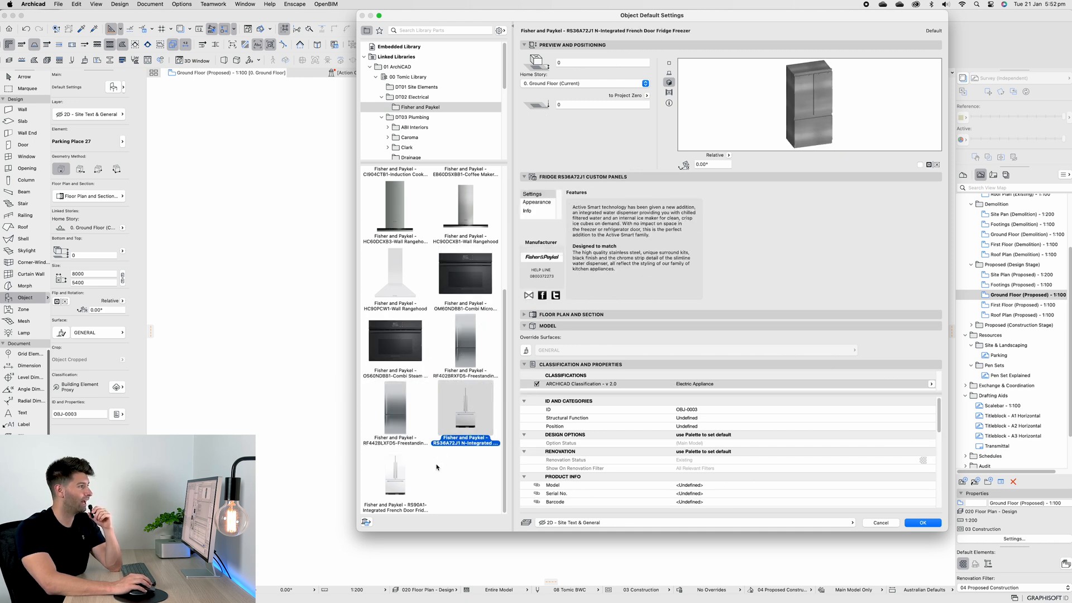
pyautogui.click(394, 476)
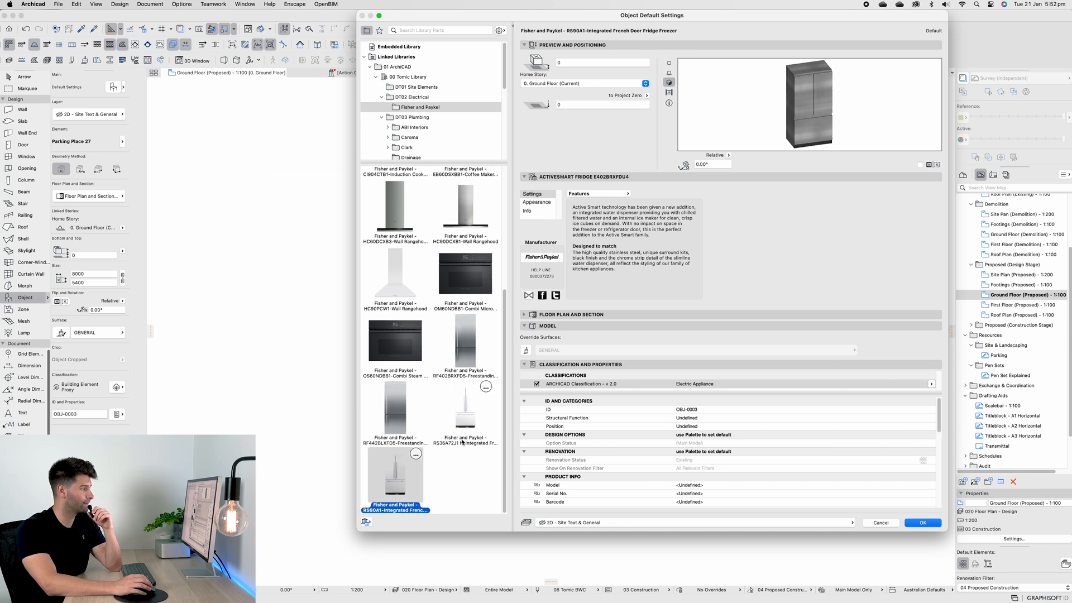
pyautogui.click(536, 203)
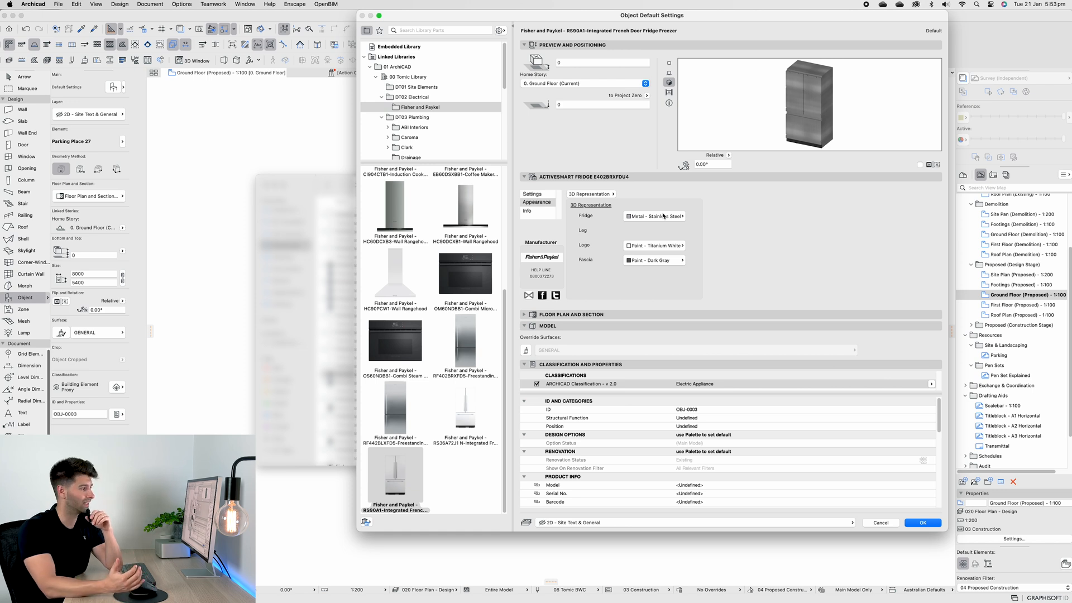
# Set the fridge material to Wood - Oak Light and show the 00 Tomic Library folders.
pyautogui.click(652, 216)
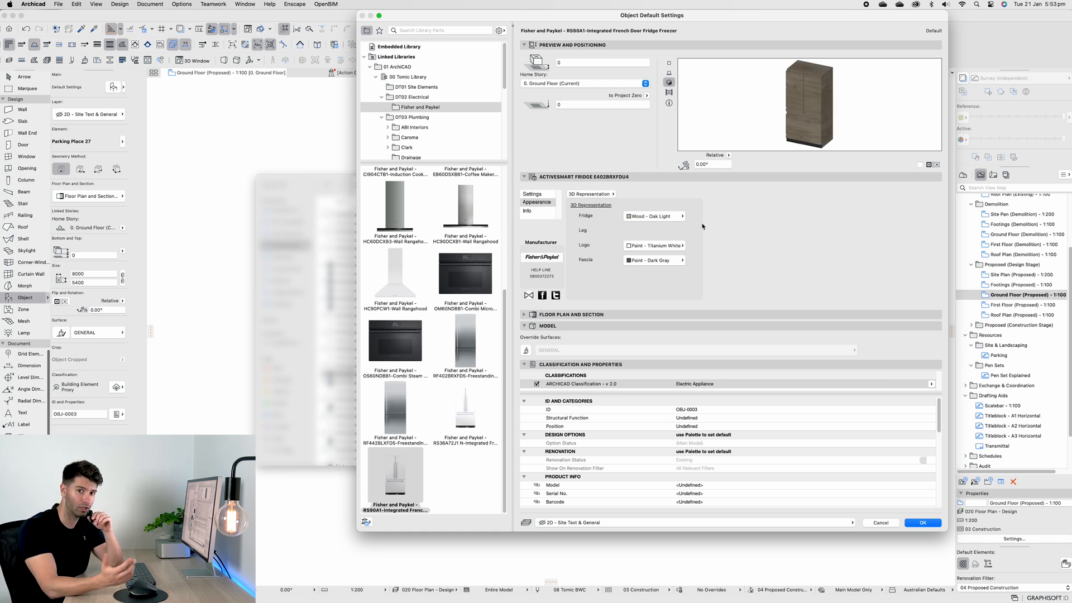
pyautogui.click(408, 76)
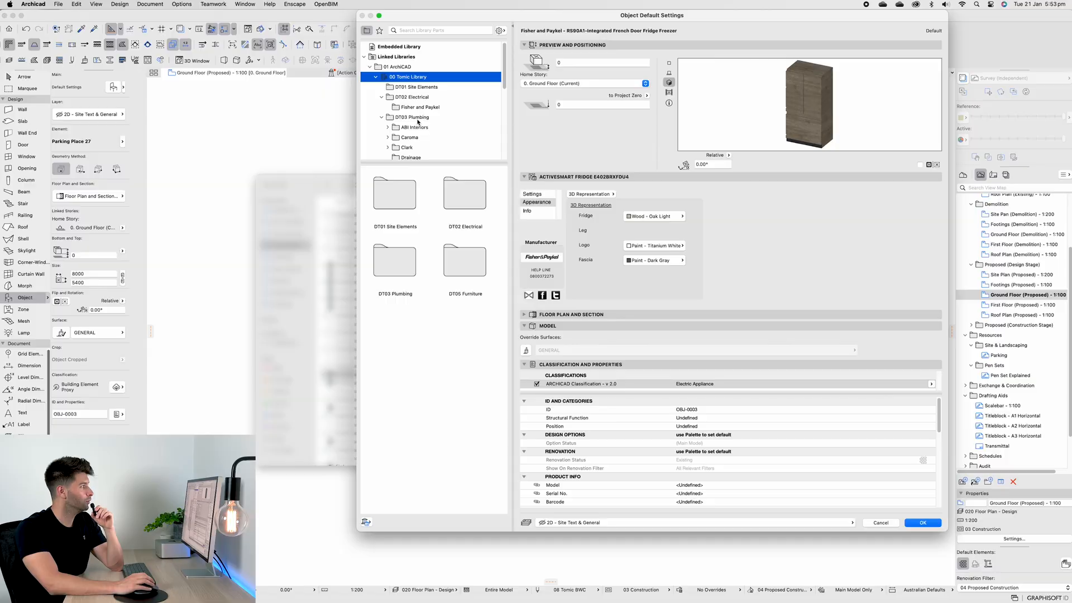
# Open DT03 Plumbing and the Elysian adjustable shower rail folder, then return to Plumbing.
pyautogui.click(394, 262)
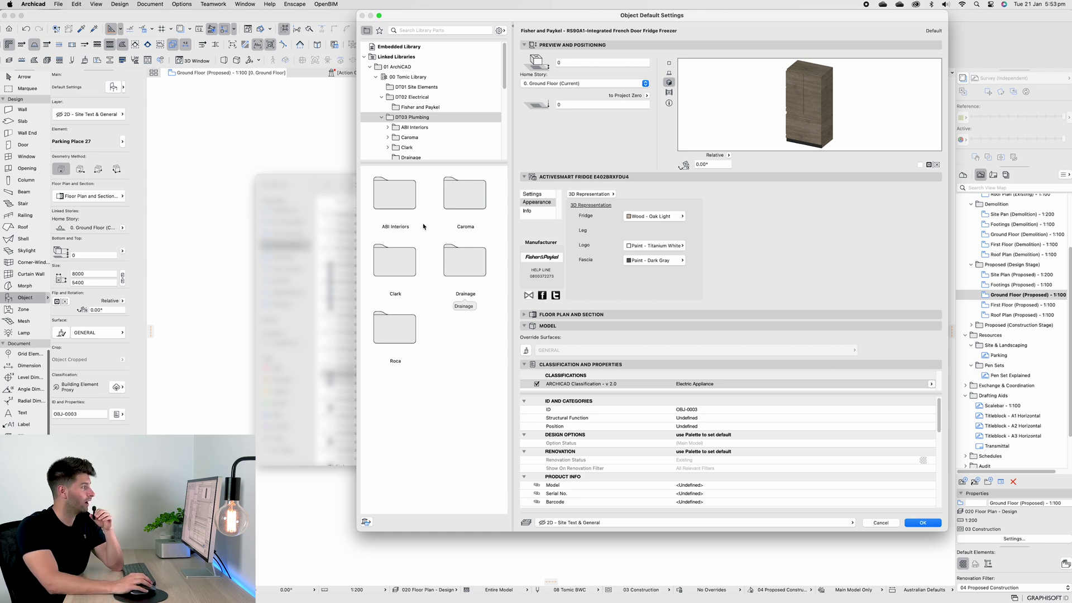
pyautogui.moveTo(408, 207)
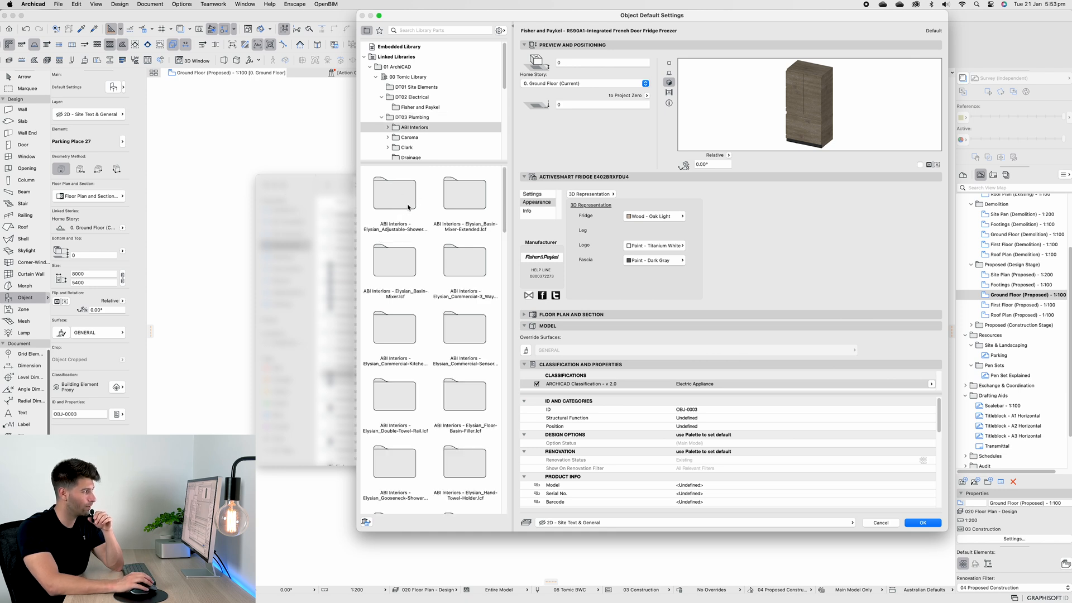
pyautogui.click(387, 128)
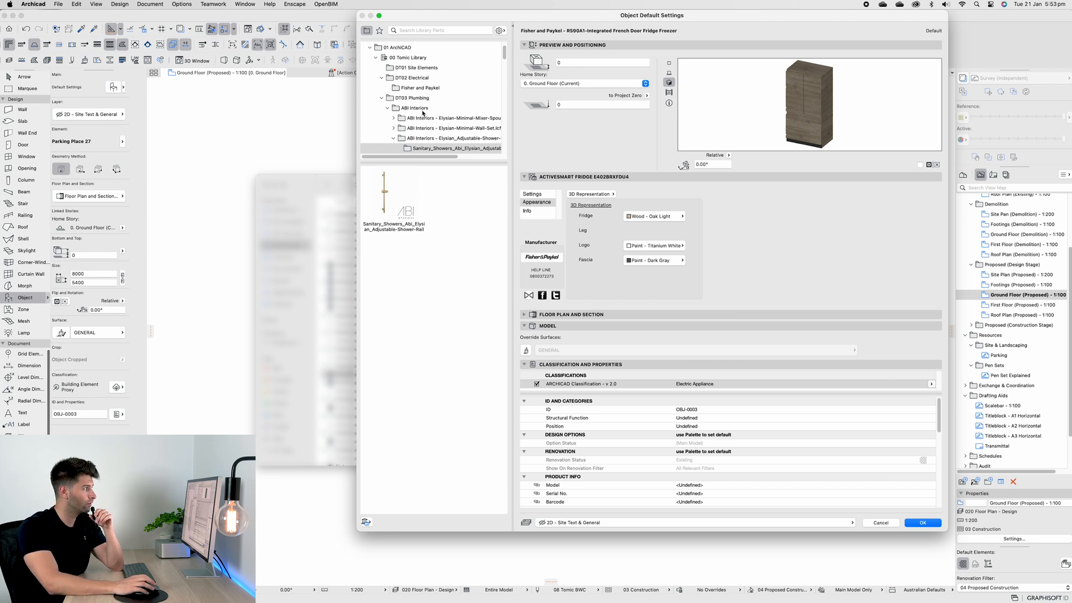
pyautogui.click(410, 97)
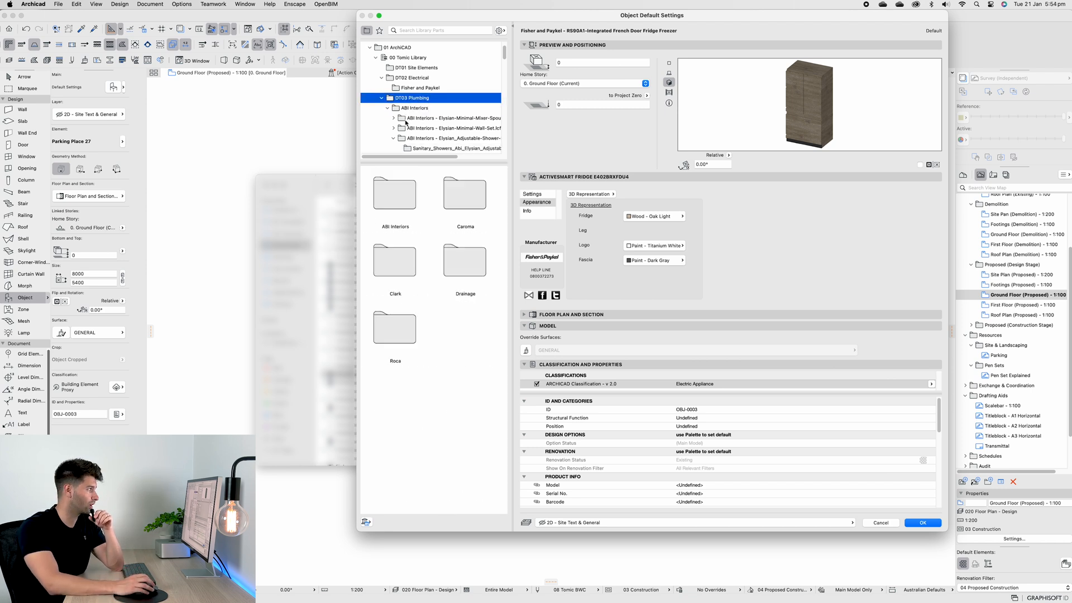
# Search the library for 'abi' and scroll through the 93 ABI results.
pyautogui.write('abi')
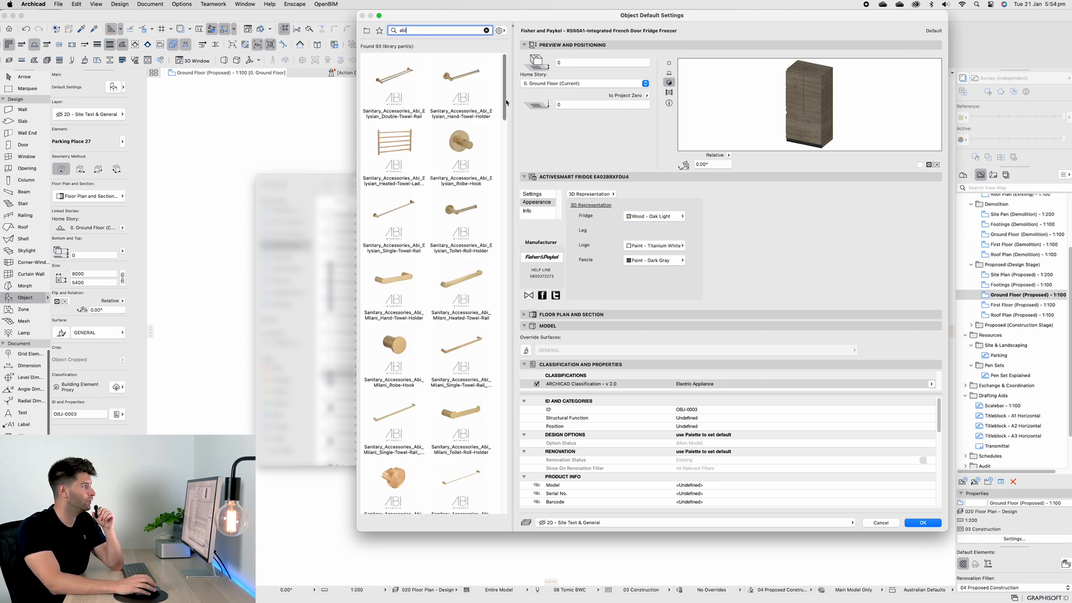
pyautogui.scroll(-3)
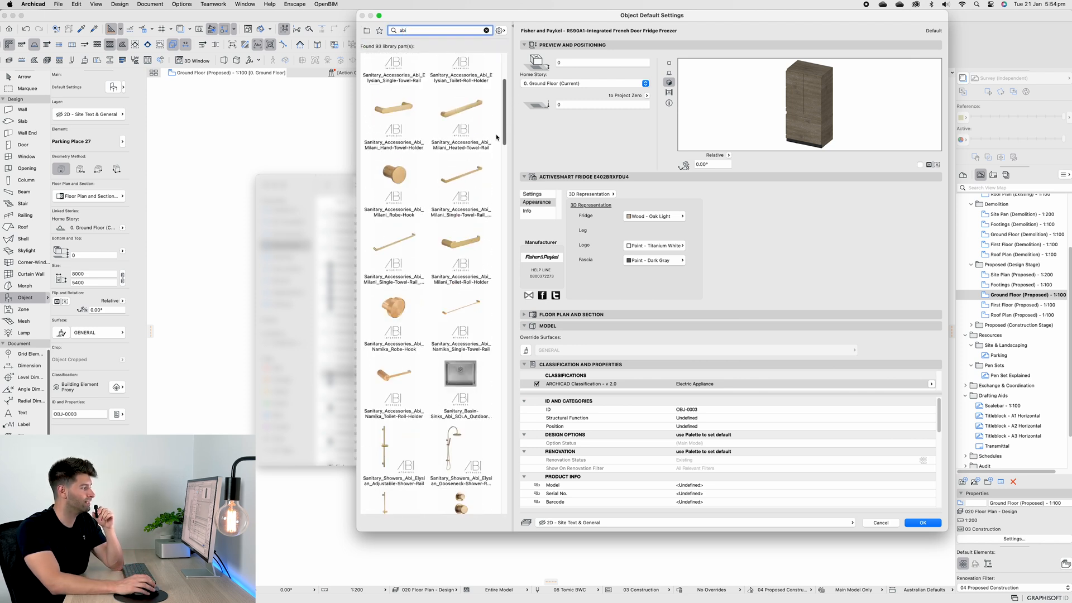
pyautogui.scroll(-3)
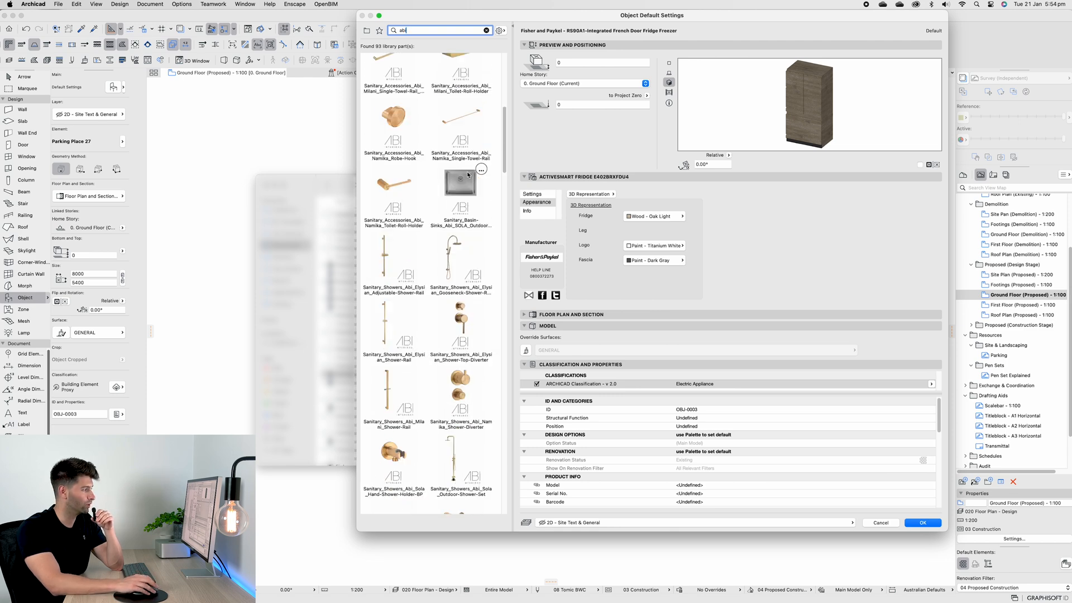
pyautogui.scroll(-3)
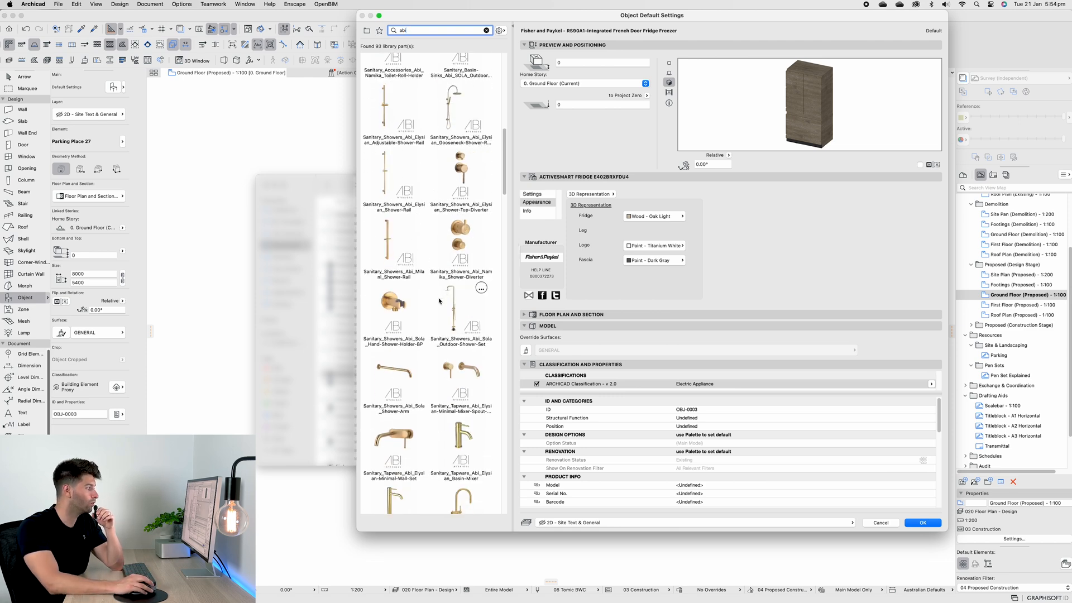
# Select the Elysian Minimal Mixer Spout Set and try brushed gunmetal, matte black and white finishes.
pyautogui.click(461, 369)
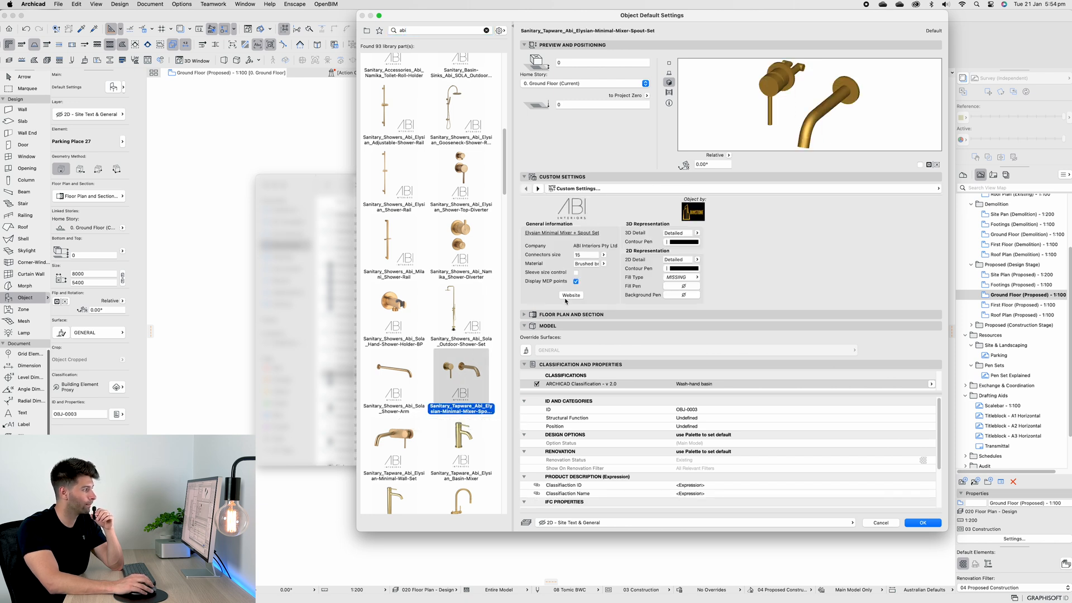
pyautogui.click(587, 265)
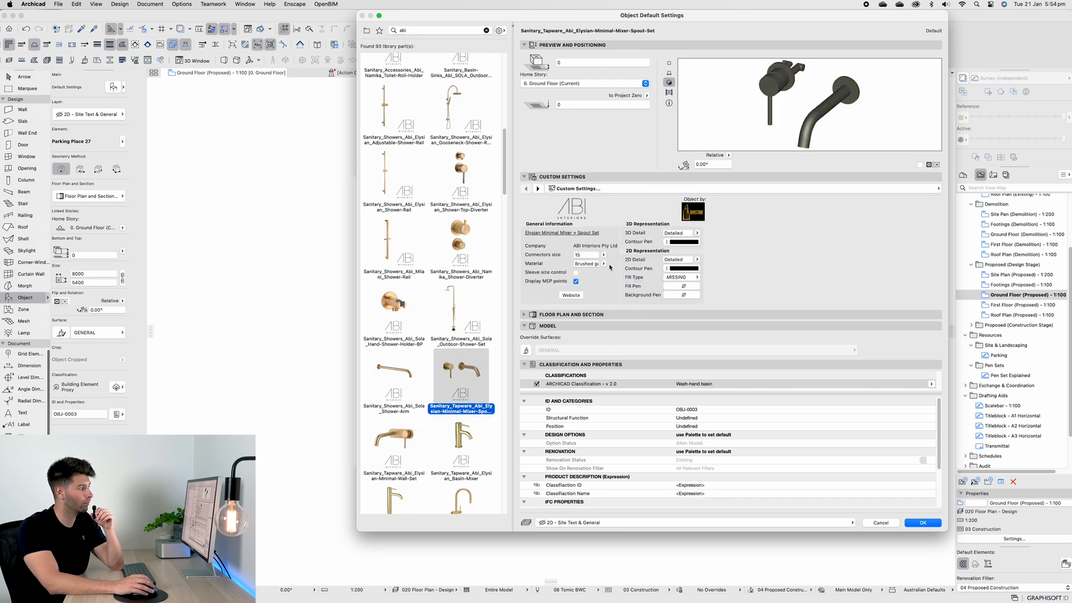
pyautogui.click(588, 263)
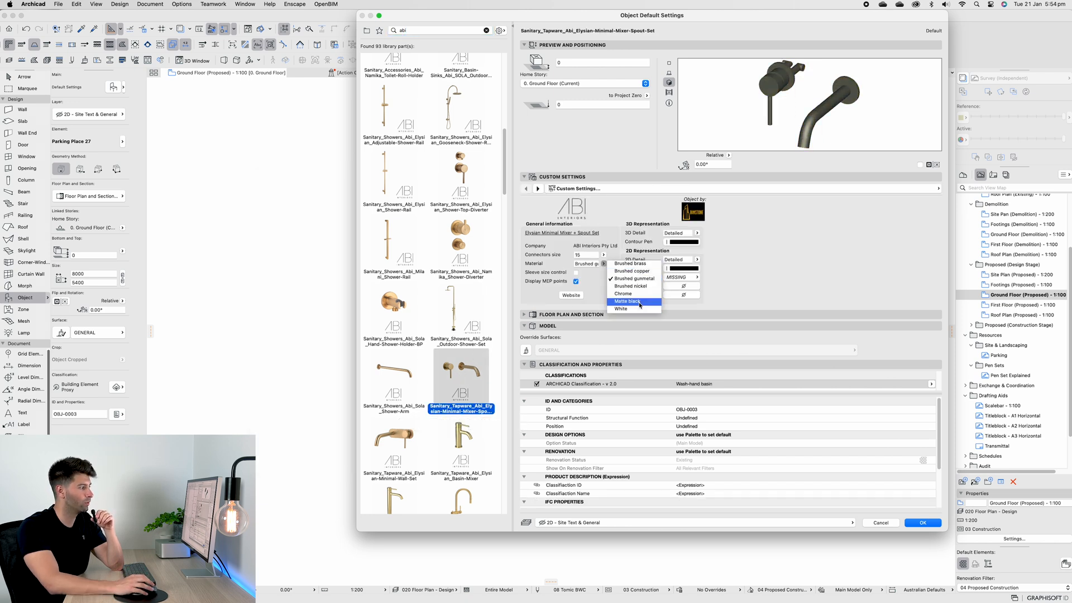
pyautogui.click(626, 302)
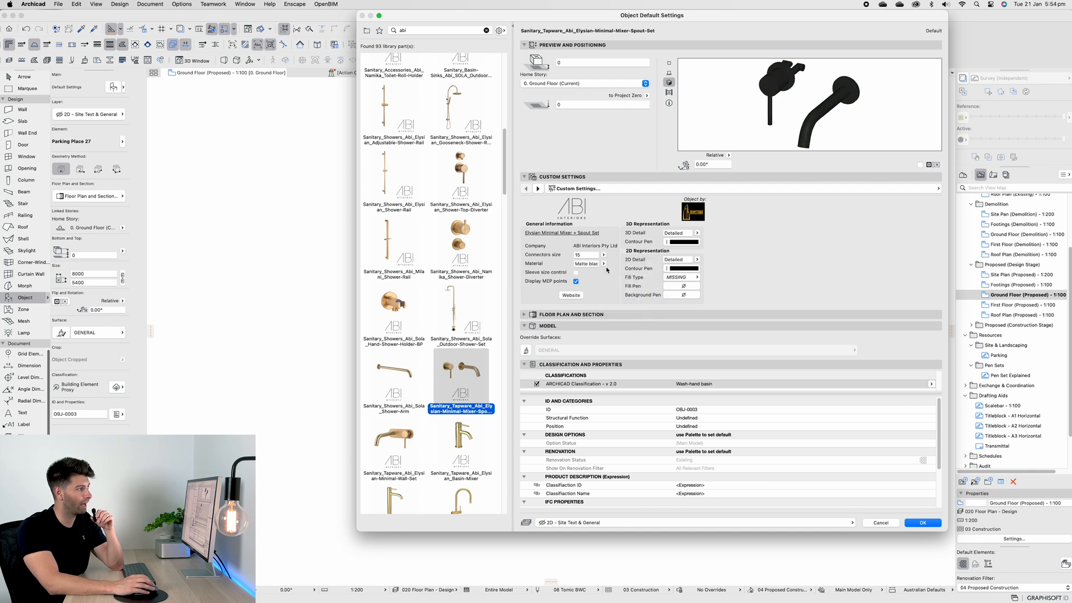
pyautogui.click(587, 263)
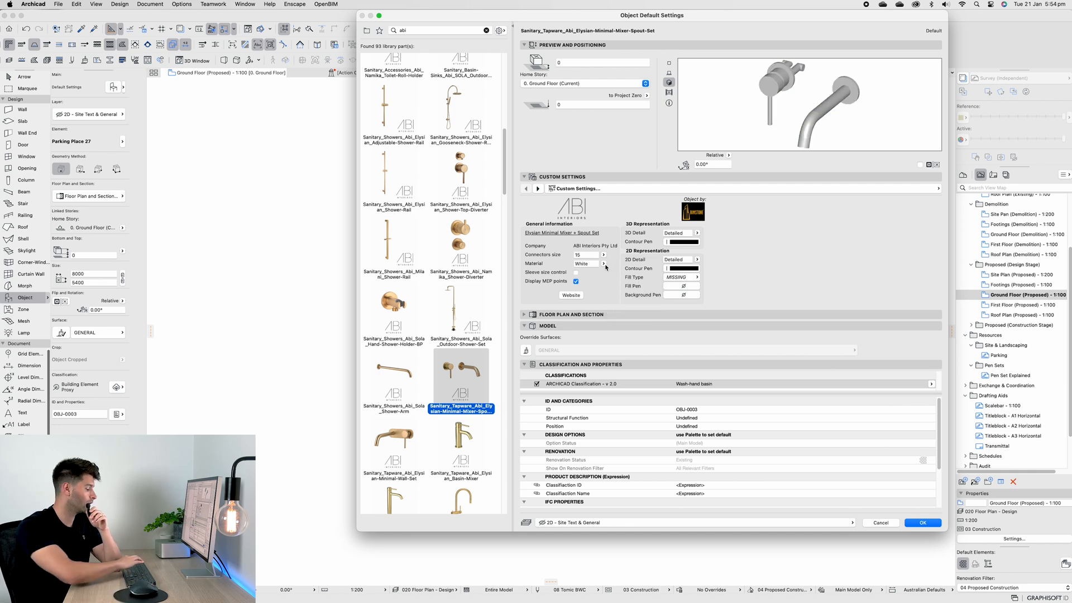
pyautogui.click(922, 522)
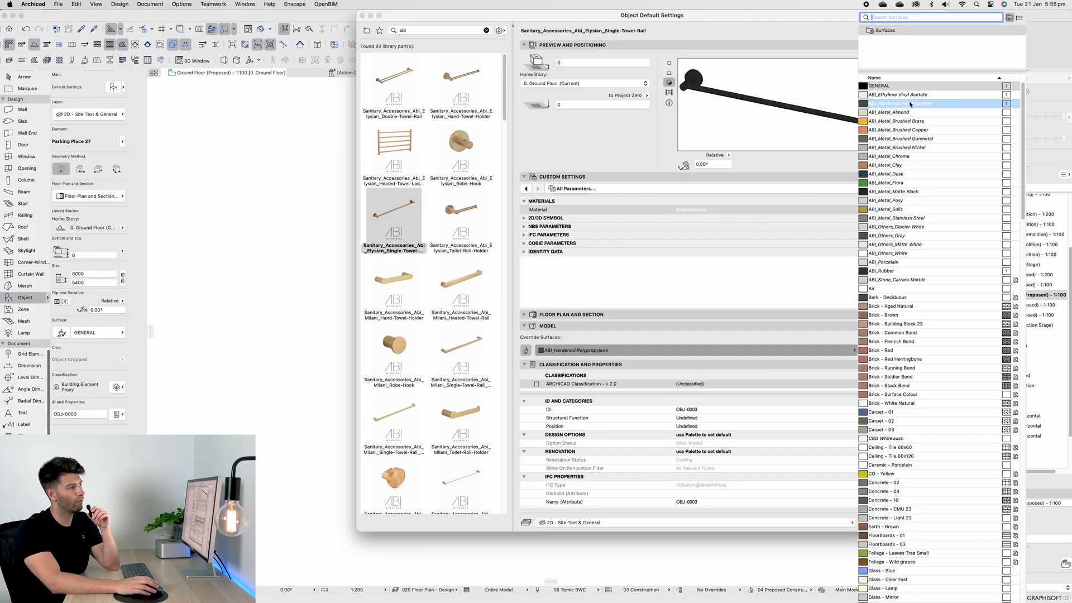
# Preview the Solis metal and white override surfaces on the Elysian single towel rail.
pyautogui.click(889, 209)
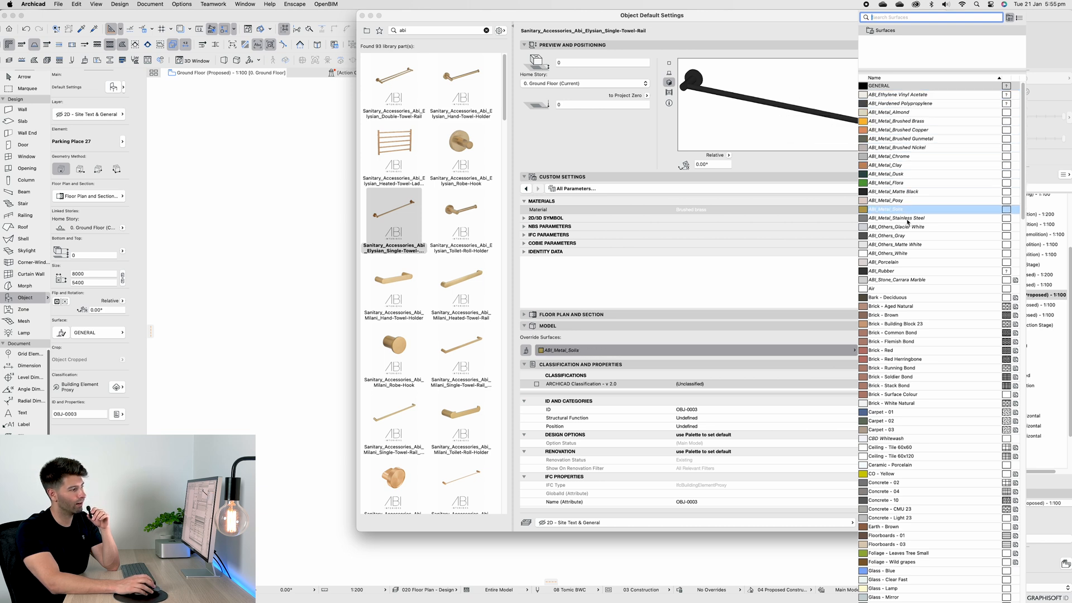
pyautogui.click(886, 262)
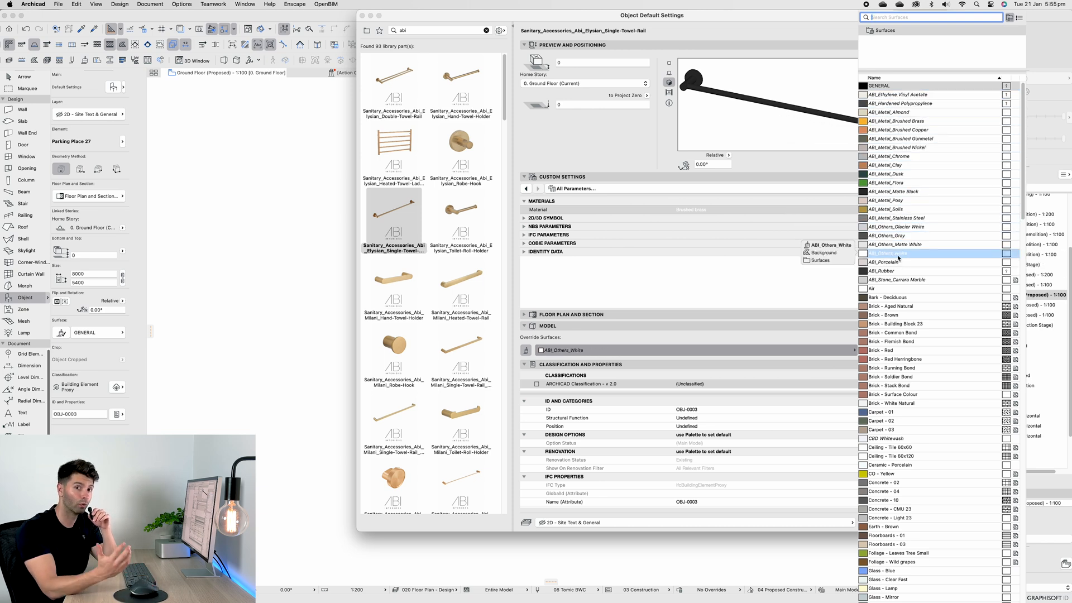
pyautogui.click(887, 262)
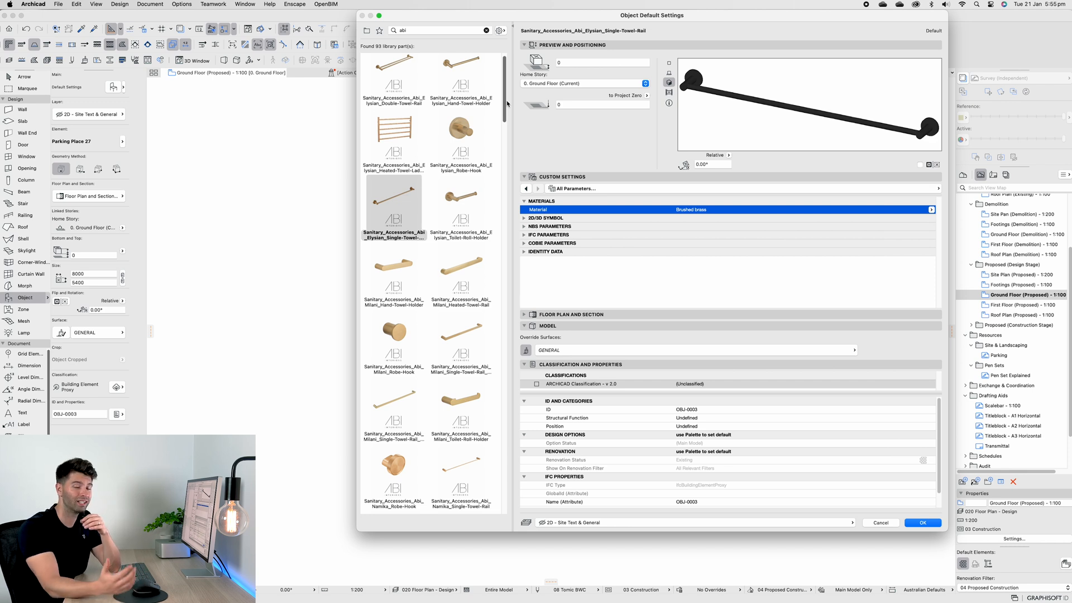
pyautogui.moveTo(461, 201)
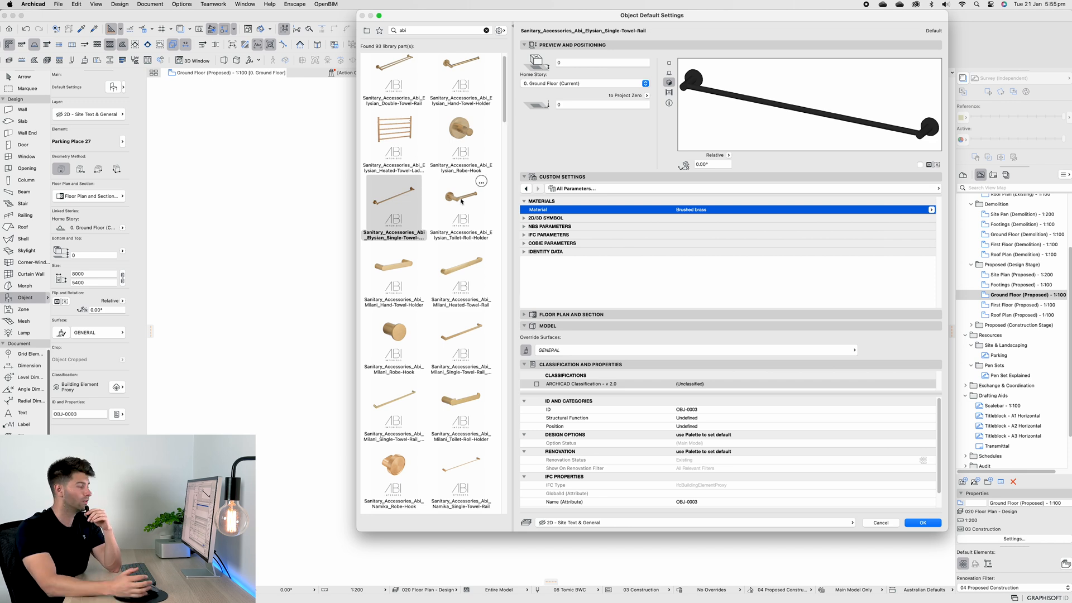
pyautogui.moveTo(460, 201)
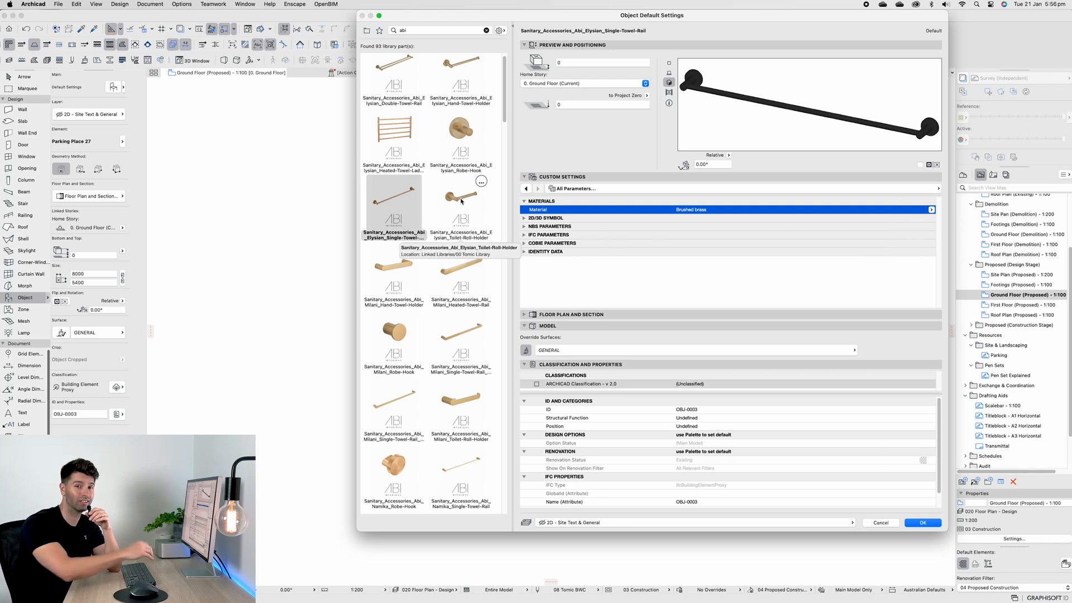
# Preview the SOLA outdoor single sink and the Elysian shower top diverter.
pyautogui.scroll(-3)
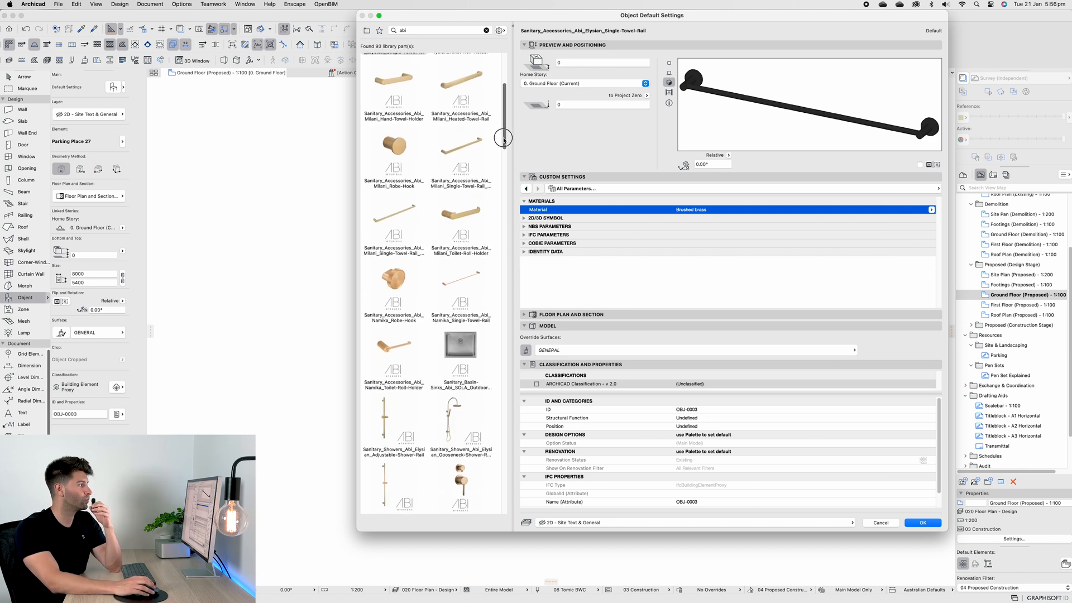
pyautogui.scroll(-3)
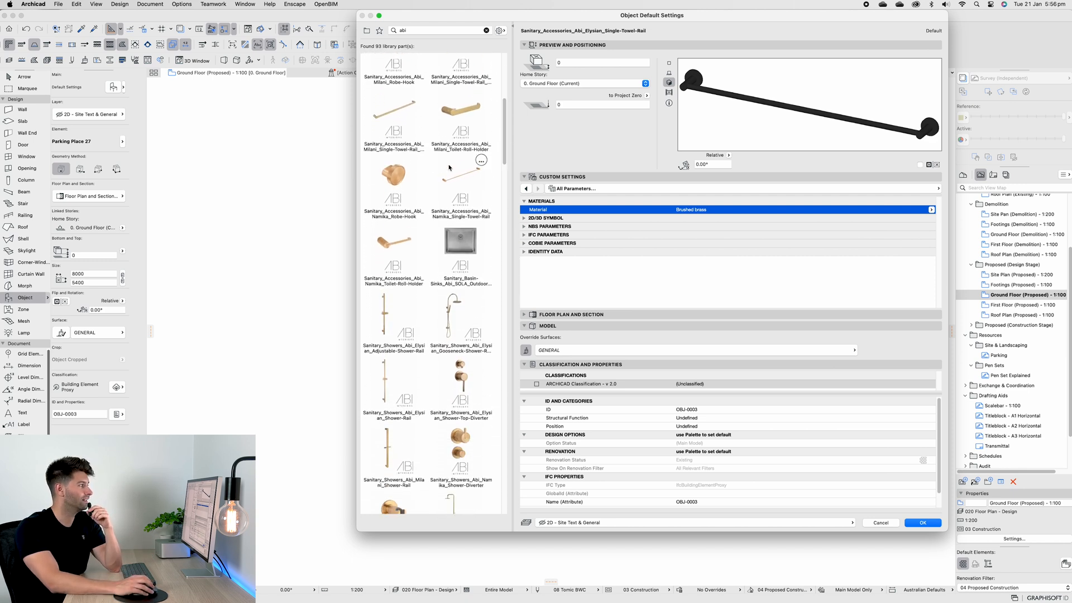
pyautogui.click(460, 115)
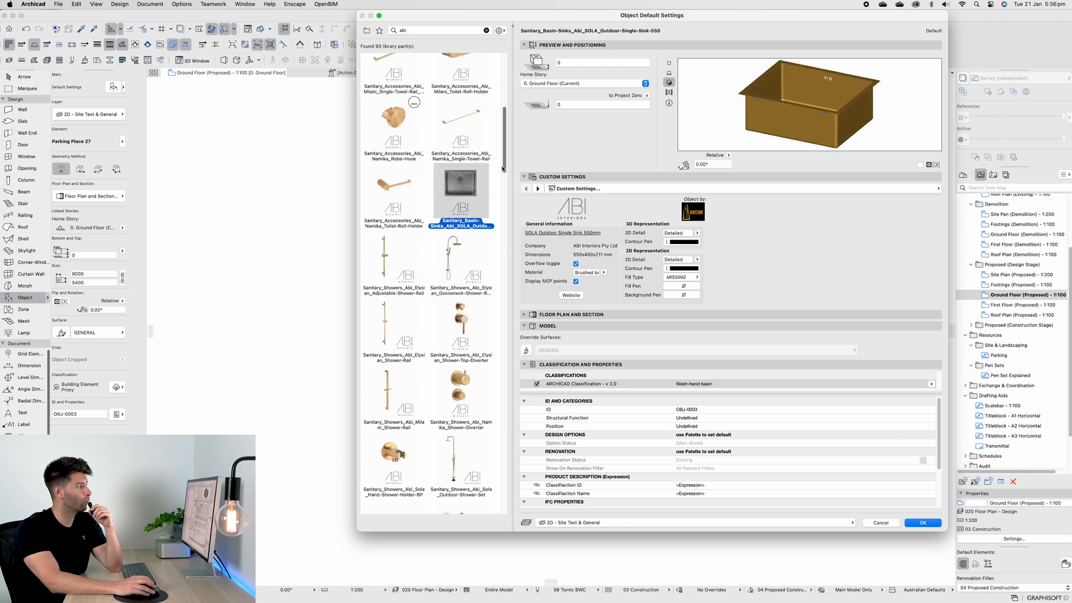
pyautogui.scroll(-3)
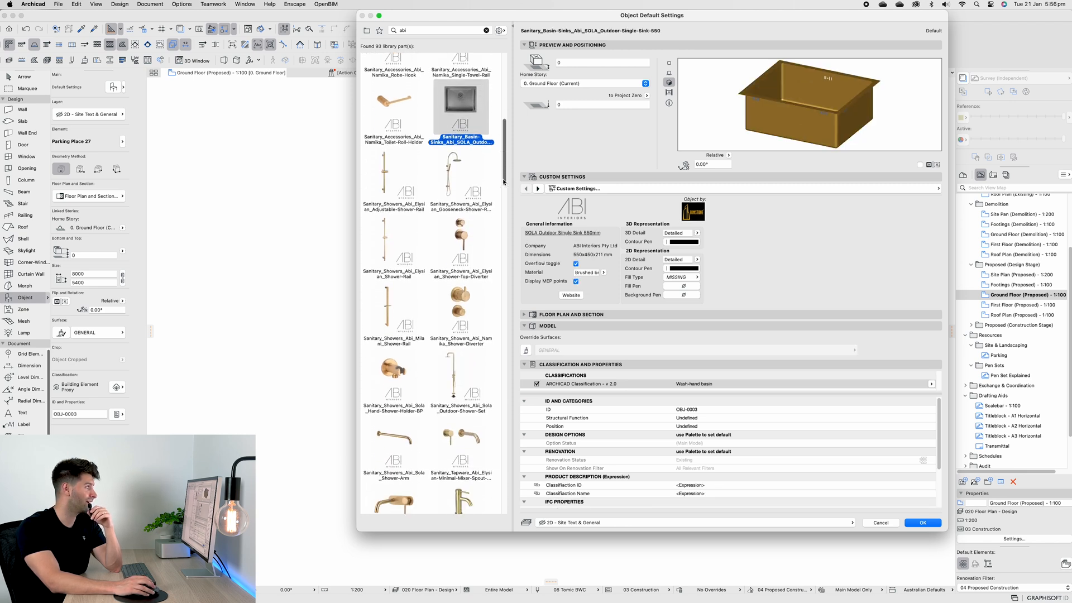
pyautogui.click(461, 174)
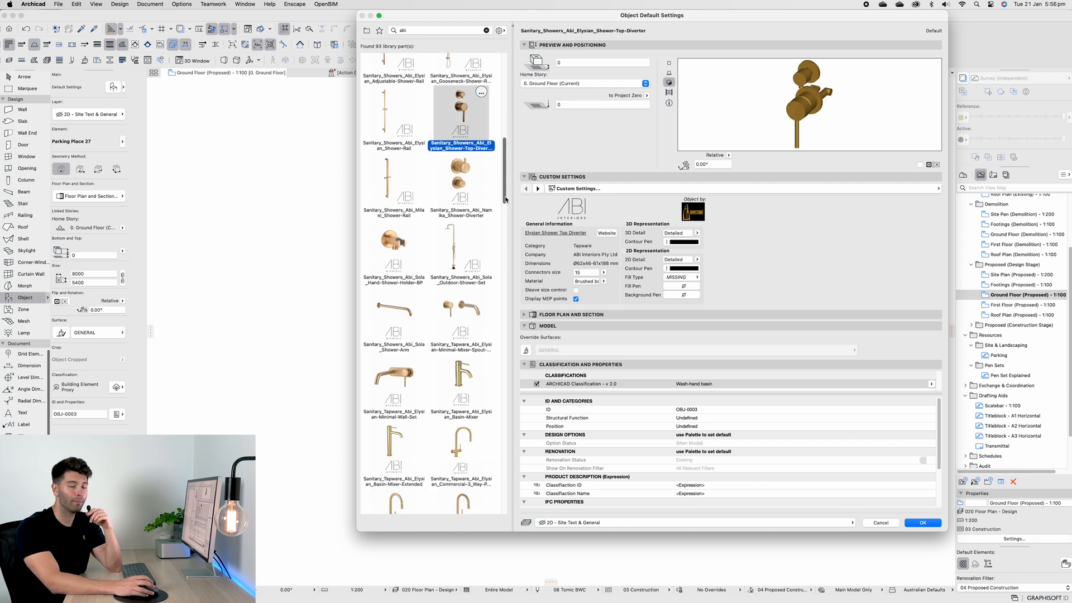
# Preview the Elysian minimal mixer spout set, minimal wall set and commercial 3-way filter tap.
pyautogui.scroll(-3)
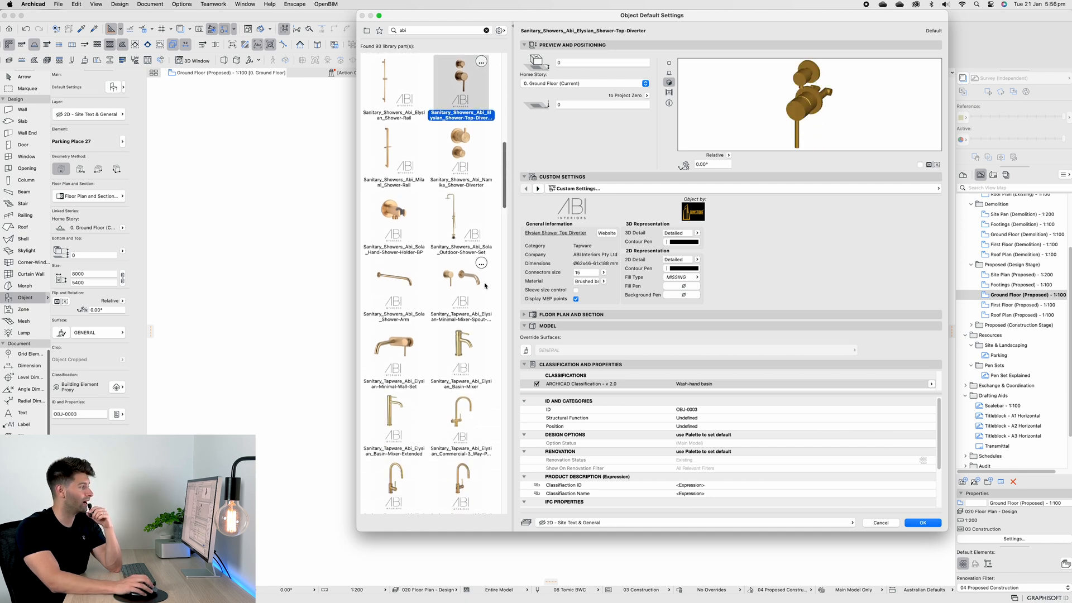
pyautogui.click(461, 284)
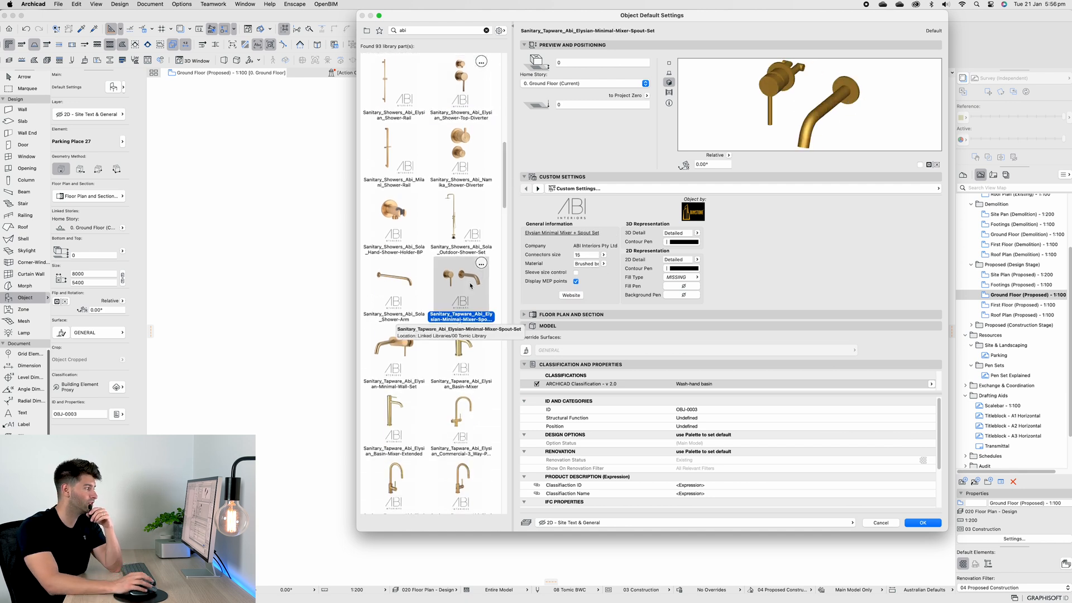
pyautogui.click(393, 353)
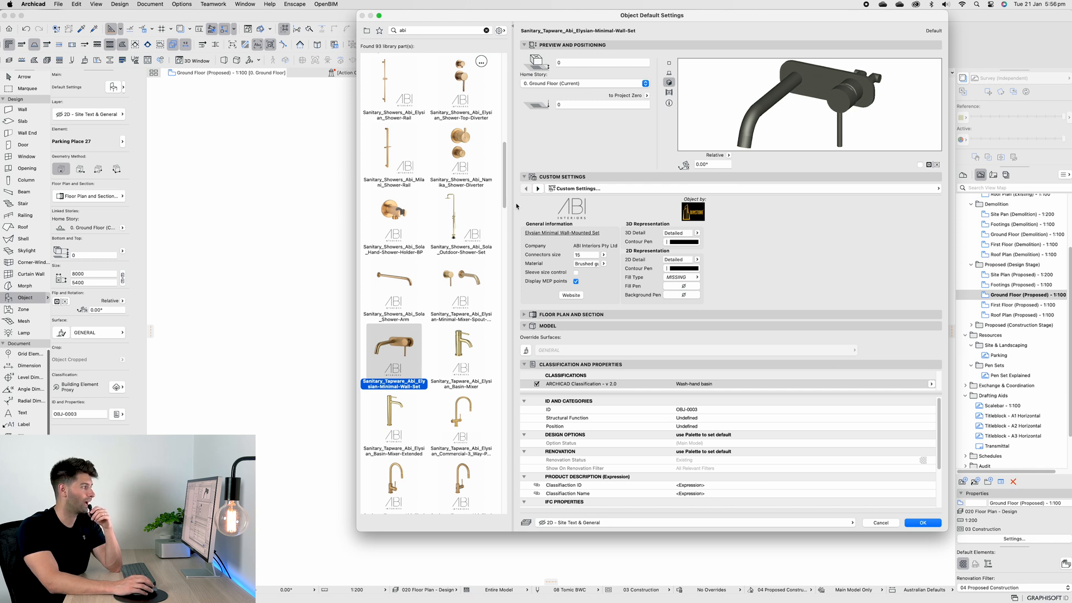
pyautogui.click(460, 263)
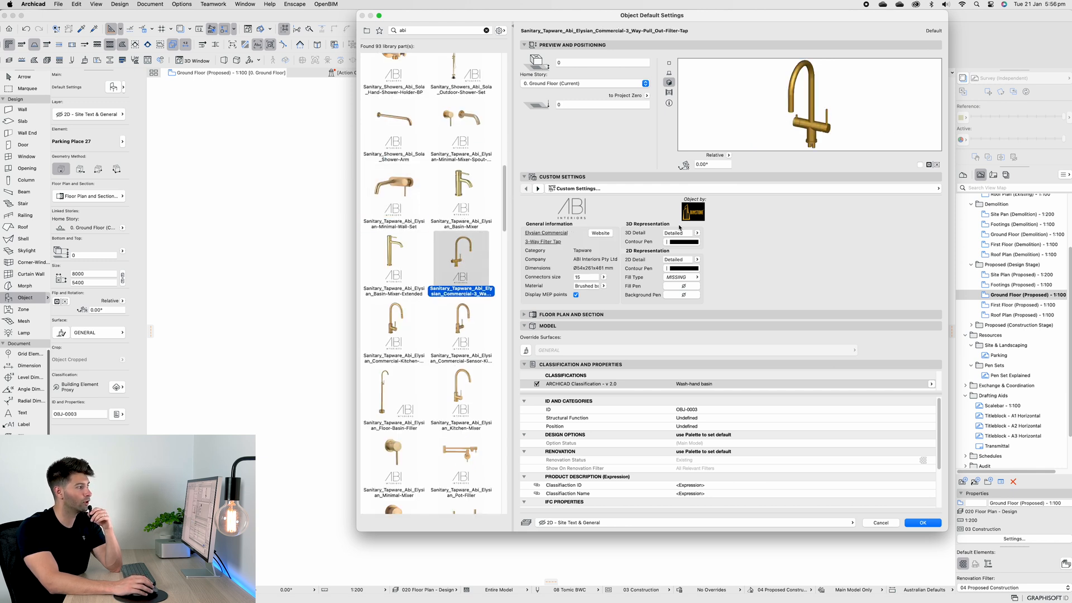
pyautogui.moveTo(608, 255)
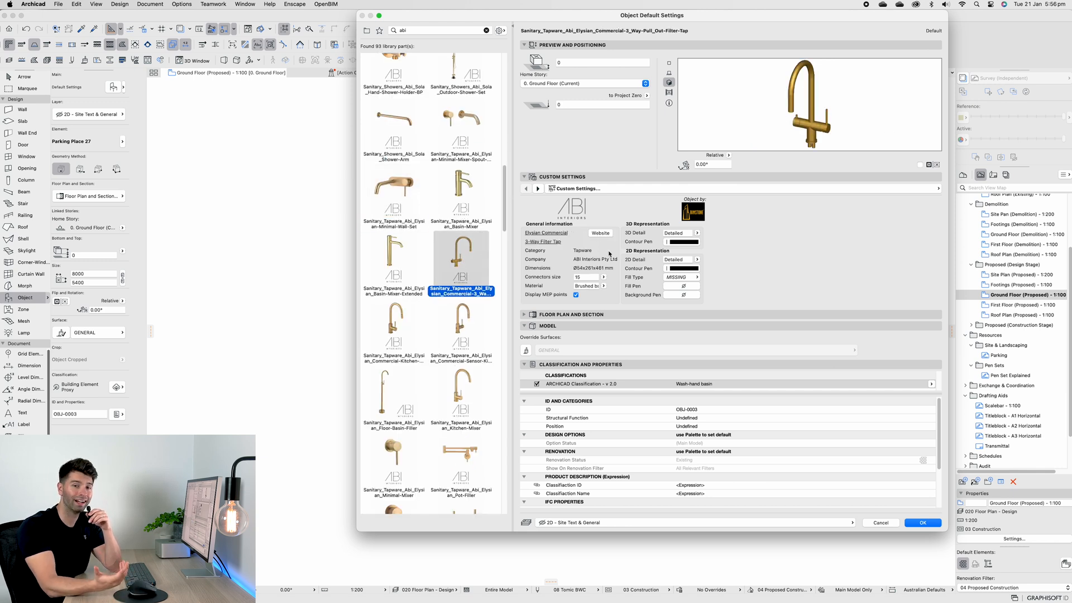
pyautogui.scroll(-3)
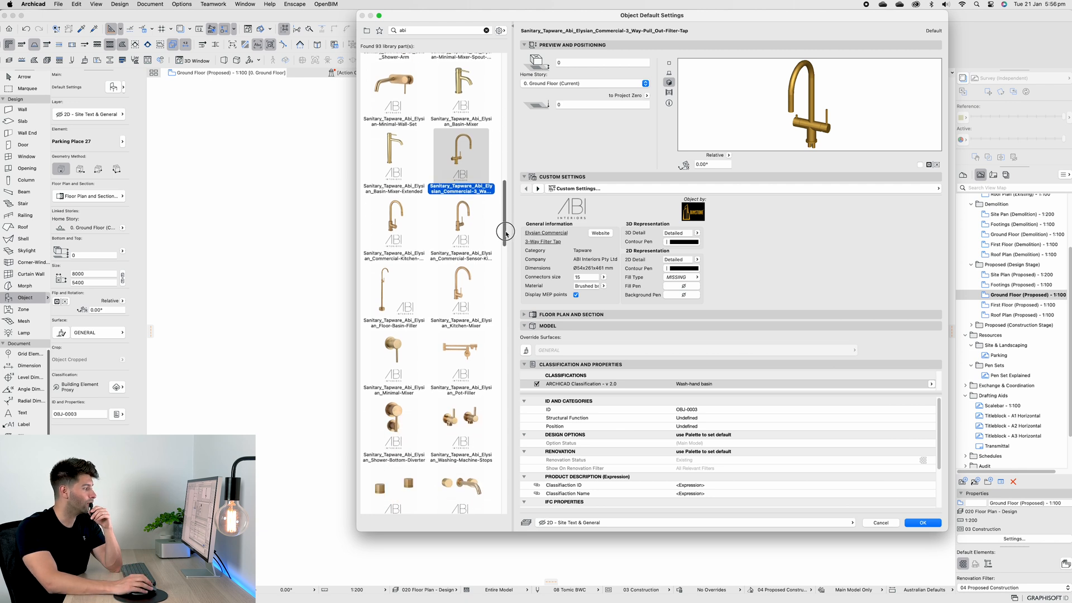
pyautogui.scroll(-3)
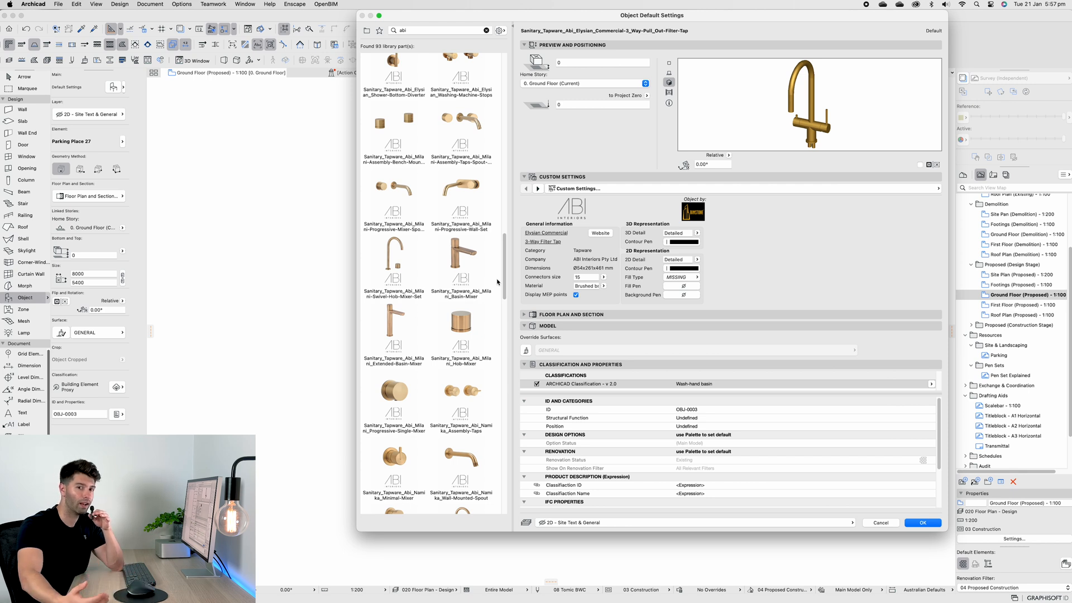
# Search the library for 'caroma' to list the 11 Caroma parts.
pyautogui.write('caroma')
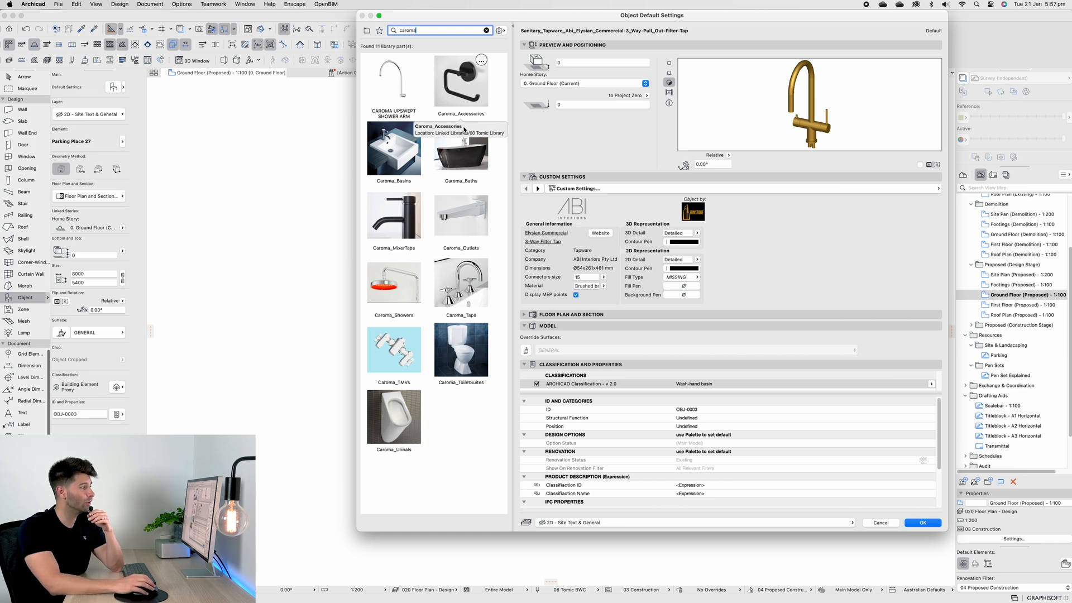
pyautogui.moveTo(462, 280)
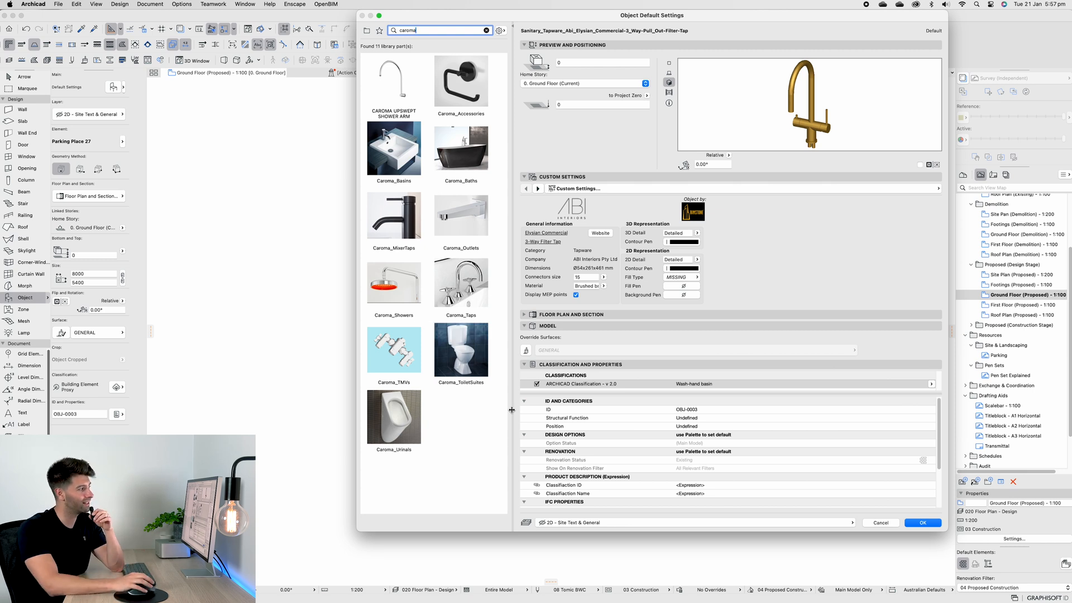
pyautogui.moveTo(460, 353)
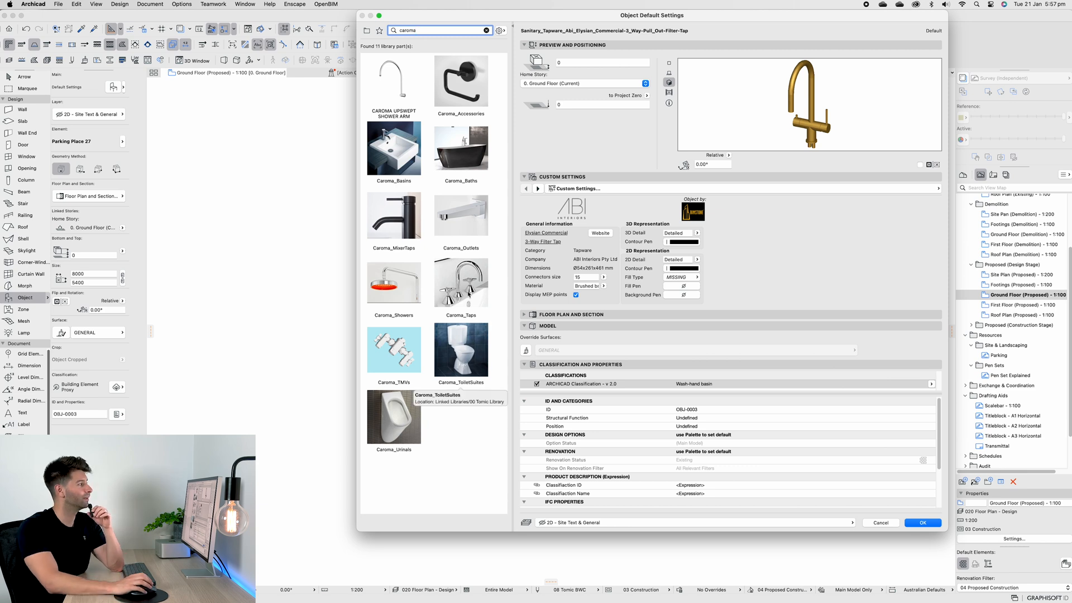
# Load Caroma_Basins and preview the Llano and Luna NTL basins.
pyautogui.click(393, 146)
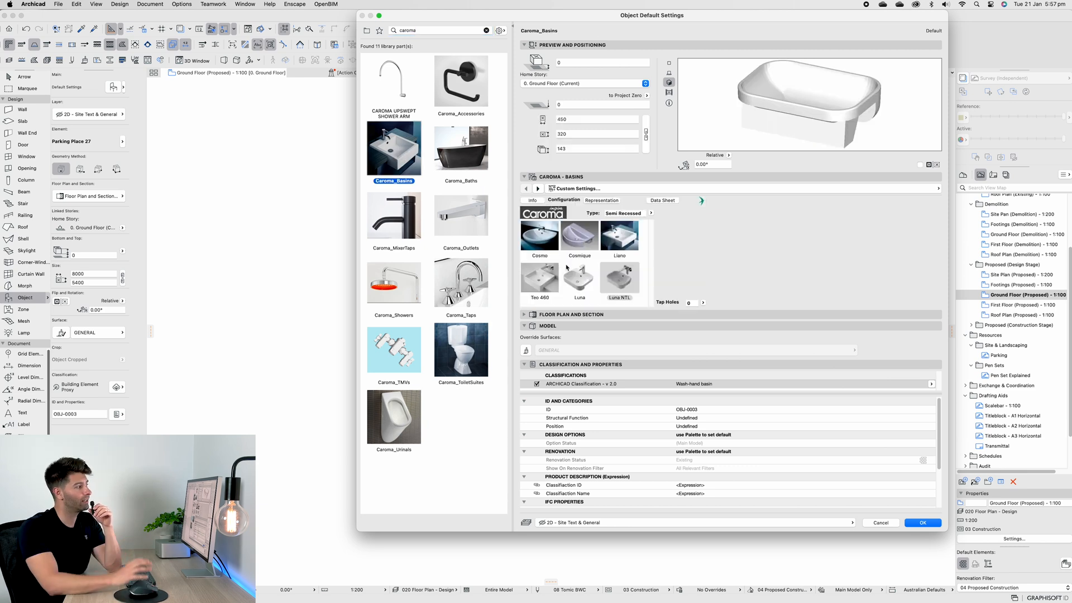
pyautogui.click(618, 235)
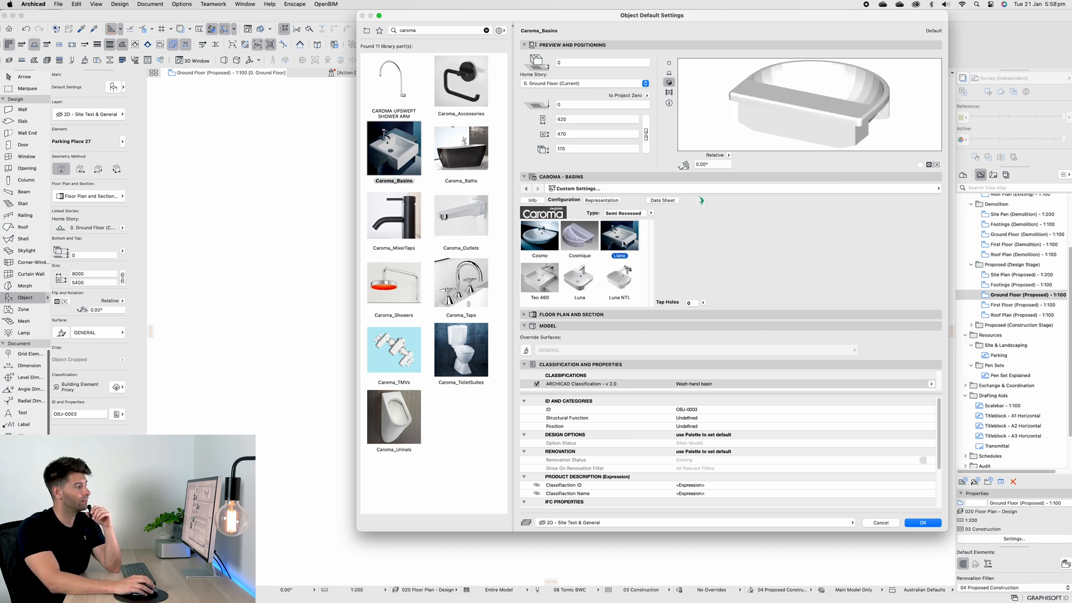
pyautogui.click(618, 277)
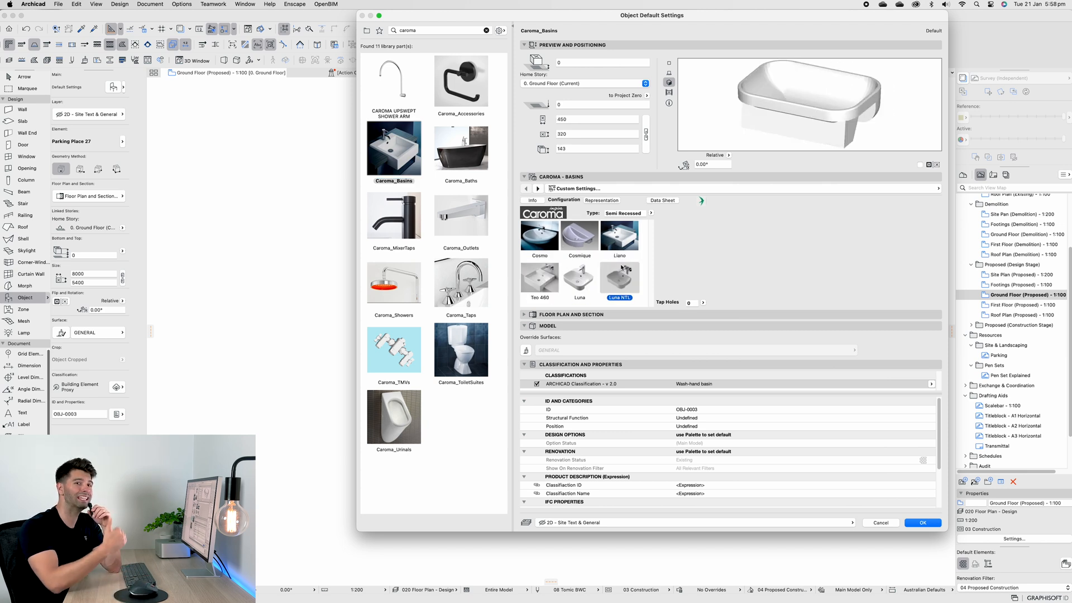
# Compare wall and inset basin types, settling on Wall Basin showing the Teo 1000.
pyautogui.click(622, 212)
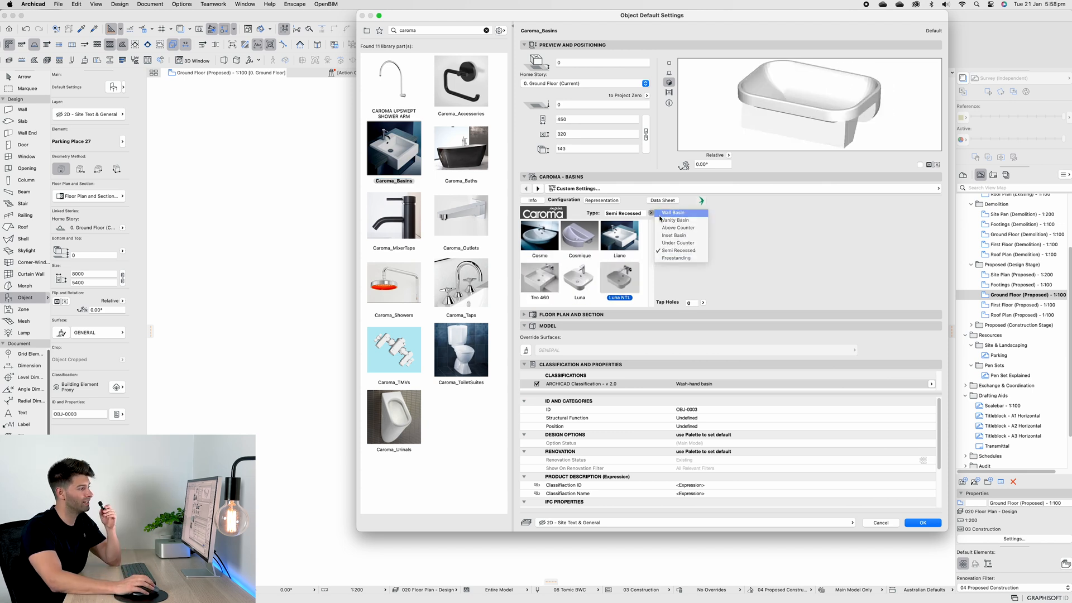
pyautogui.click(673, 213)
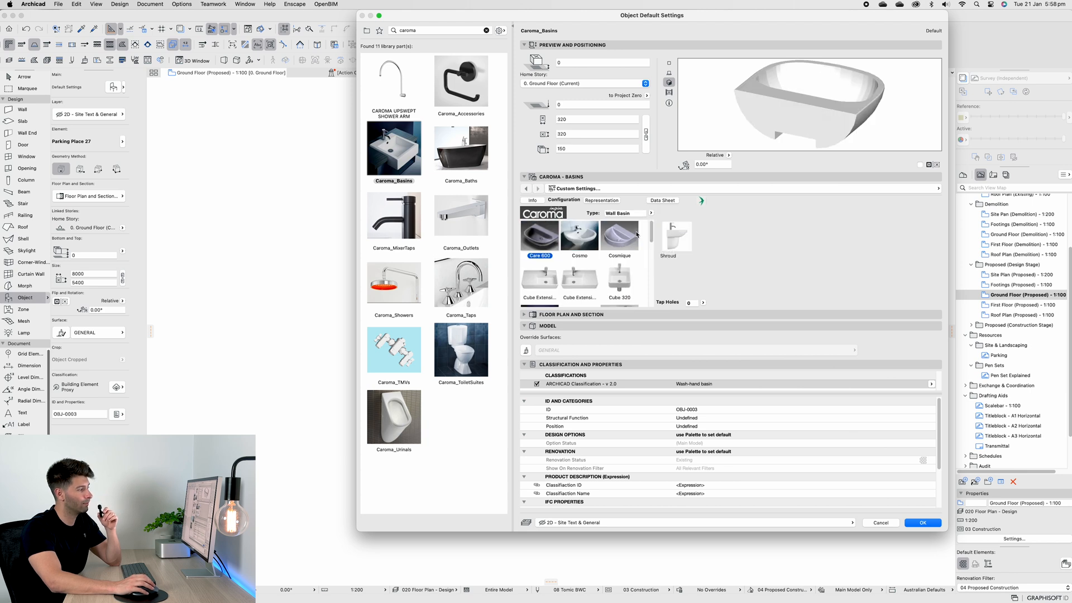
pyautogui.click(650, 213)
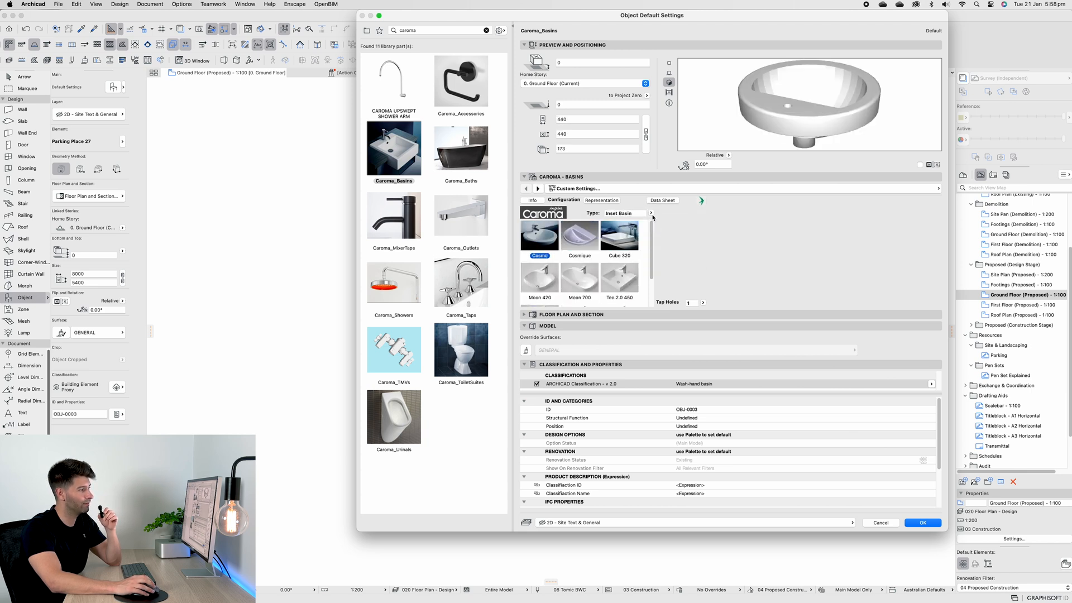
pyautogui.click(621, 213)
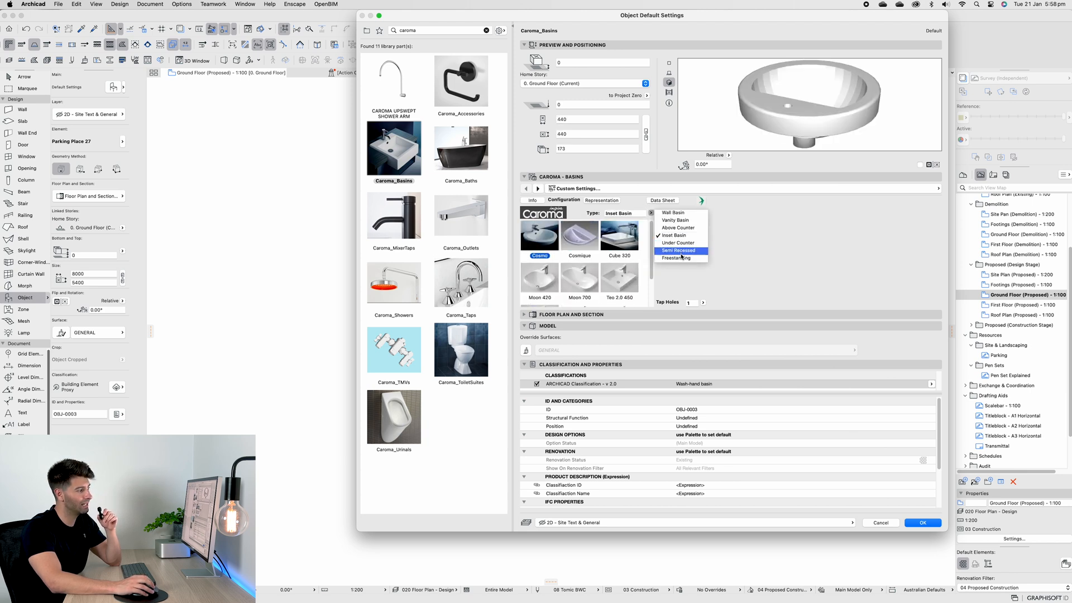
pyautogui.click(673, 212)
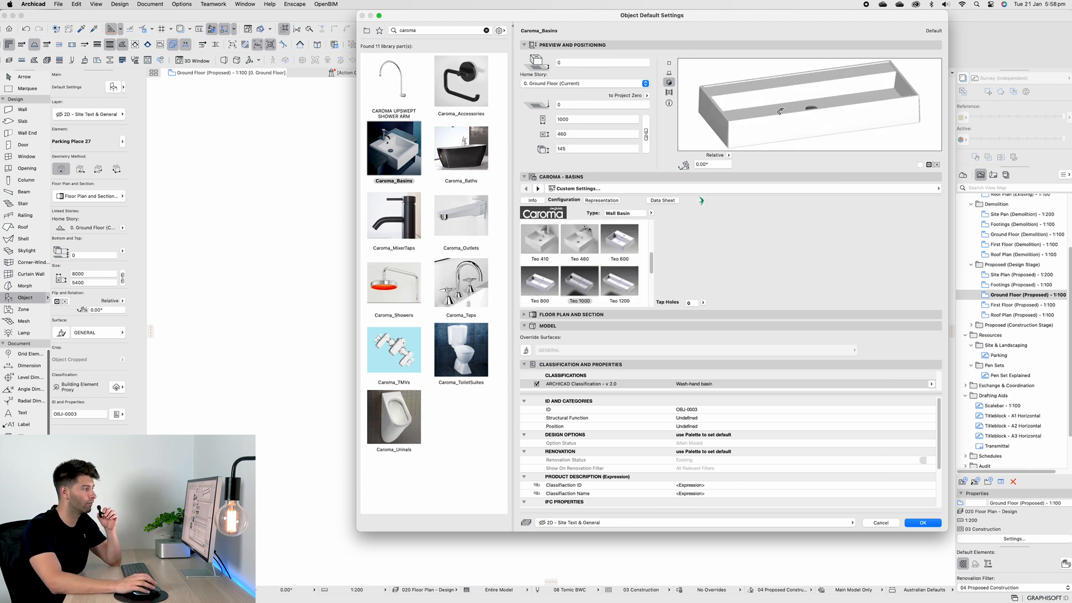
pyautogui.moveTo(689, 217)
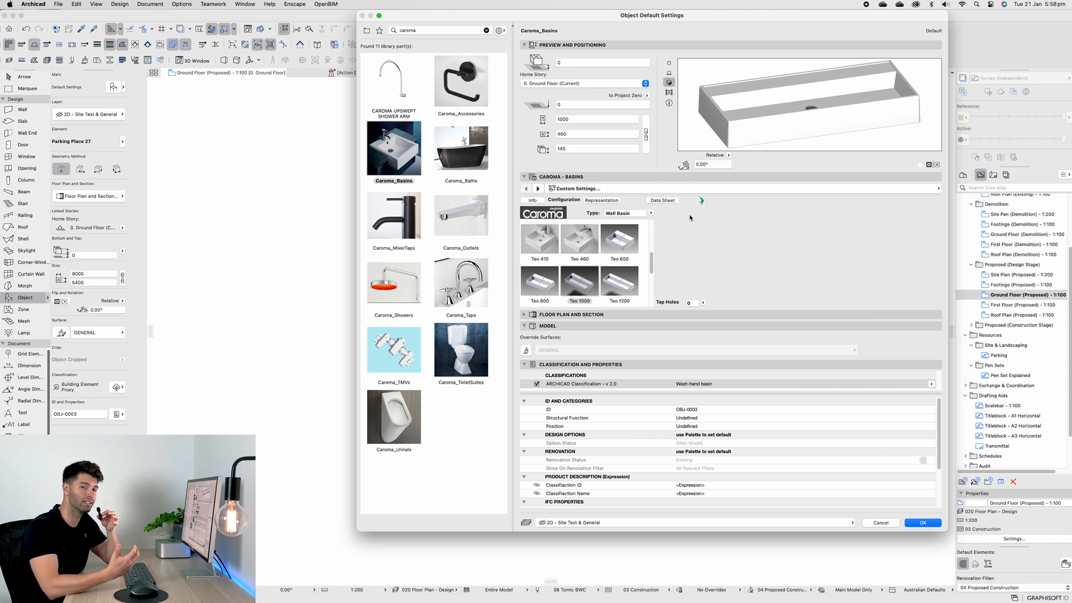
# Compare freestanding, four tile flange and back-to-wall Caroma baths, then load Caroma_MixerTaps basin mixers.
pyautogui.click(461, 145)
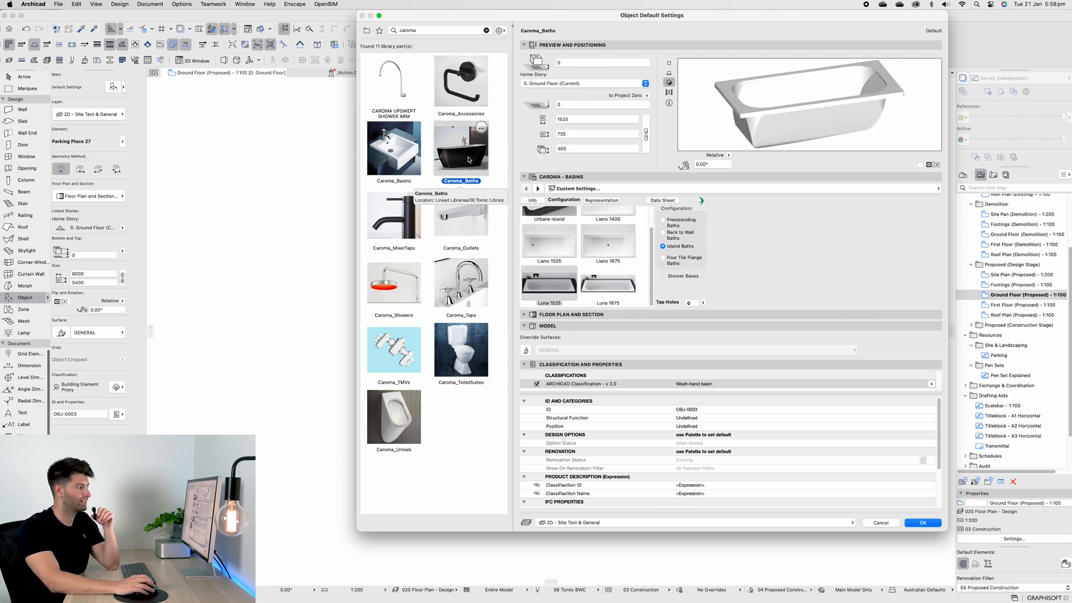
pyautogui.click(661, 219)
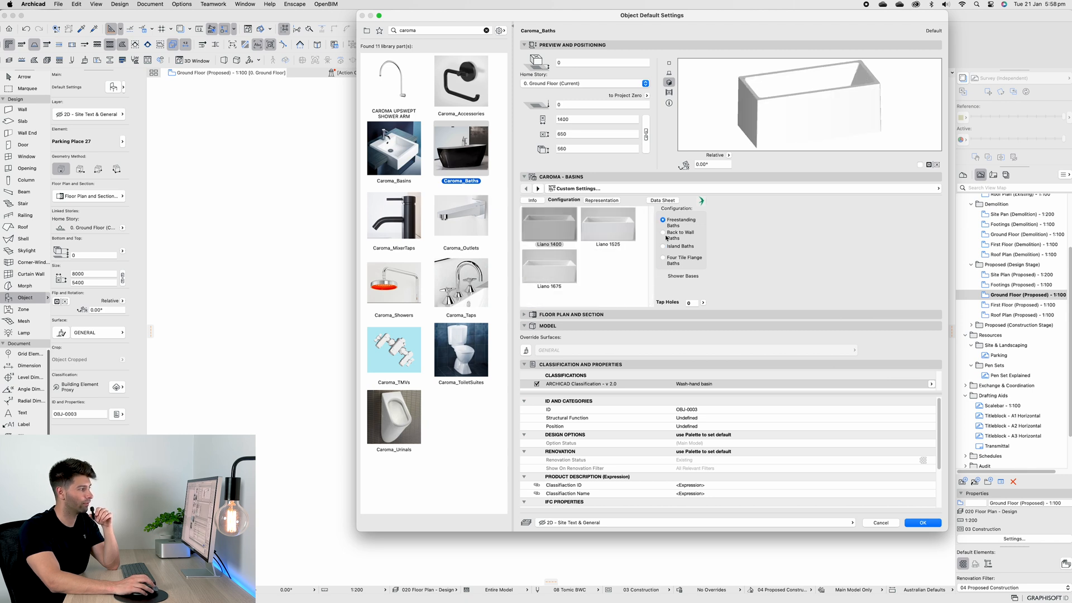
pyautogui.click(662, 260)
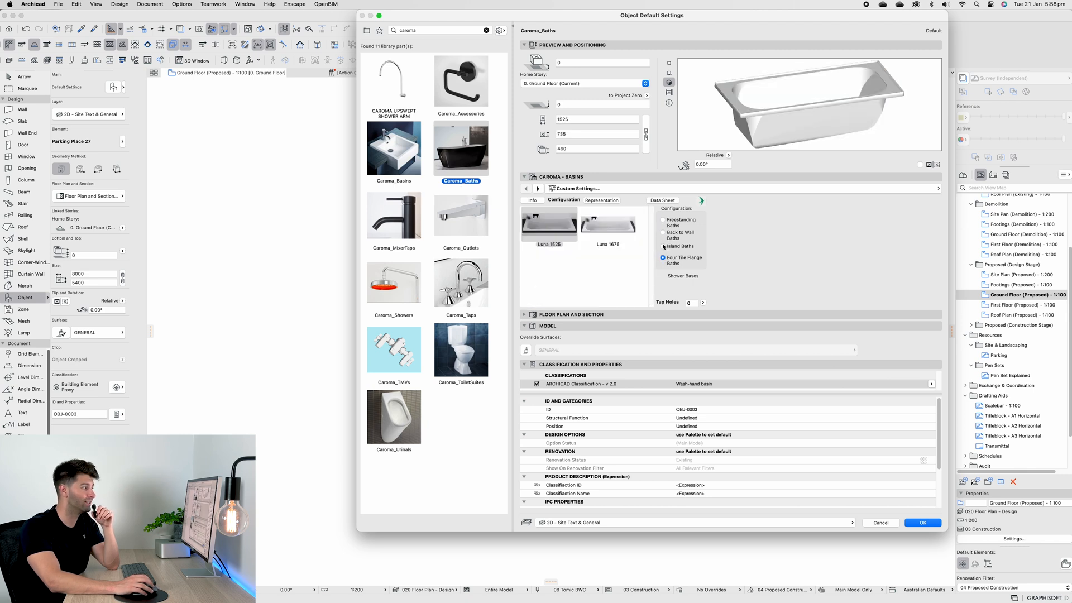
pyautogui.click(662, 232)
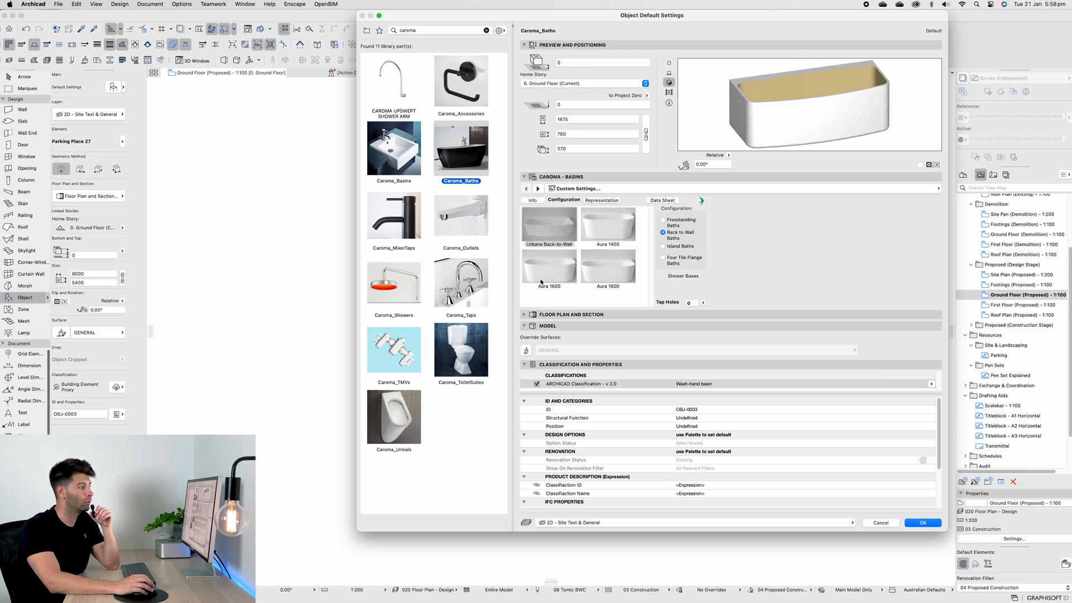
pyautogui.click(394, 214)
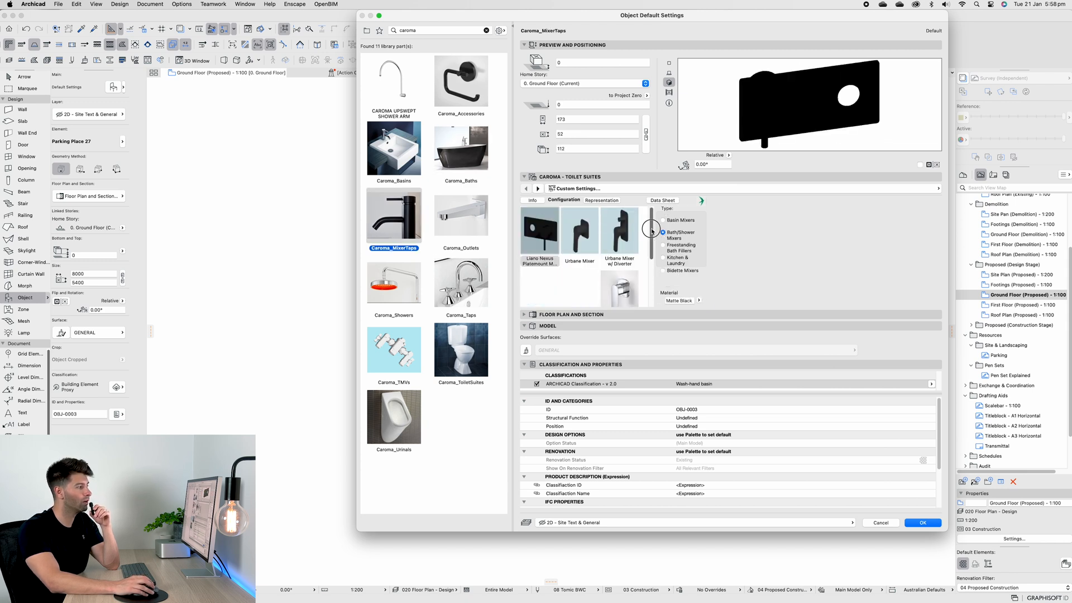
pyautogui.click(680, 220)
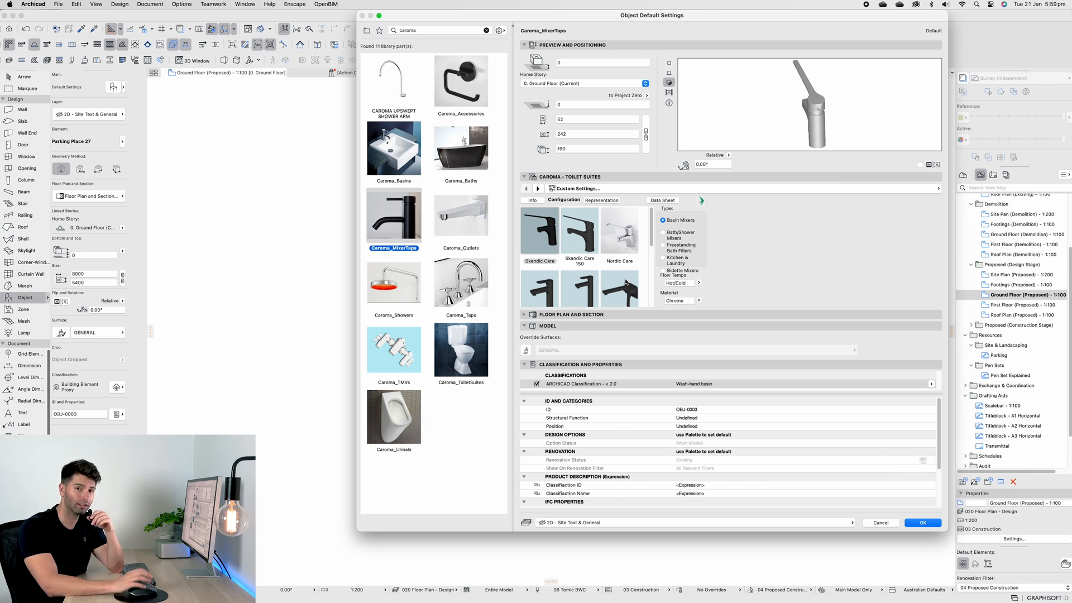
pyautogui.moveTo(468, 354)
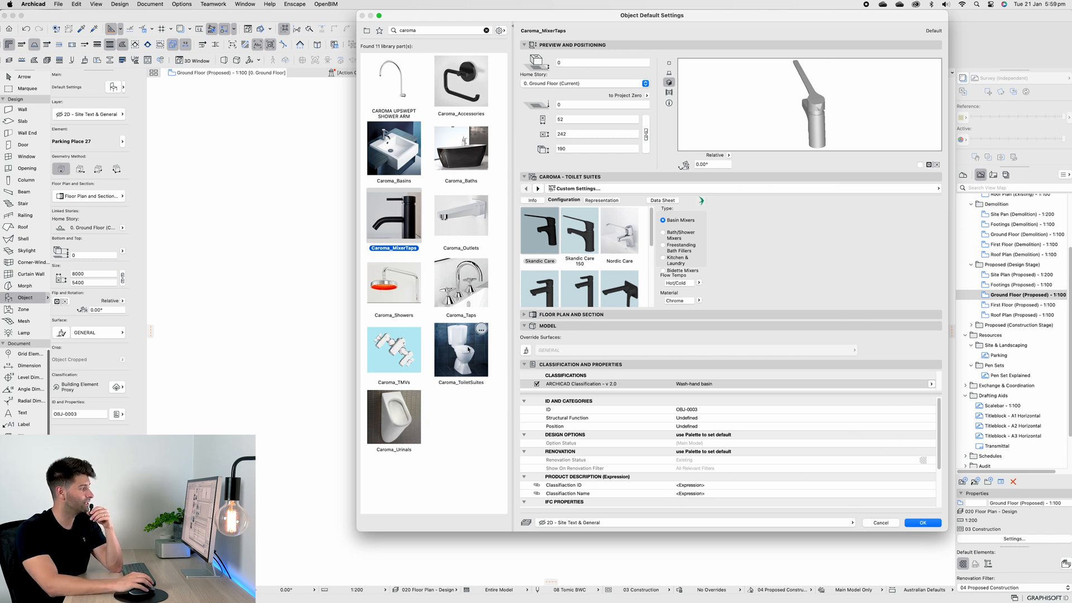
# Switch the WC 27 toilet's cistern style and set its flush type to Flushometer.
pyautogui.click(461, 350)
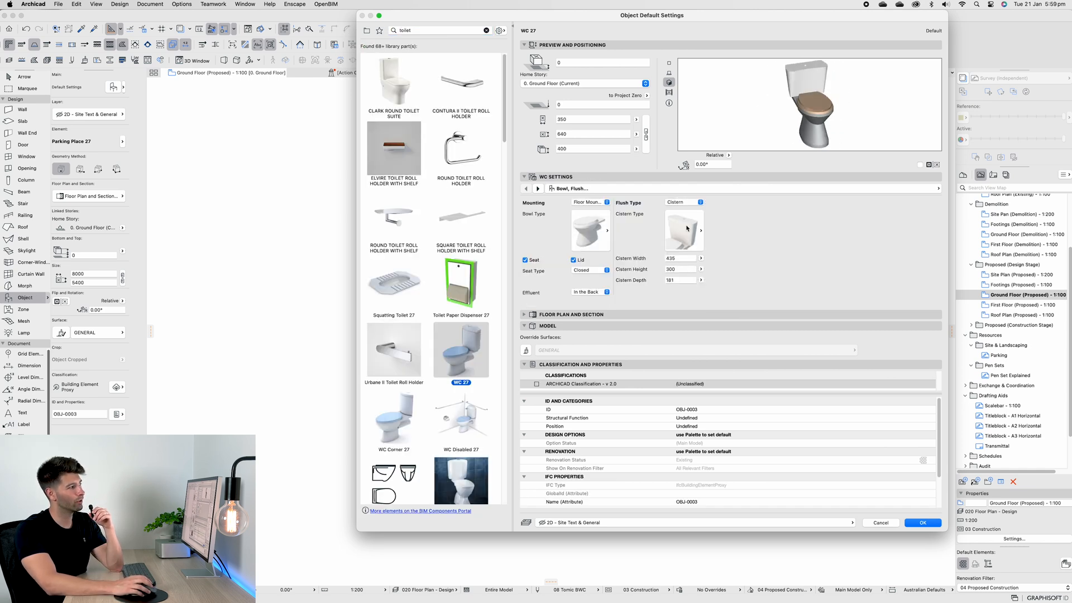
pyautogui.click(683, 229)
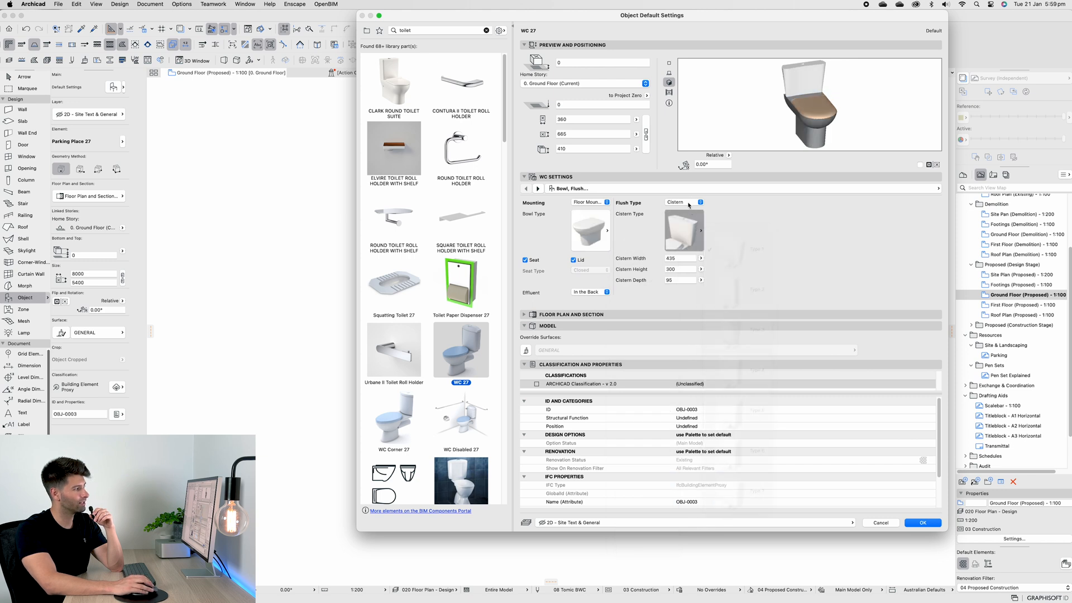
pyautogui.click(699, 202)
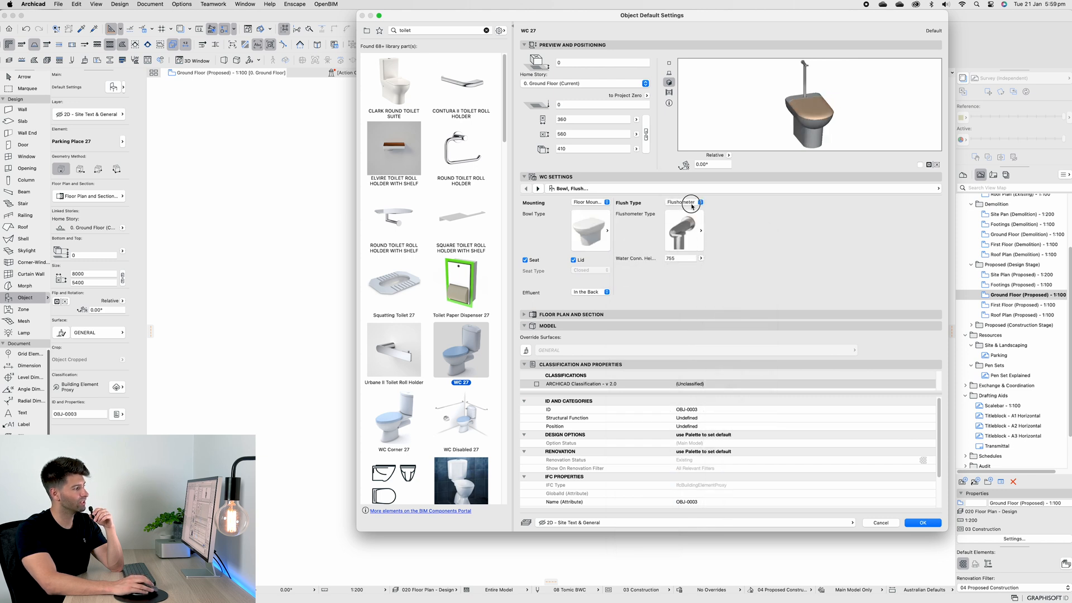
pyautogui.click(698, 201)
pyautogui.write('caroma')
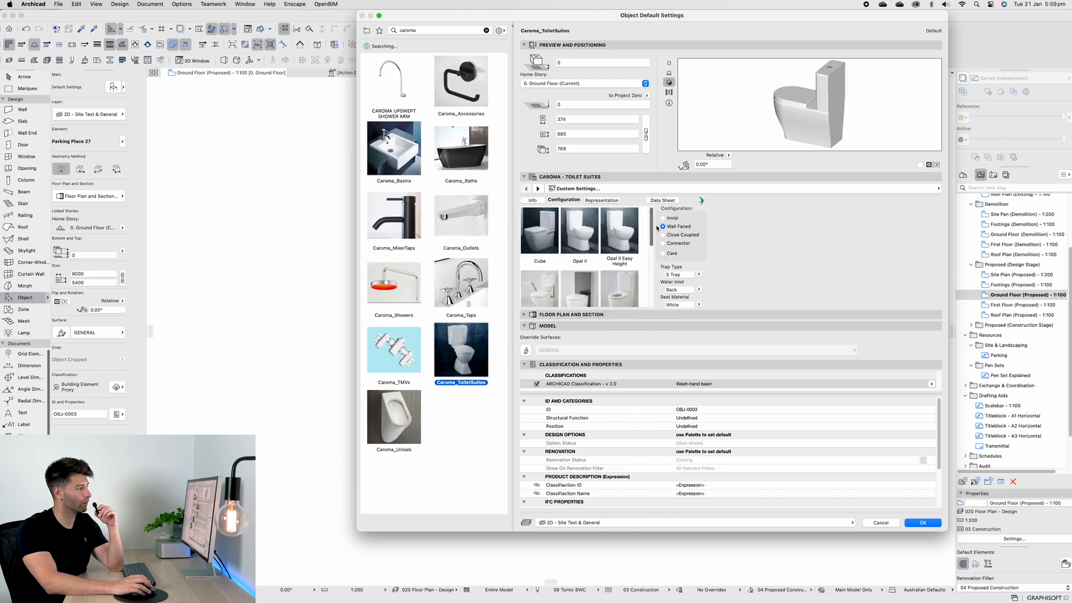
# Compare Invisi and Connector Caroma toilet suites, then pick the Cube Wall Faced Invisi suite.
pyautogui.click(661, 217)
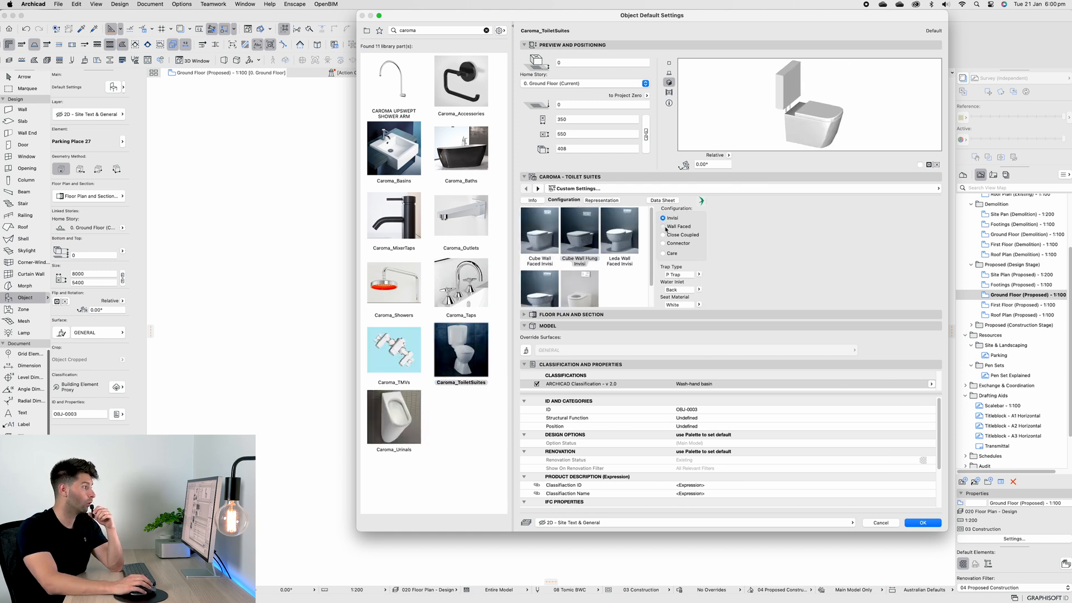
pyautogui.click(661, 243)
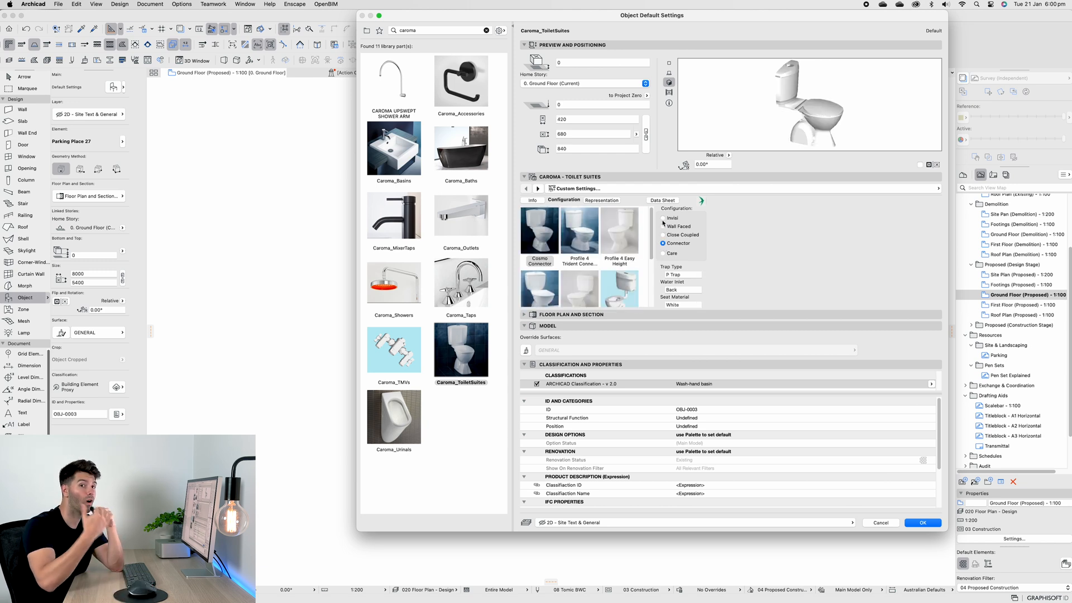
pyautogui.click(663, 217)
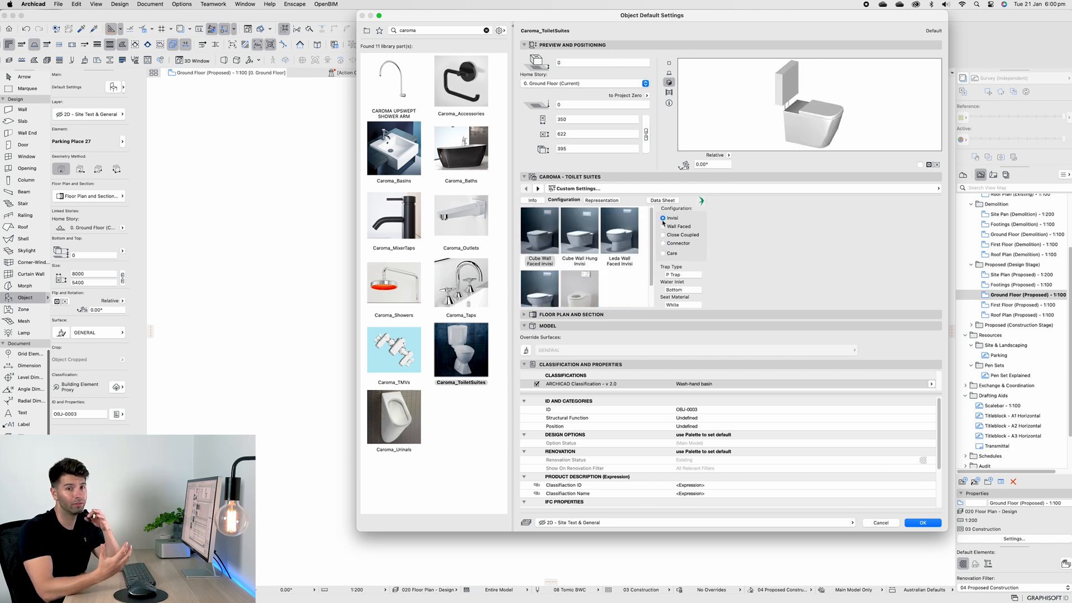
pyautogui.click(394, 417)
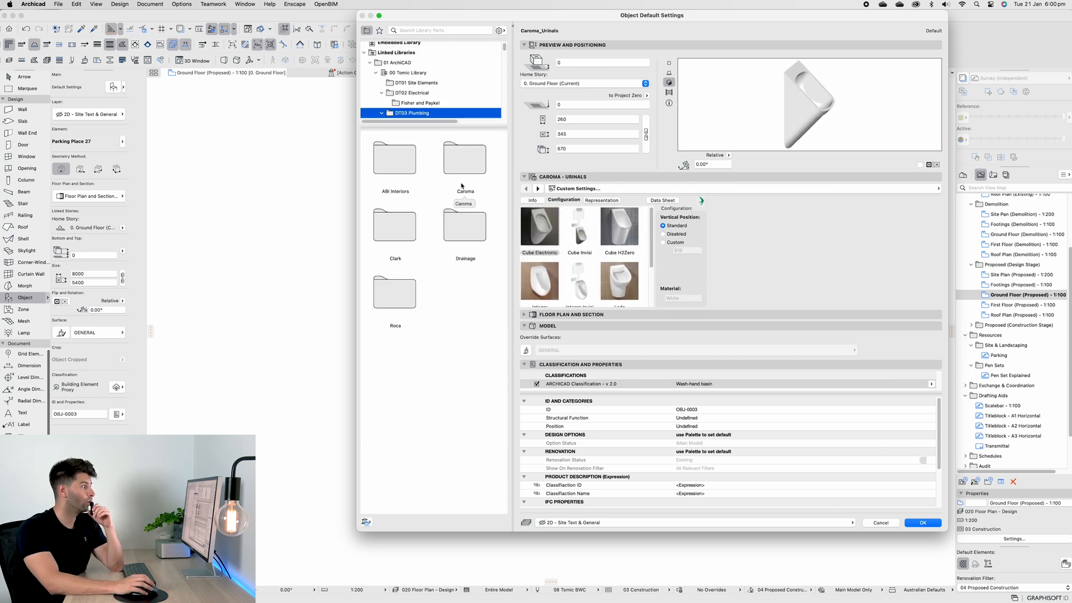
pyautogui.moveTo(445, 40)
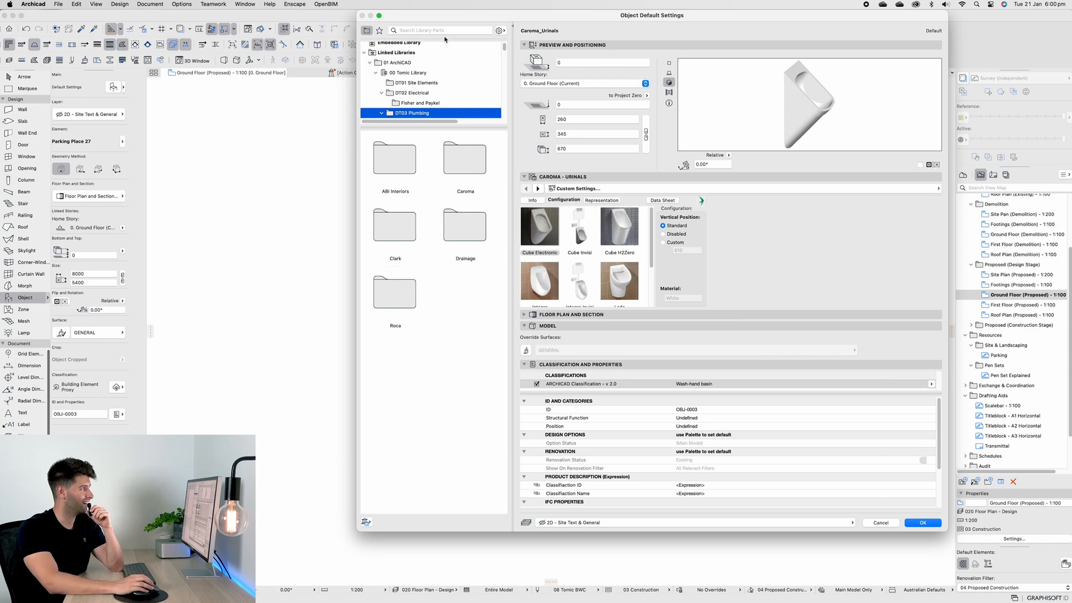
# Search 'clar', preview Clark Cross and Round Blade sets, and load the Round Blade Progressive Wall Mixer.
pyautogui.write('clark')
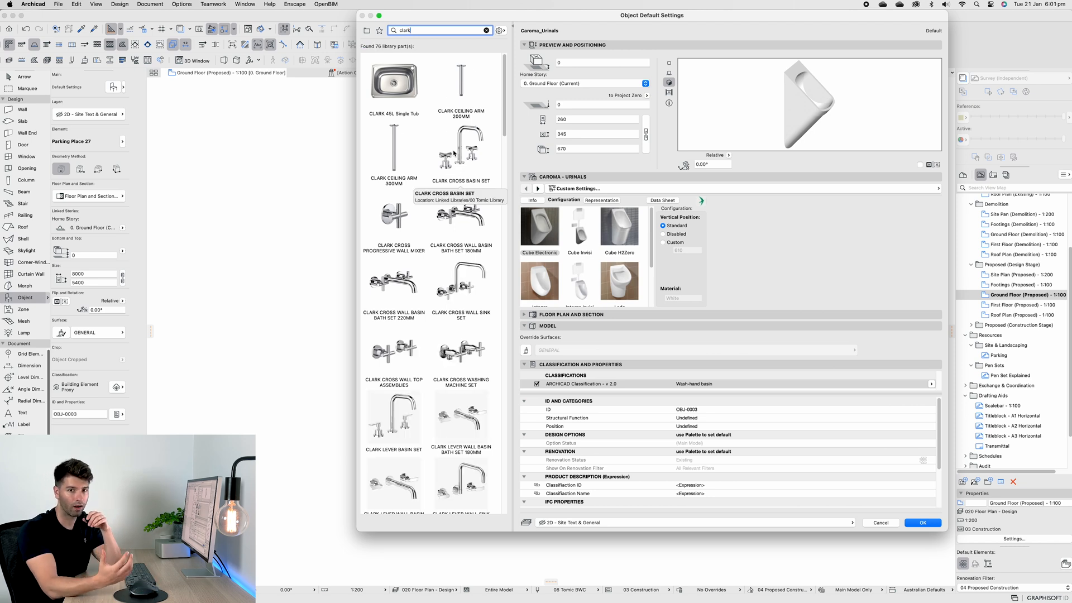
pyautogui.click(461, 215)
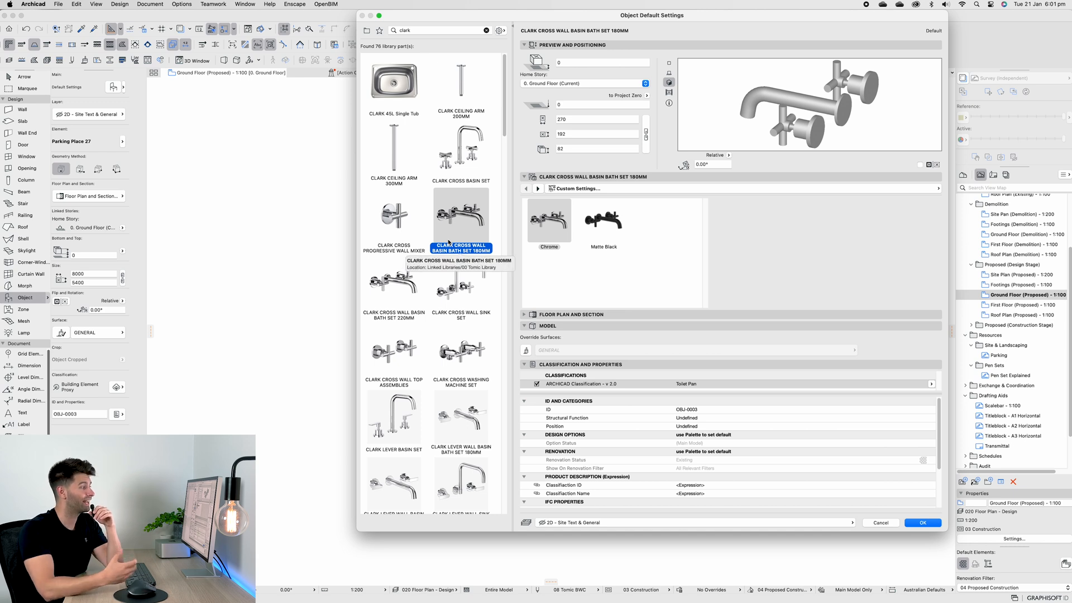
pyautogui.moveTo(456, 286)
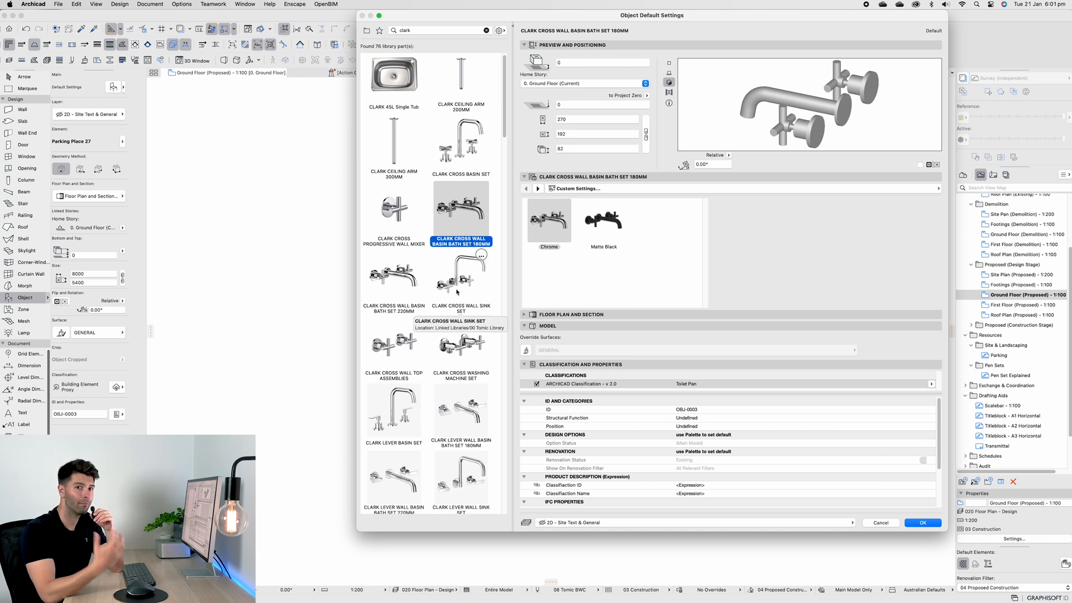
pyautogui.scroll(-3)
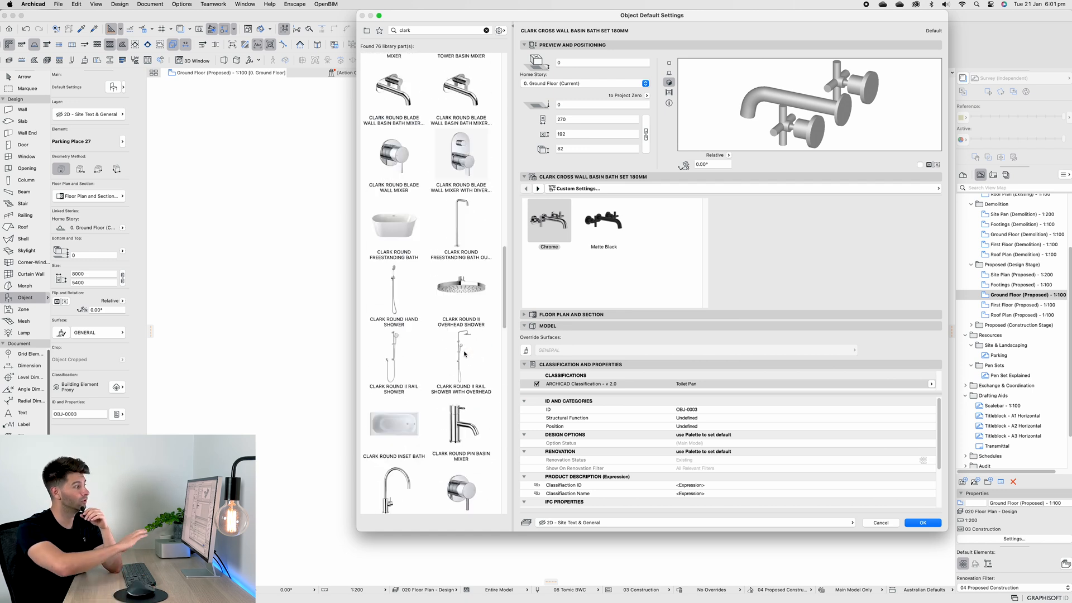
pyautogui.scroll(3)
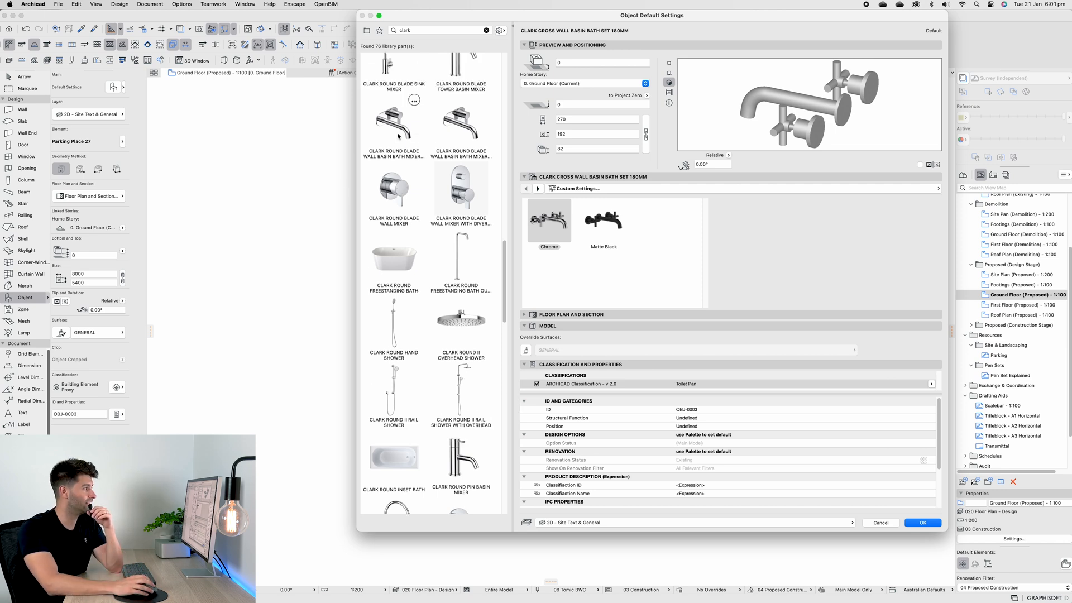
pyautogui.click(393, 335)
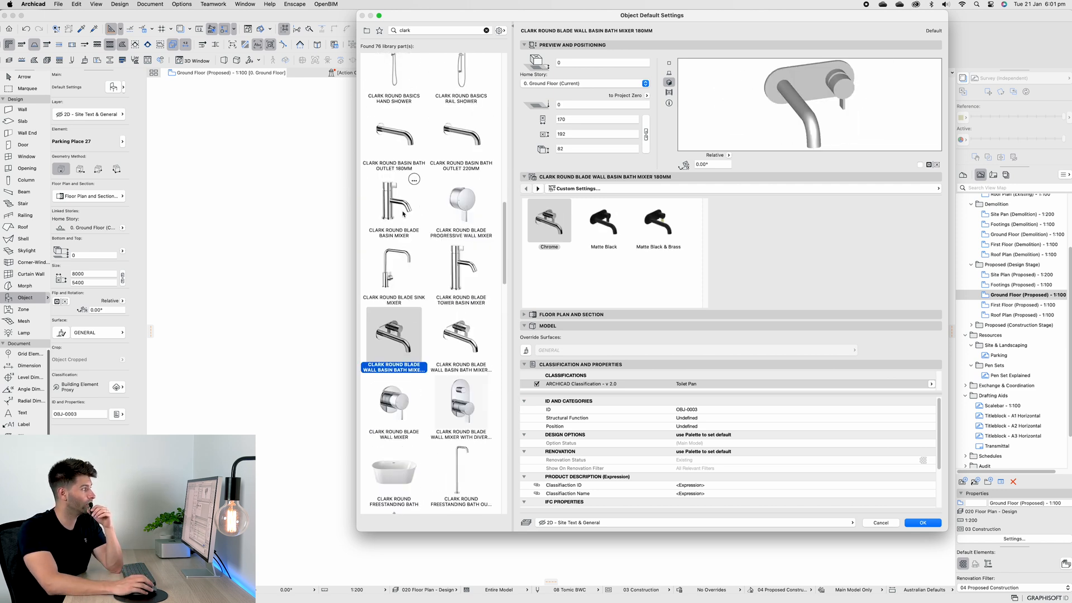
pyautogui.click(461, 204)
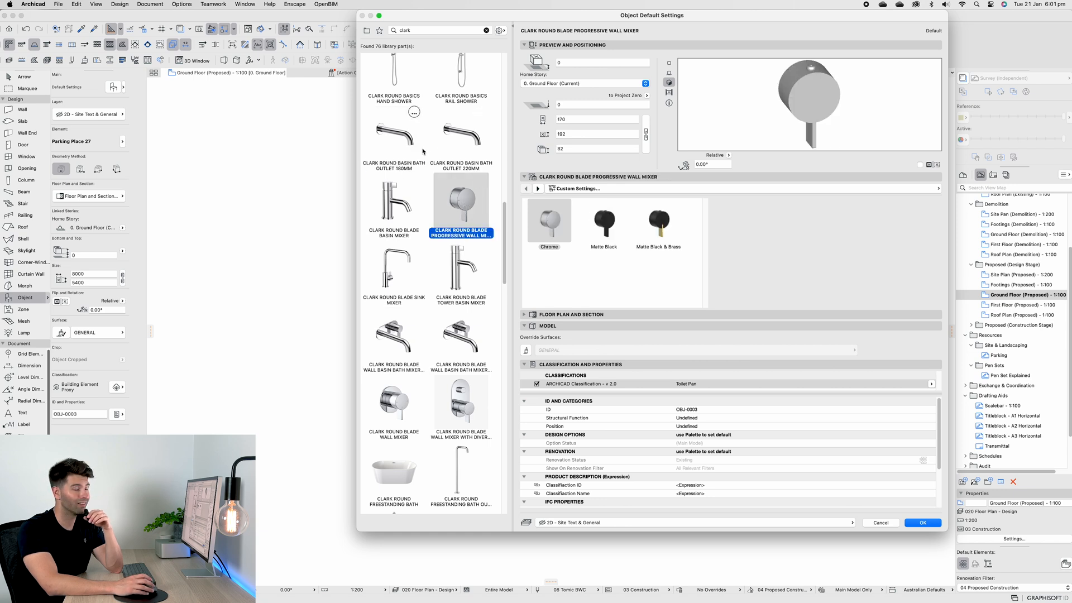
pyautogui.moveTo(393, 137)
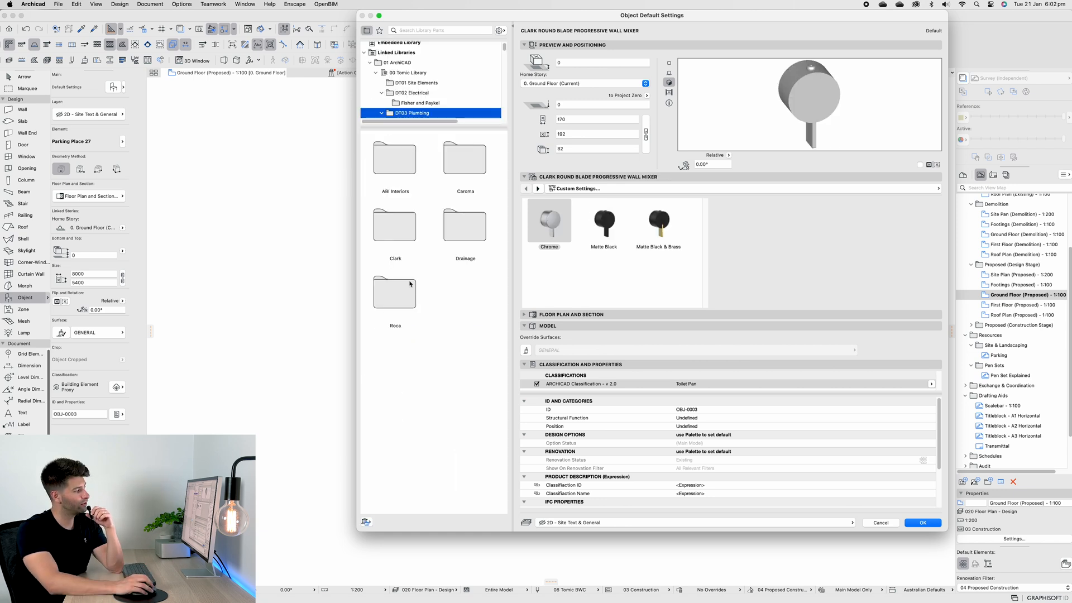
pyautogui.moveTo(393, 299)
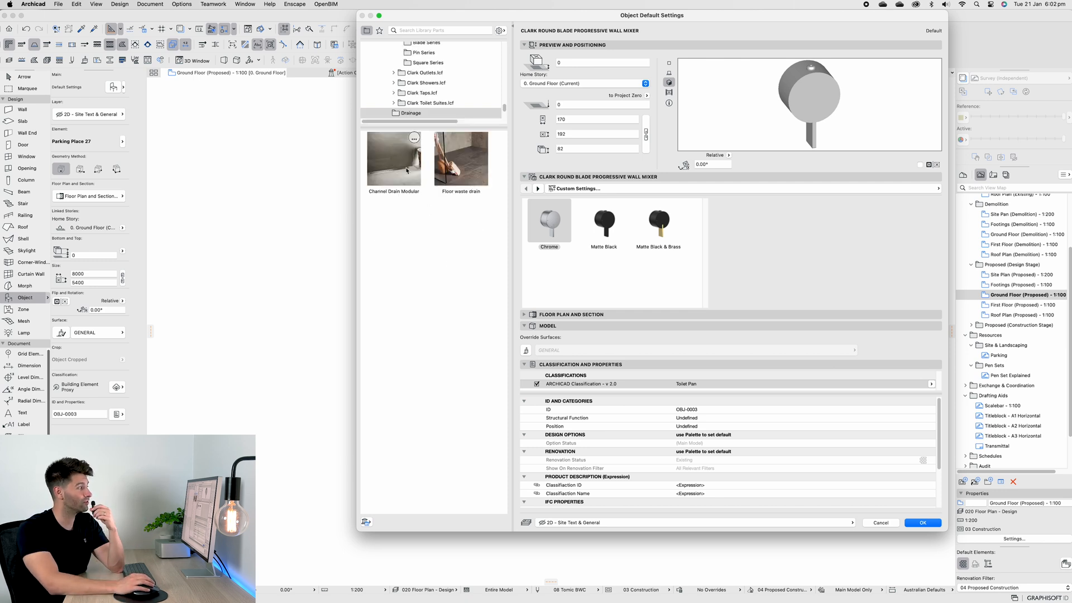
# Preview Channel Drain Modular and Floor waste drain, returning to Channel Drain Modular with Zero grate.
pyautogui.click(394, 159)
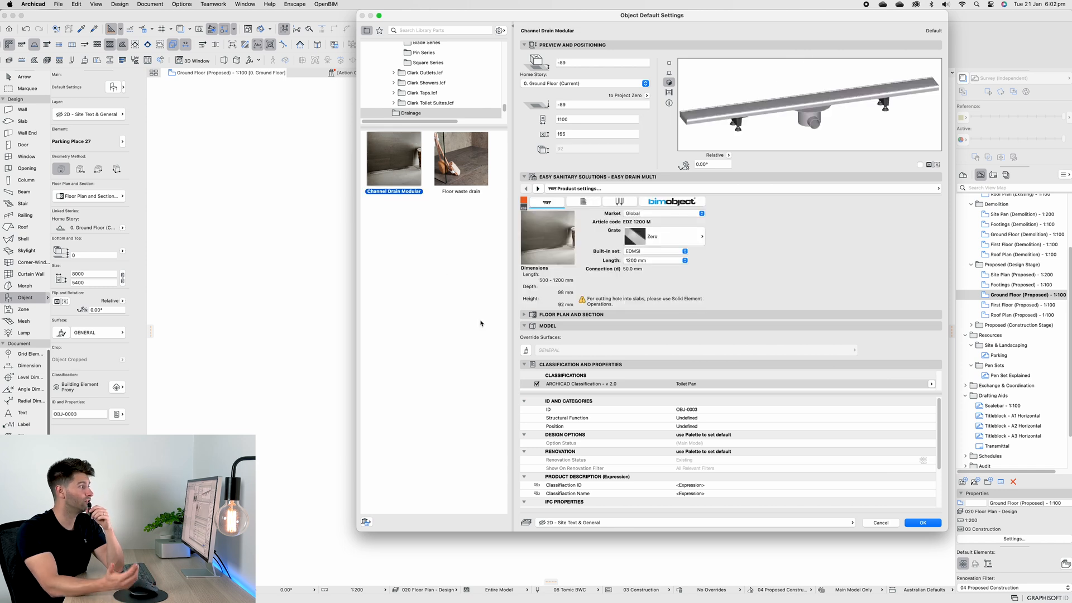
pyautogui.click(460, 159)
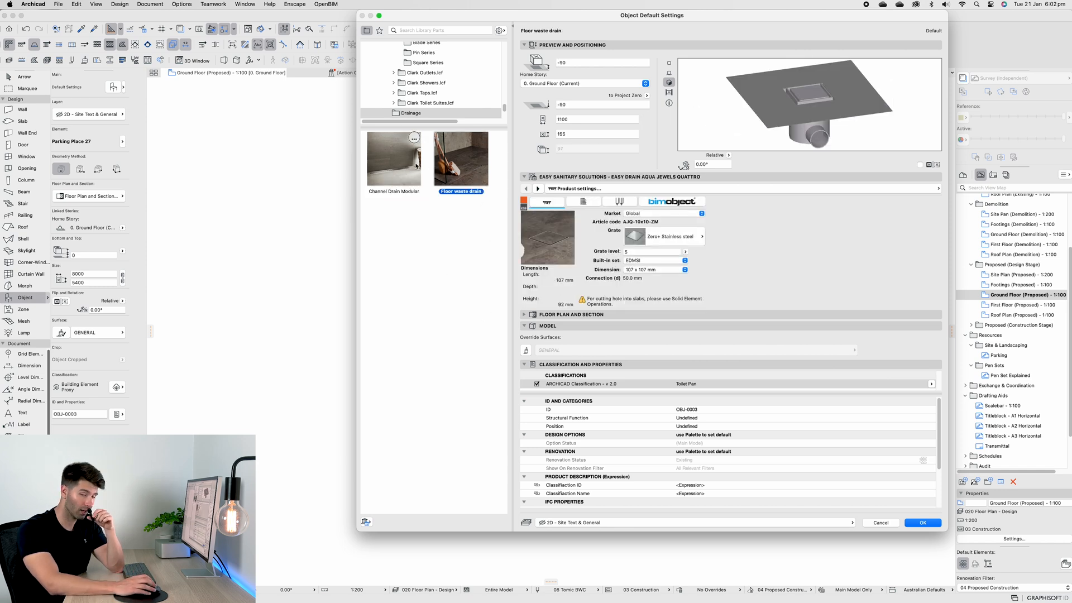
pyautogui.moveTo(821, 141)
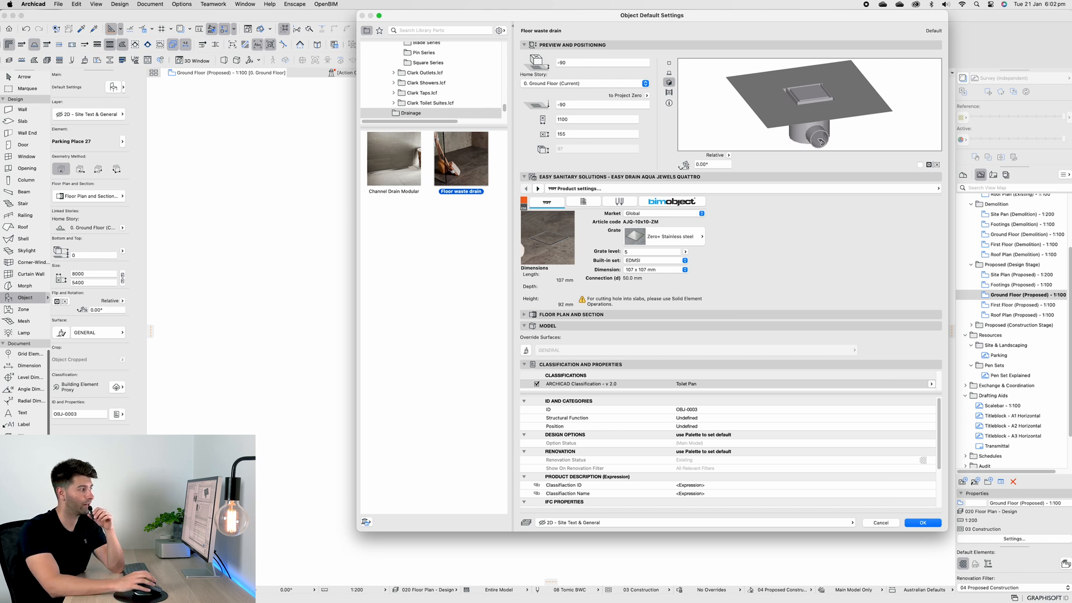
pyautogui.click(394, 159)
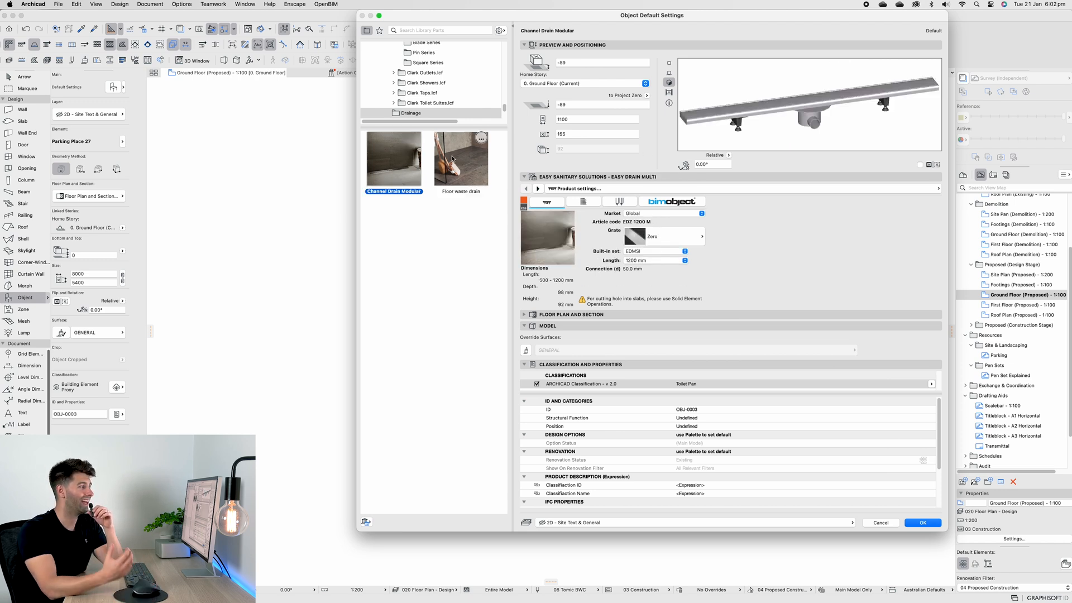
pyautogui.moveTo(678, 242)
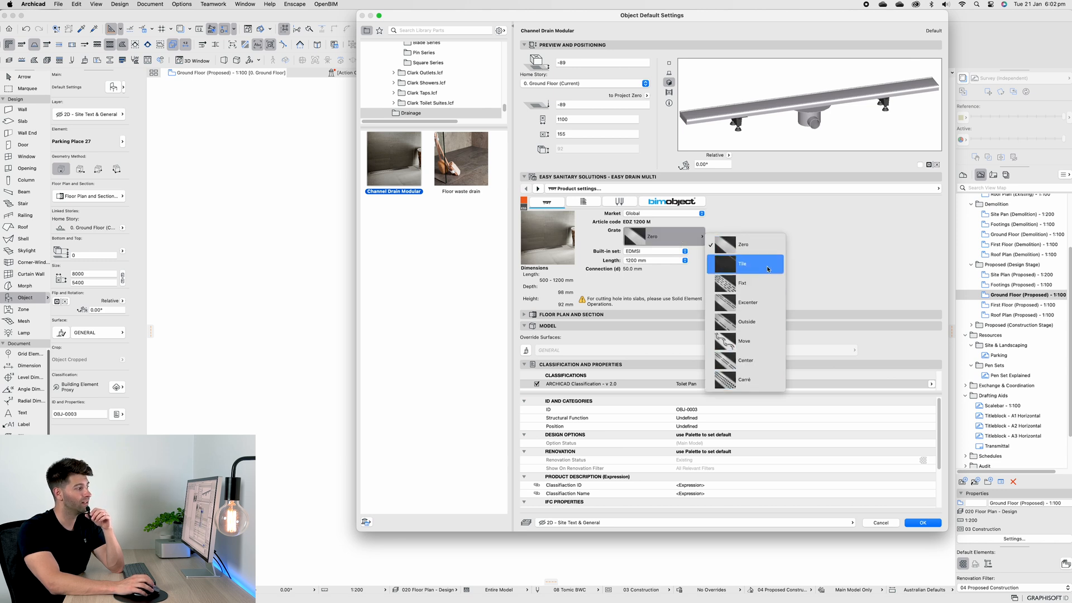
pyautogui.moveTo(823, 267)
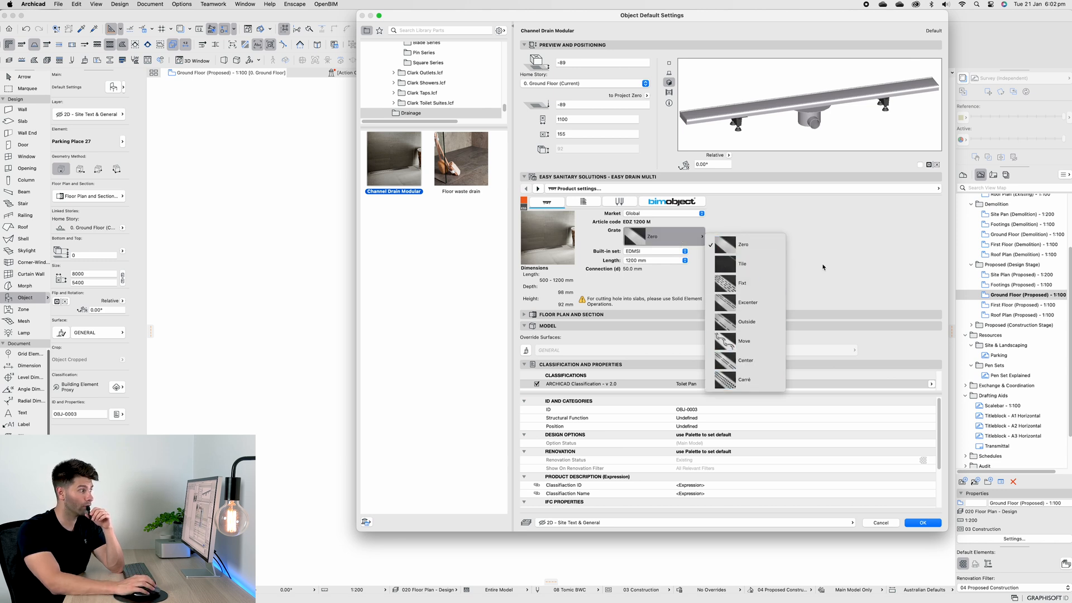
pyautogui.click(742, 264)
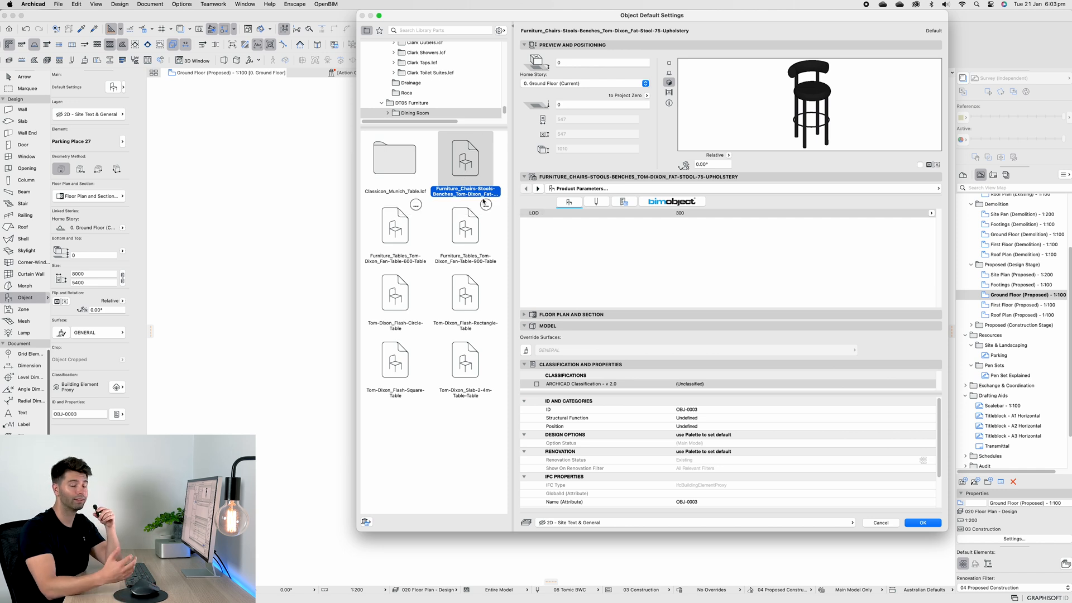
pyautogui.moveTo(402, 234)
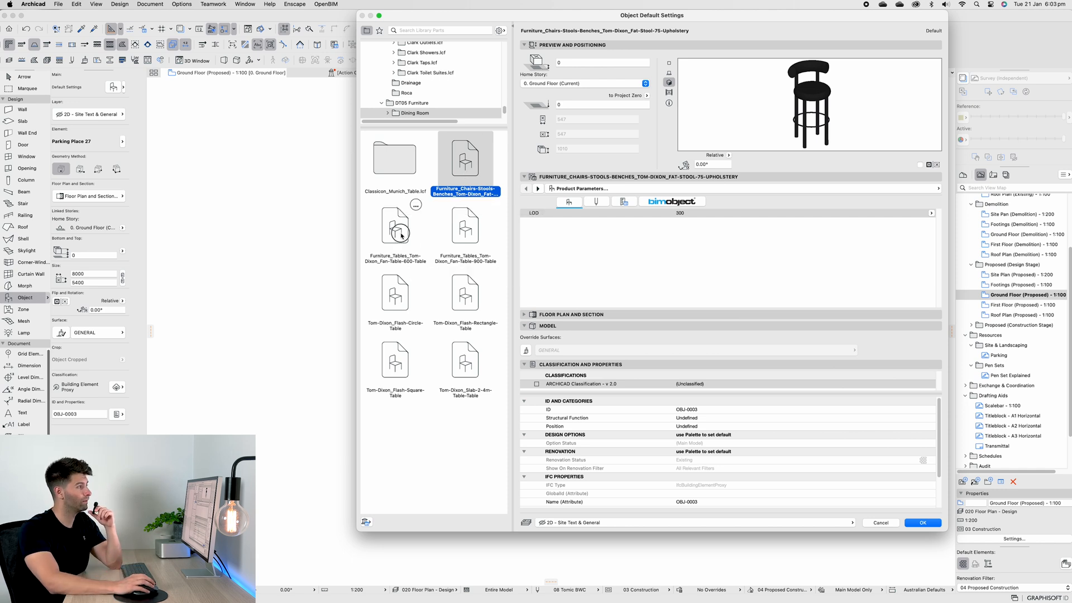
# Preview the Tom Dixon Fan Table 900 and Flash Square Table, and open the Munich Table container.
pyautogui.click(465, 229)
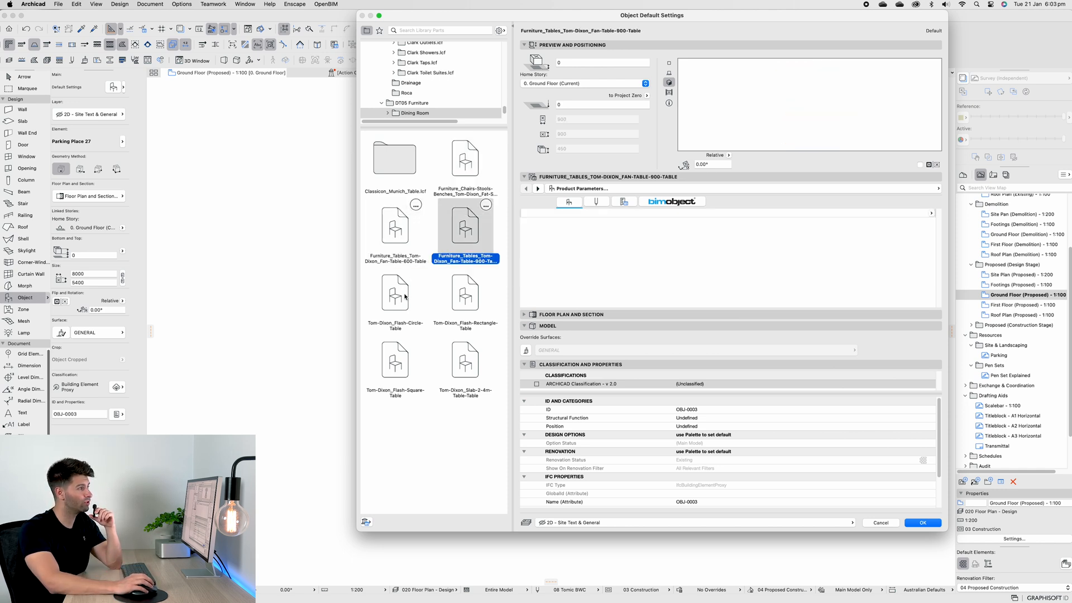
pyautogui.click(395, 360)
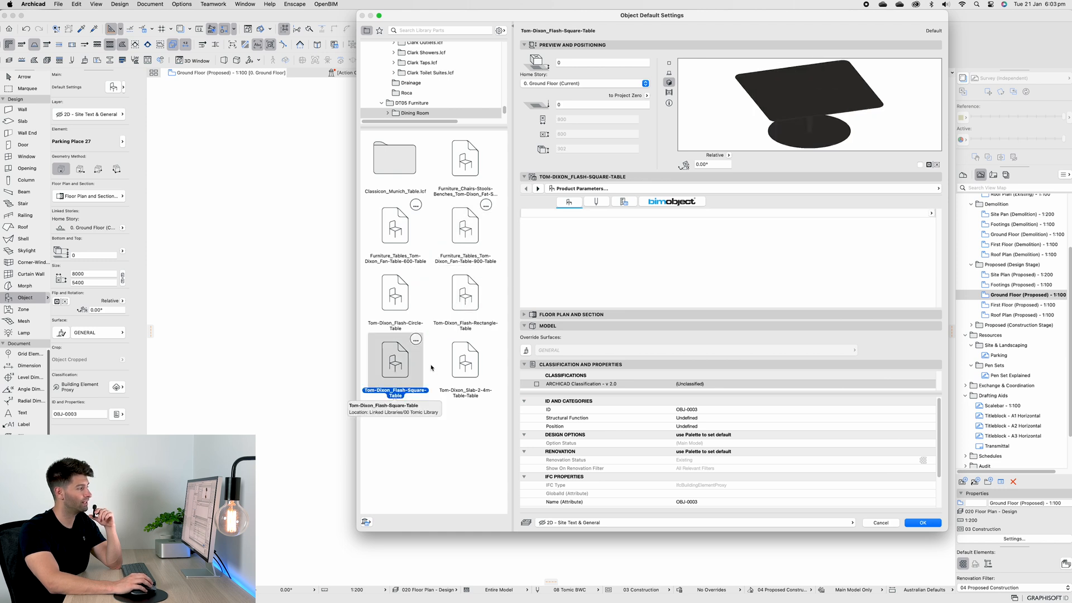
pyautogui.click(465, 366)
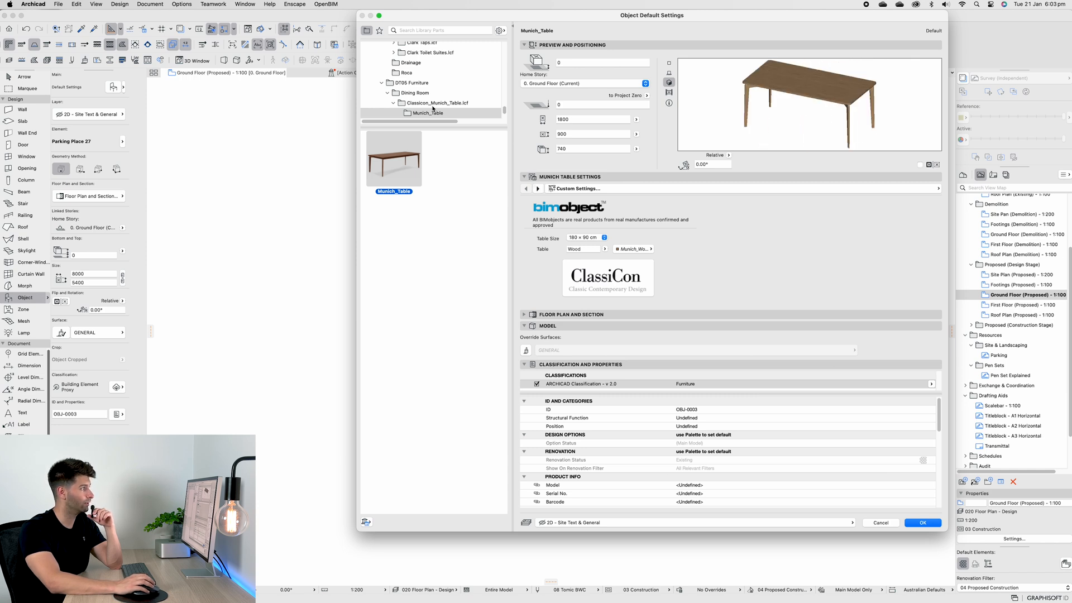
pyautogui.click(413, 113)
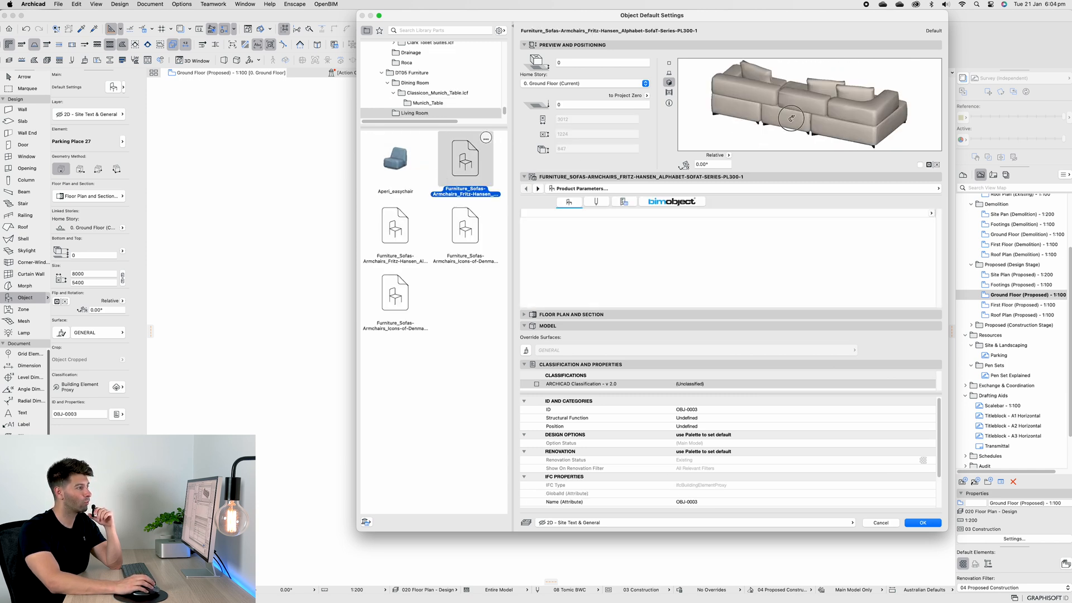
# Preview the Aperi easychair, Alphabet PL300-1 and PL300-4 sofas, then select the EC1 3-Seater.
pyautogui.click(395, 157)
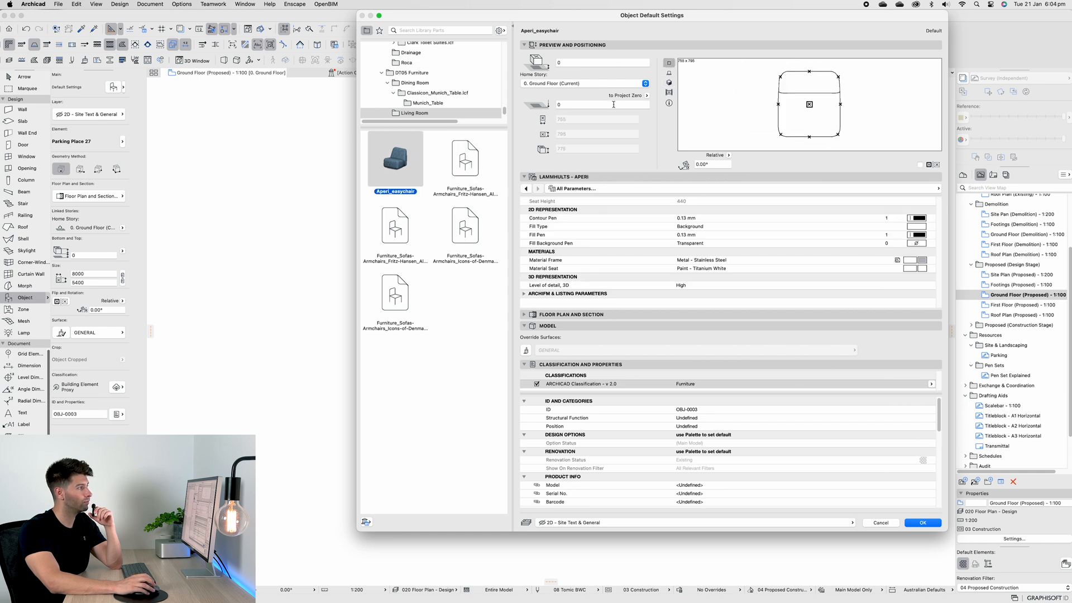
pyautogui.moveTo(471, 164)
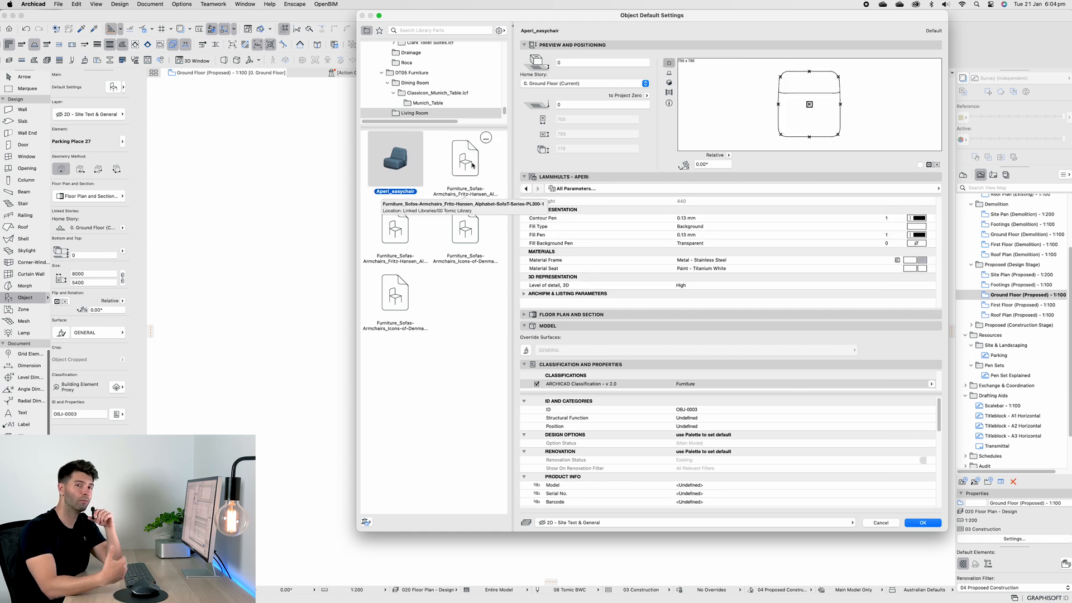
pyautogui.click(465, 154)
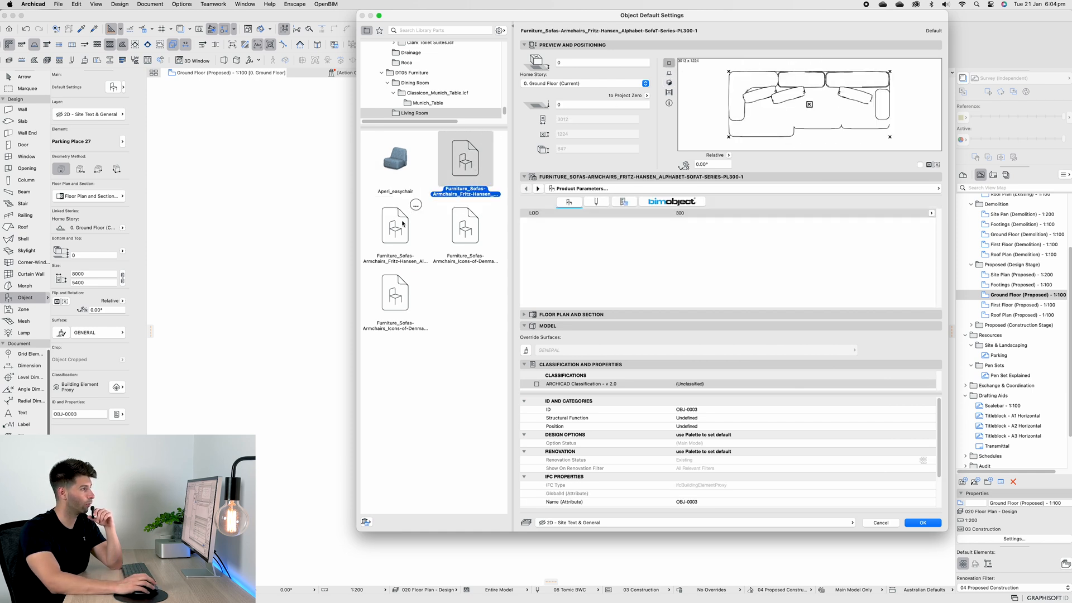
pyautogui.click(395, 229)
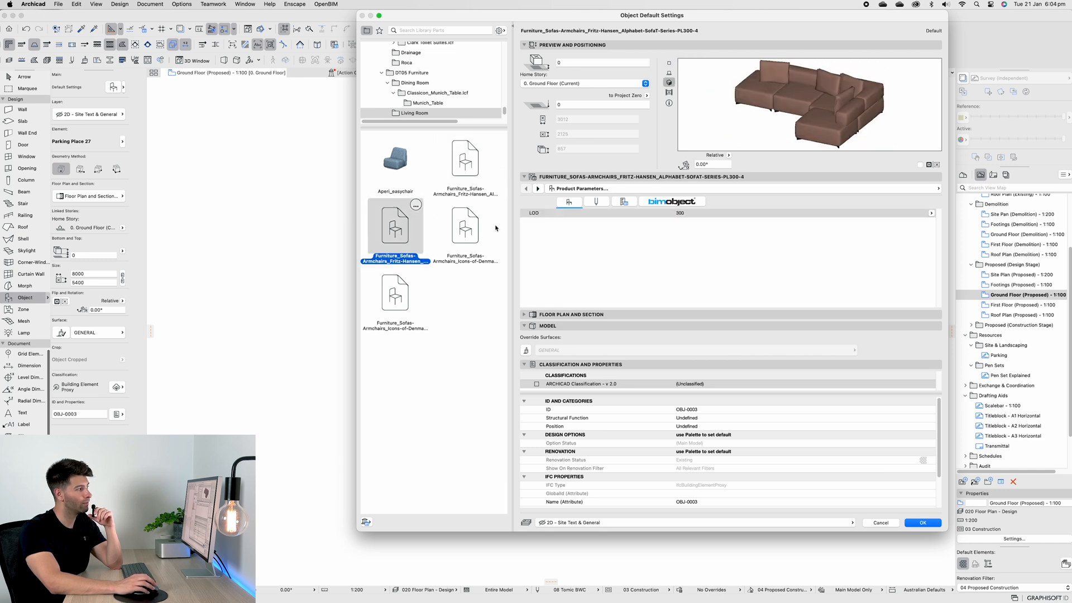
pyautogui.click(465, 228)
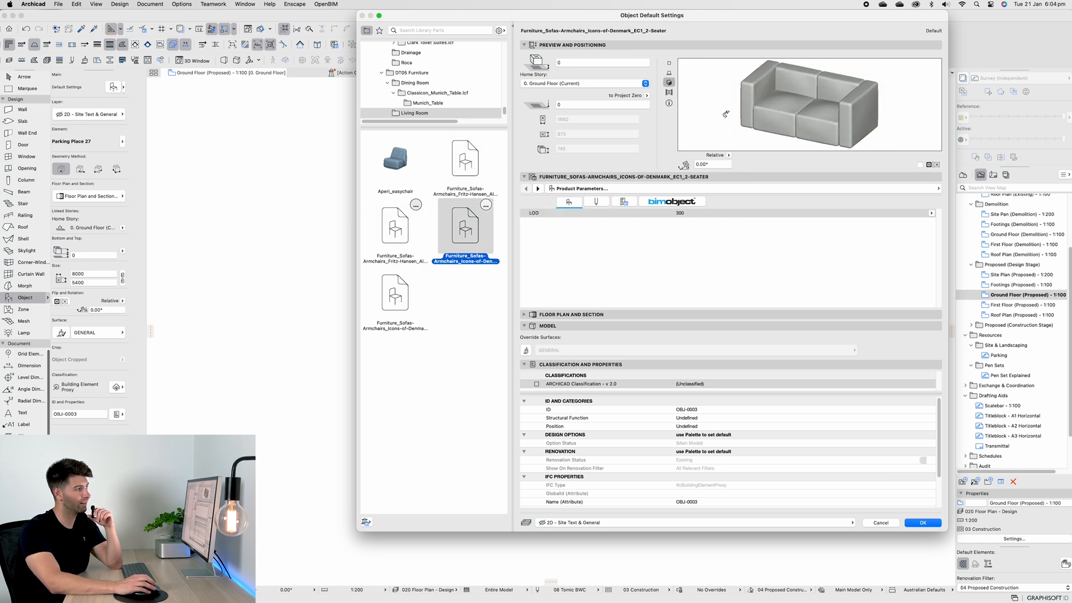
pyautogui.click(395, 294)
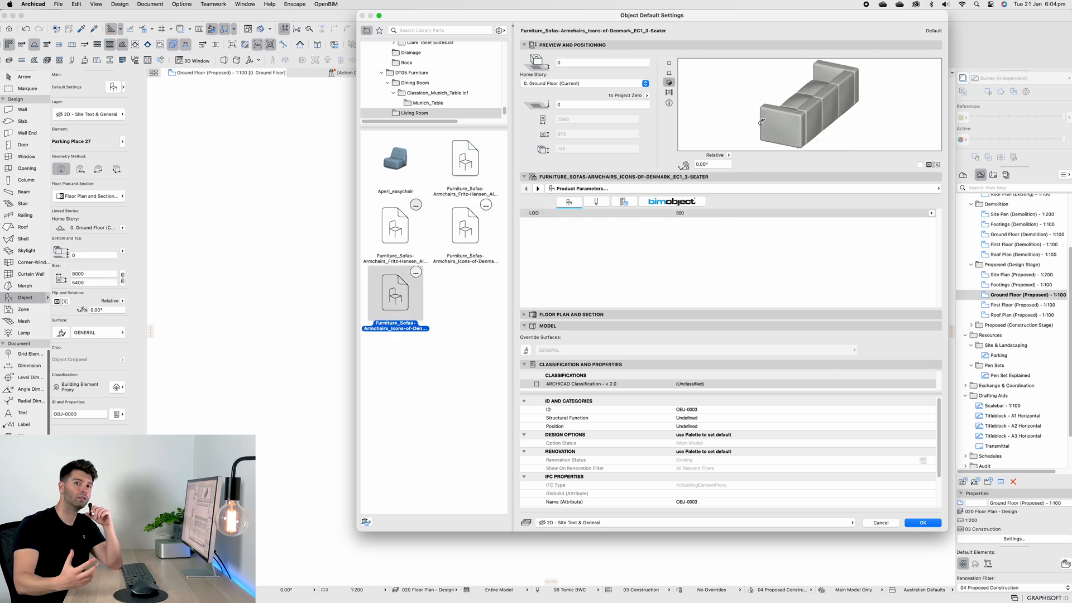